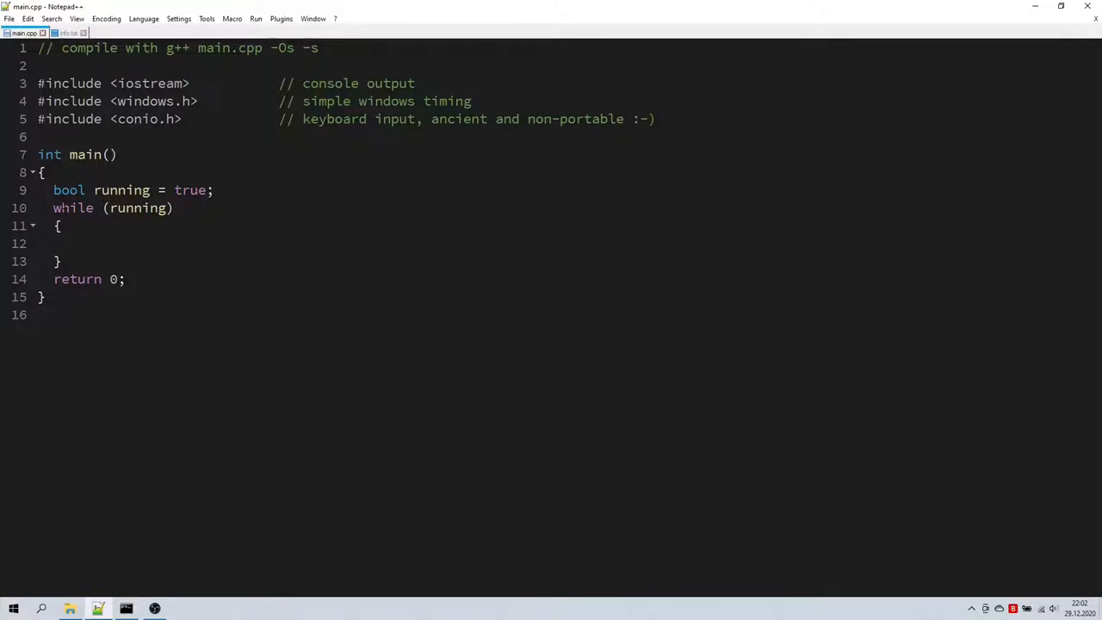
- Check the installed compiler version with g++ --version in a Command Prompt opened in the UART folder
left_click_drag(54, 206, 59, 262)
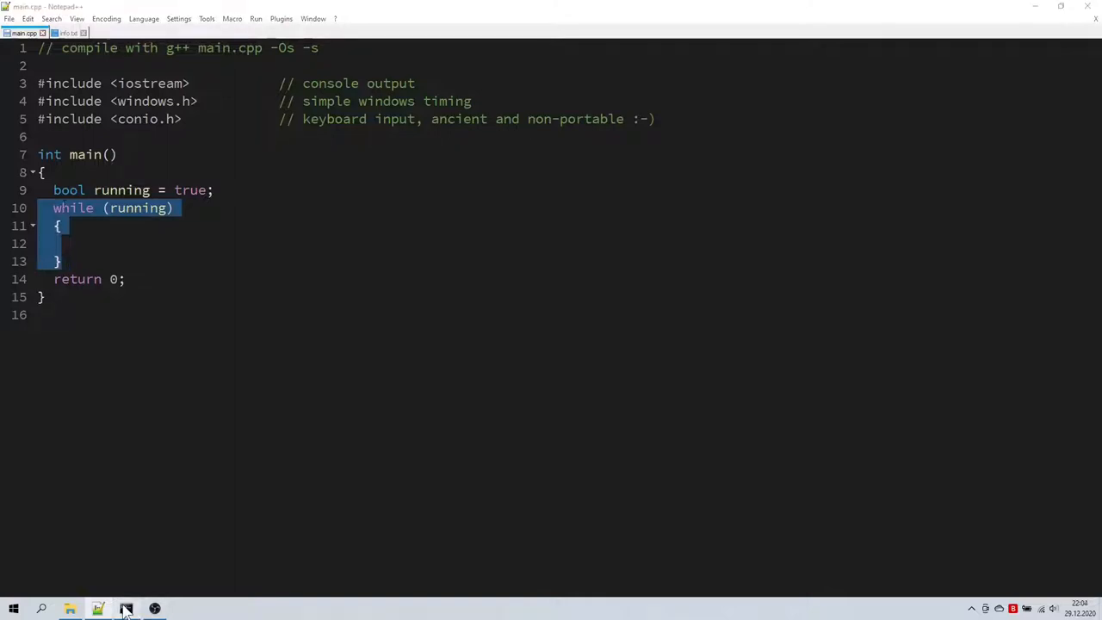
left_click(125, 609)
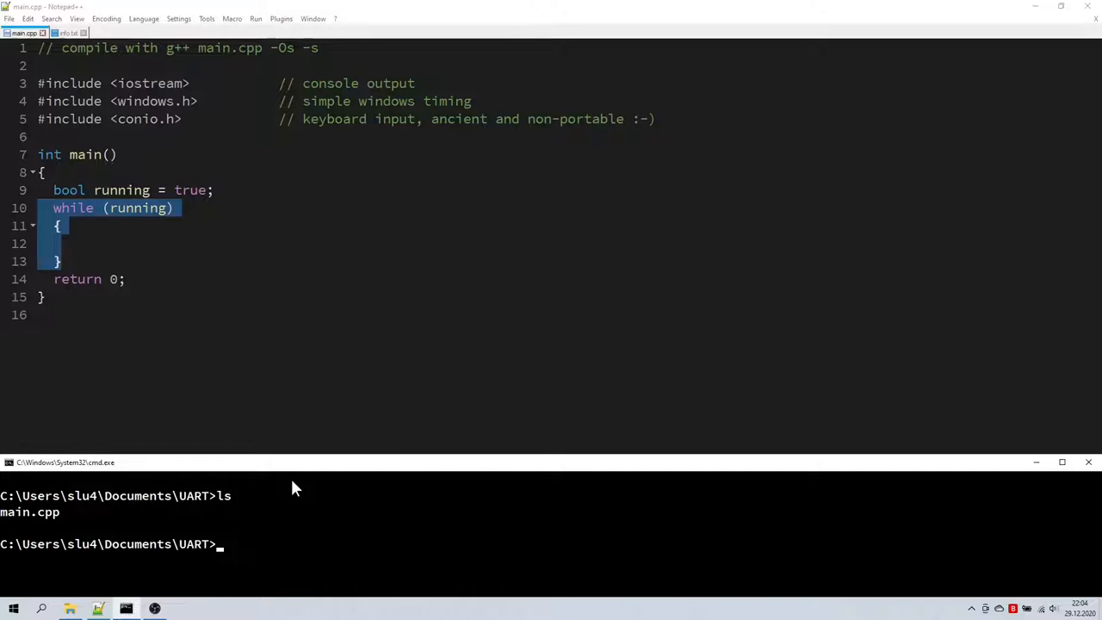
type("g++ --versi")
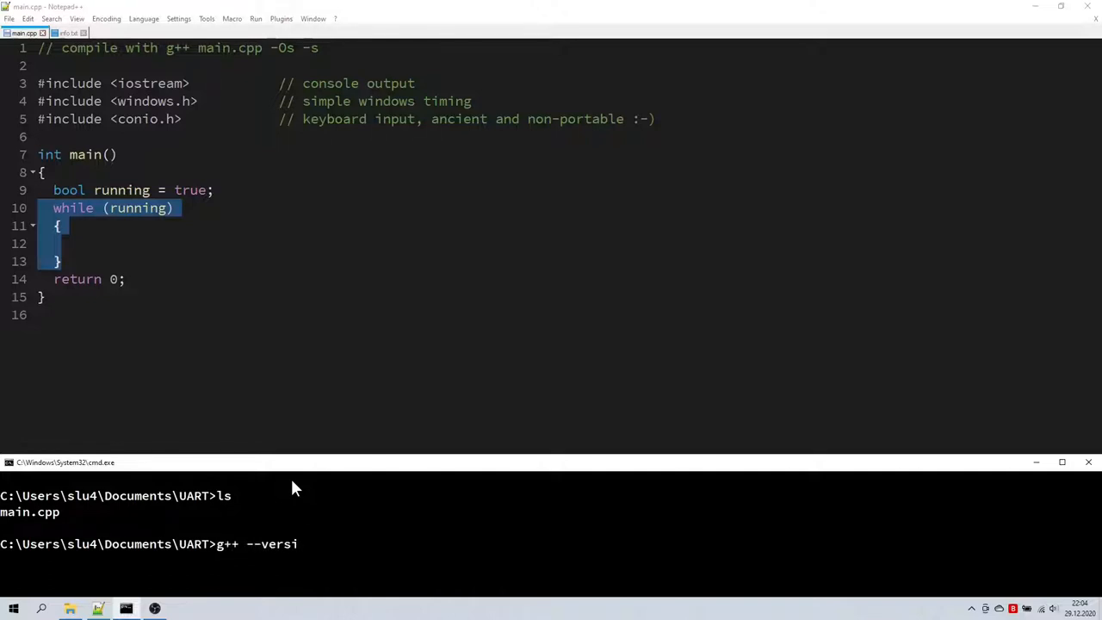
key("Return")
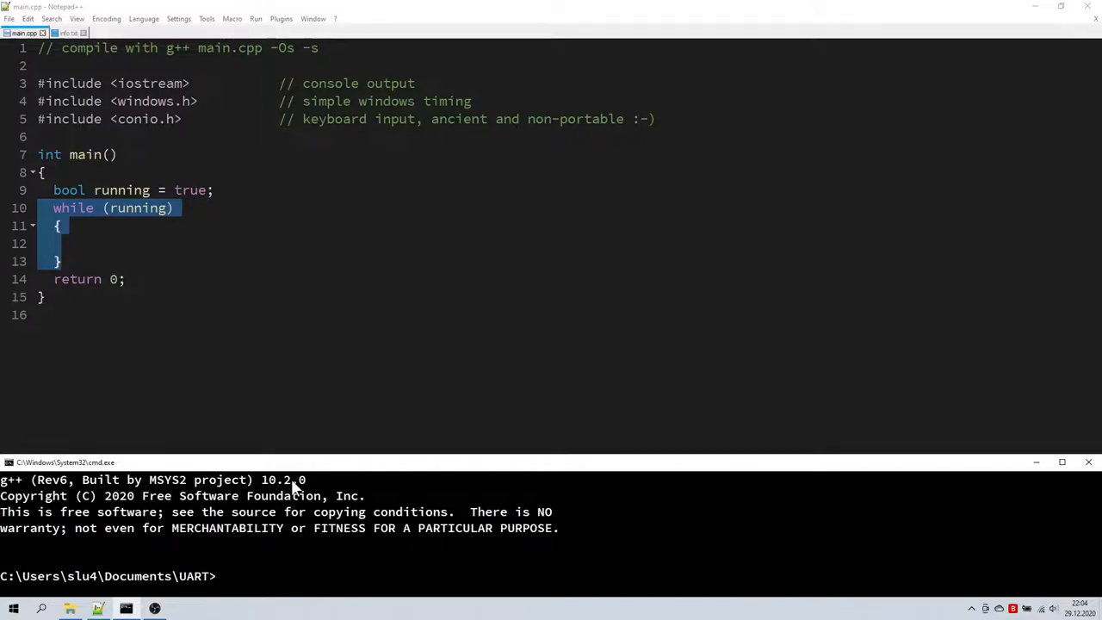
- Prepare the compile command g++ main.cpp -Os -s at the prompt
type("g++")
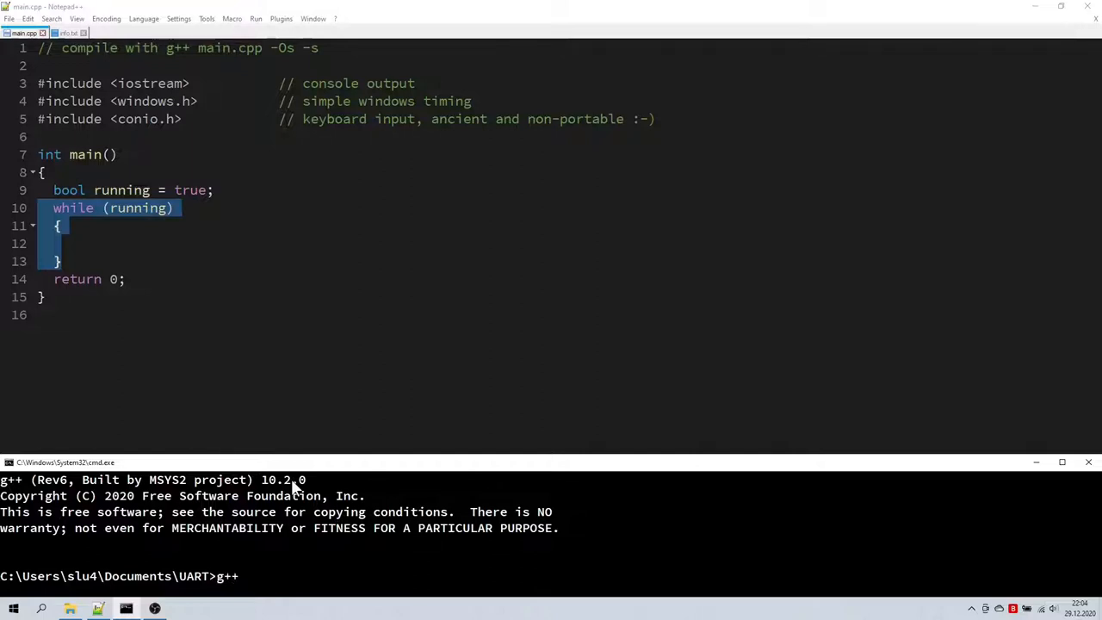
type("main.cpp")
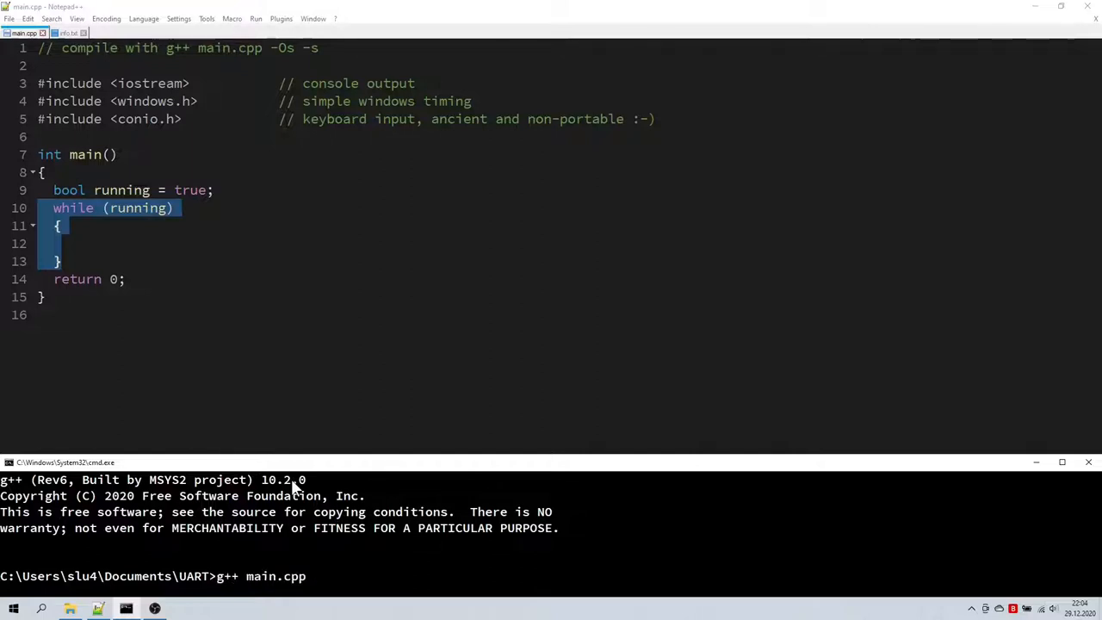
type("-Os -s")
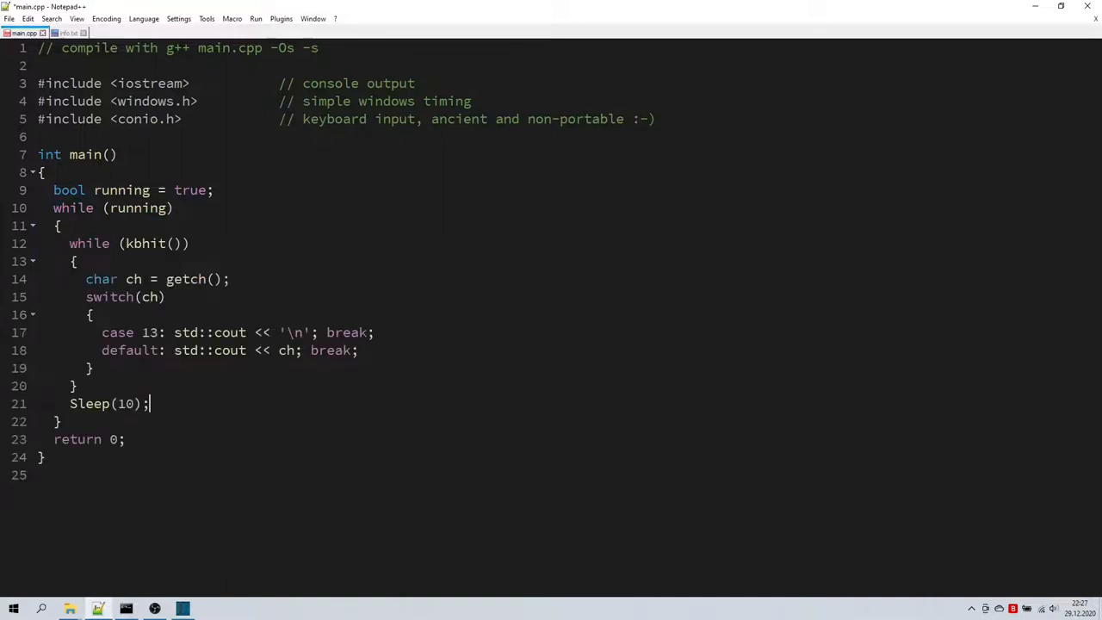
- Compile main.cpp with g++ -Os -s and launch the result with 'start a'
double_click(147, 243)
type("g++ main.cpp -Os -s")
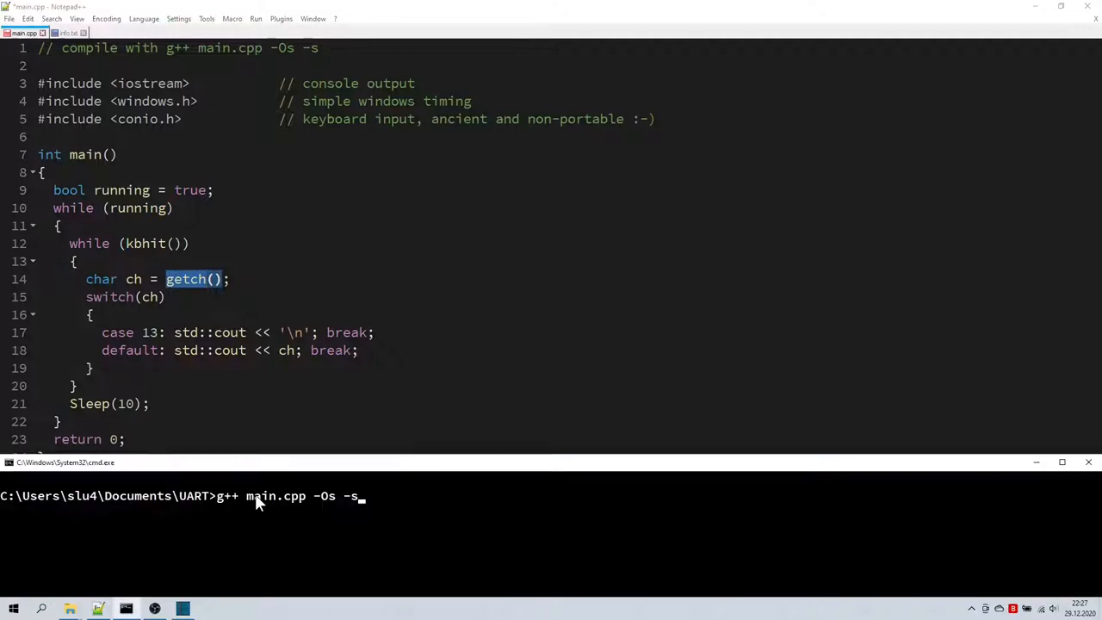
key("Return")
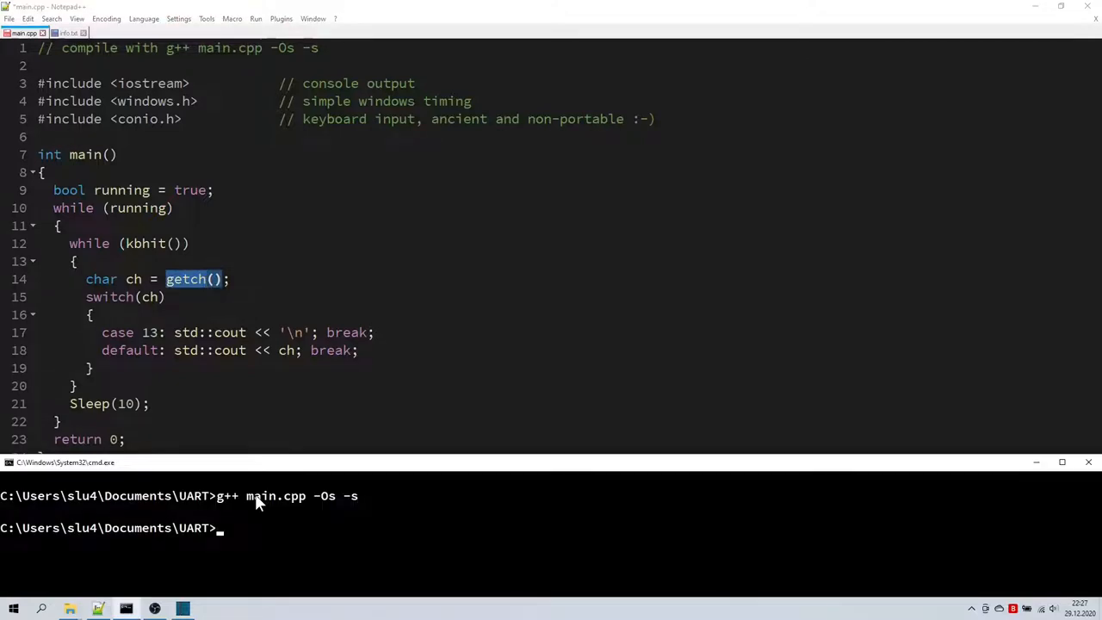
type("start a")
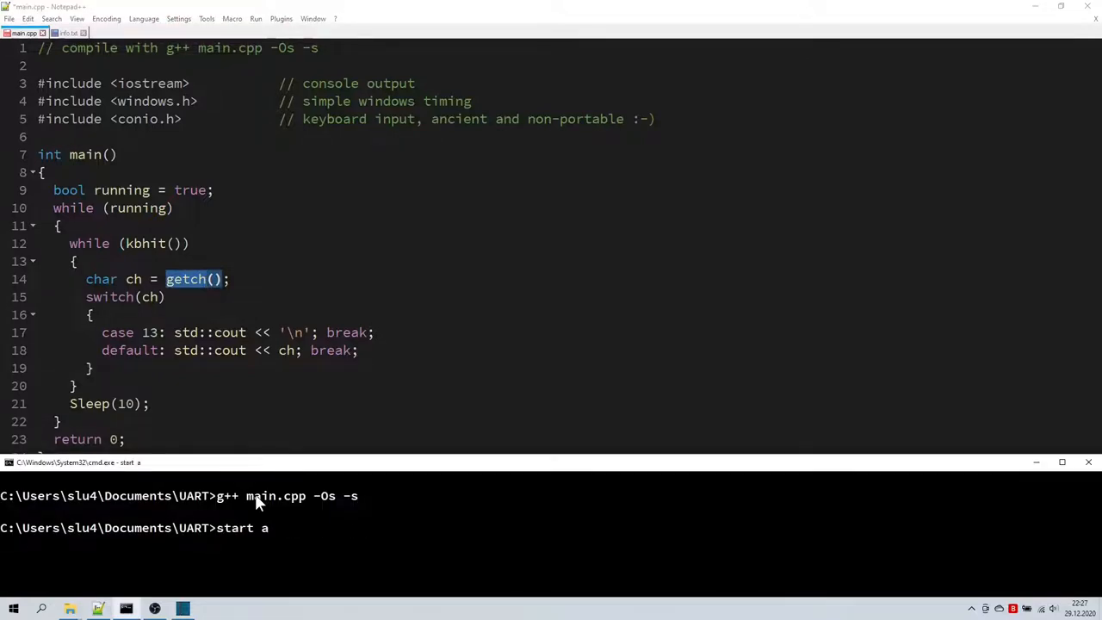
key("Return")
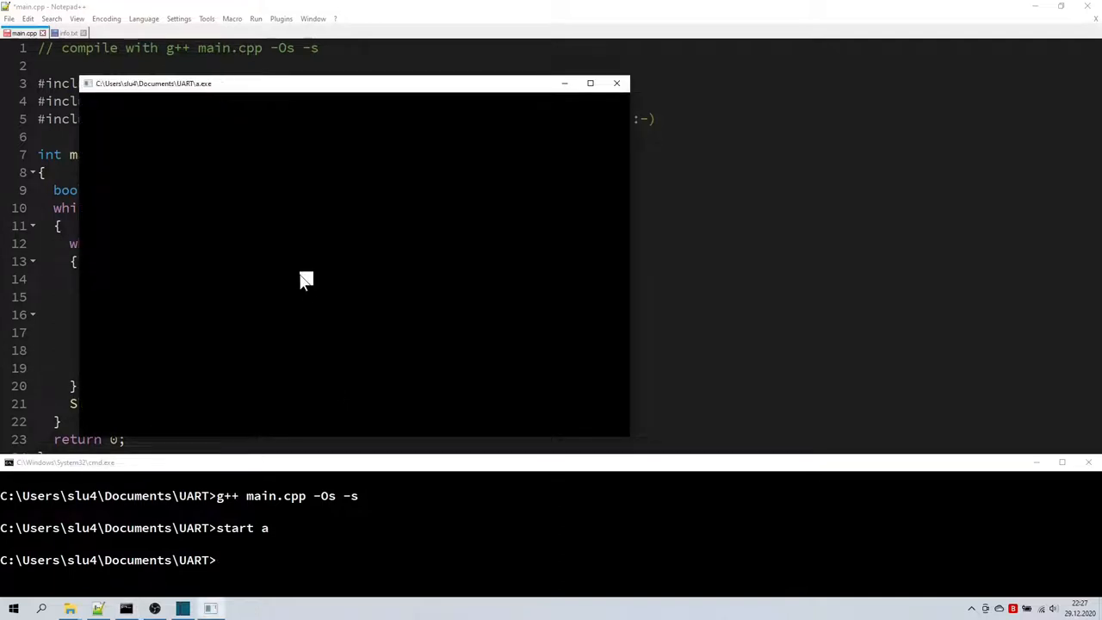
- Test the key echo by typing 'asdasdasdasda', 'asd' and 'H', then close the program window
type("asdasdasdasda")
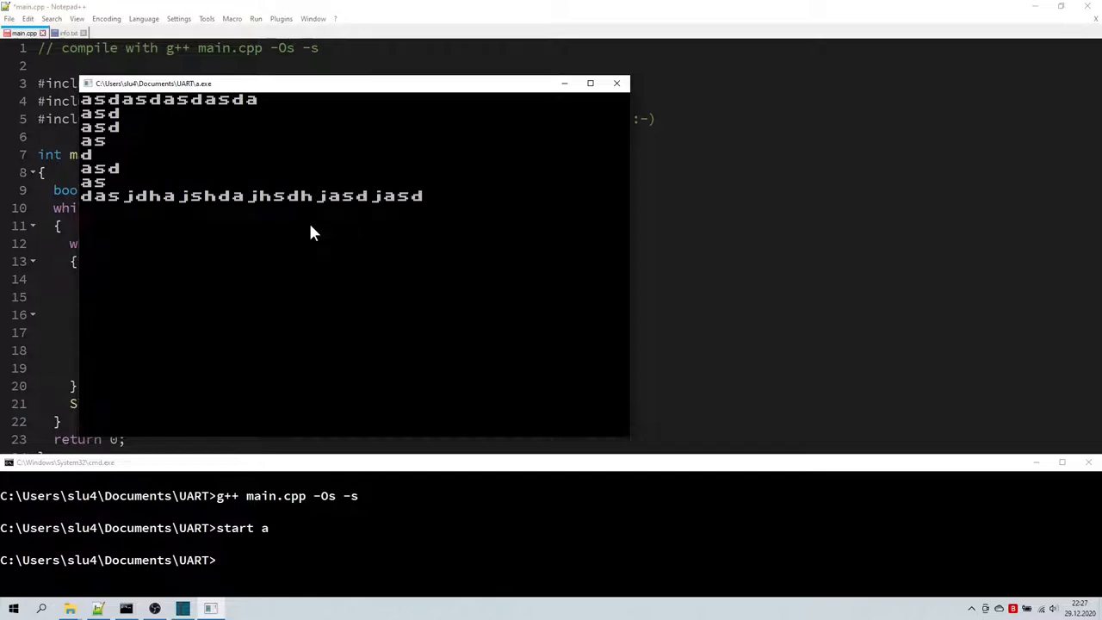
type("asd")
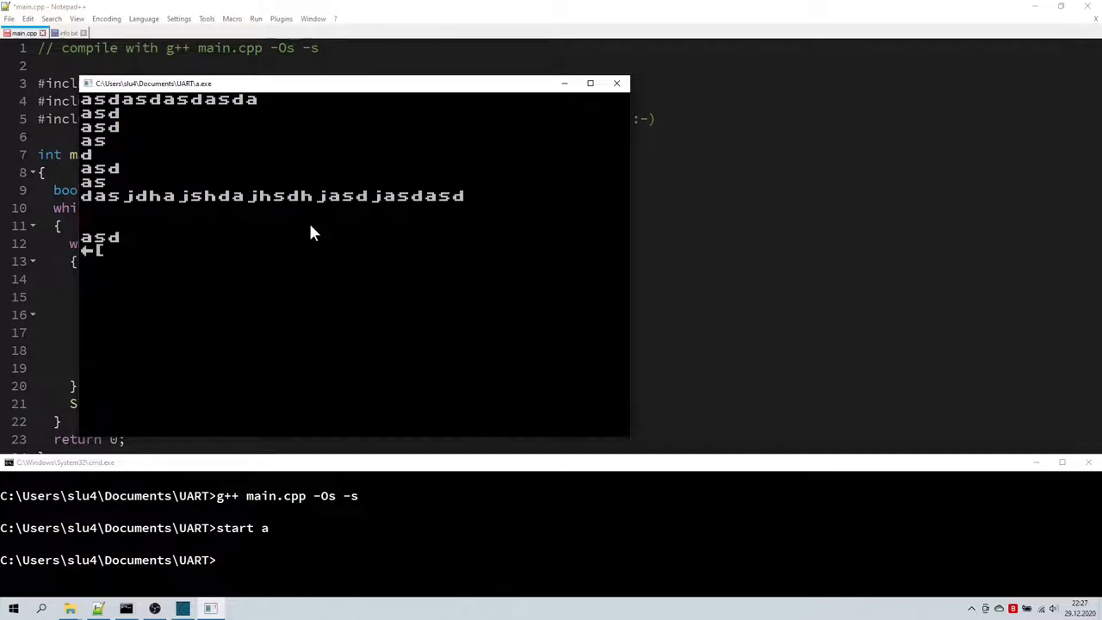
type("H←[J")
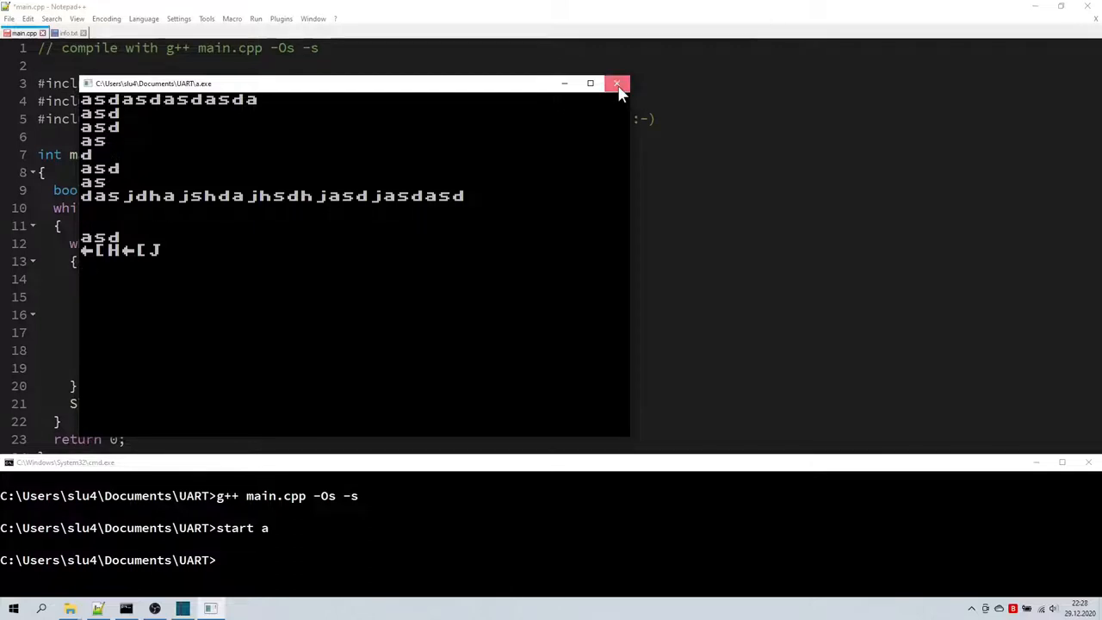
left_click(616, 83)
type("g++ main.cpp -Os -s")
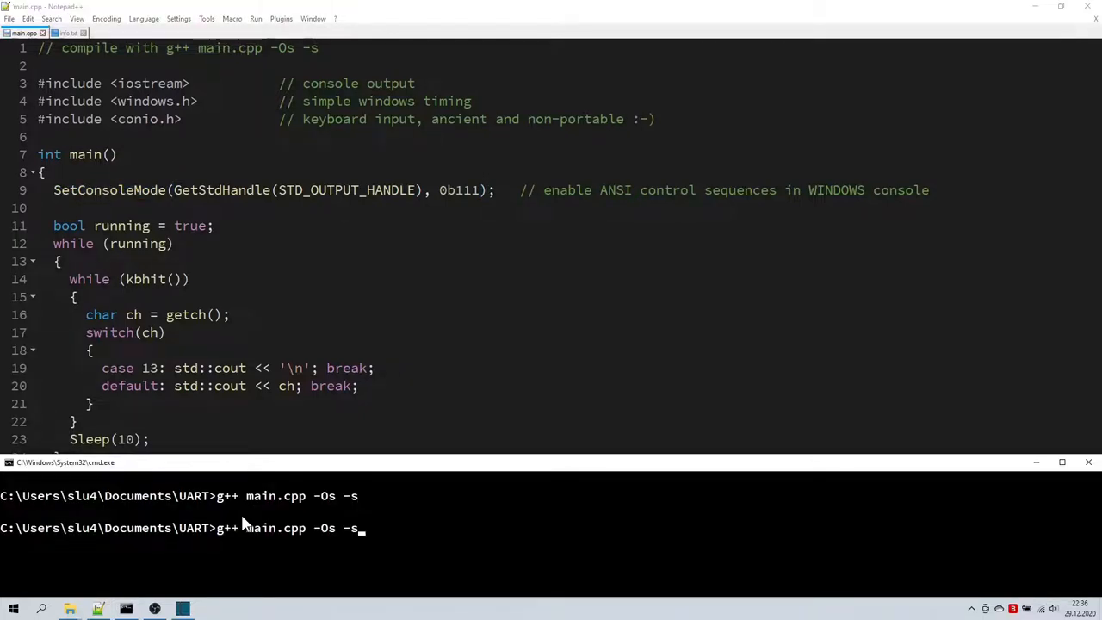
- Recompile the ANSI-enabled main.cpp with g++ -Os -s and rerun it to test typing
type("start a")
key("Return")
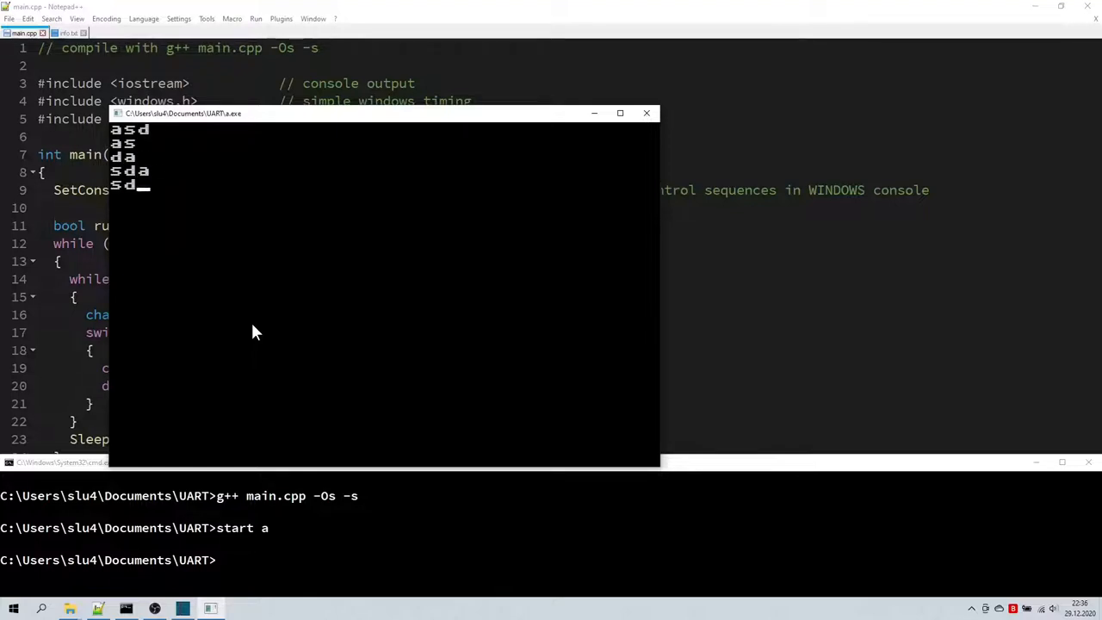
left_click(648, 113)
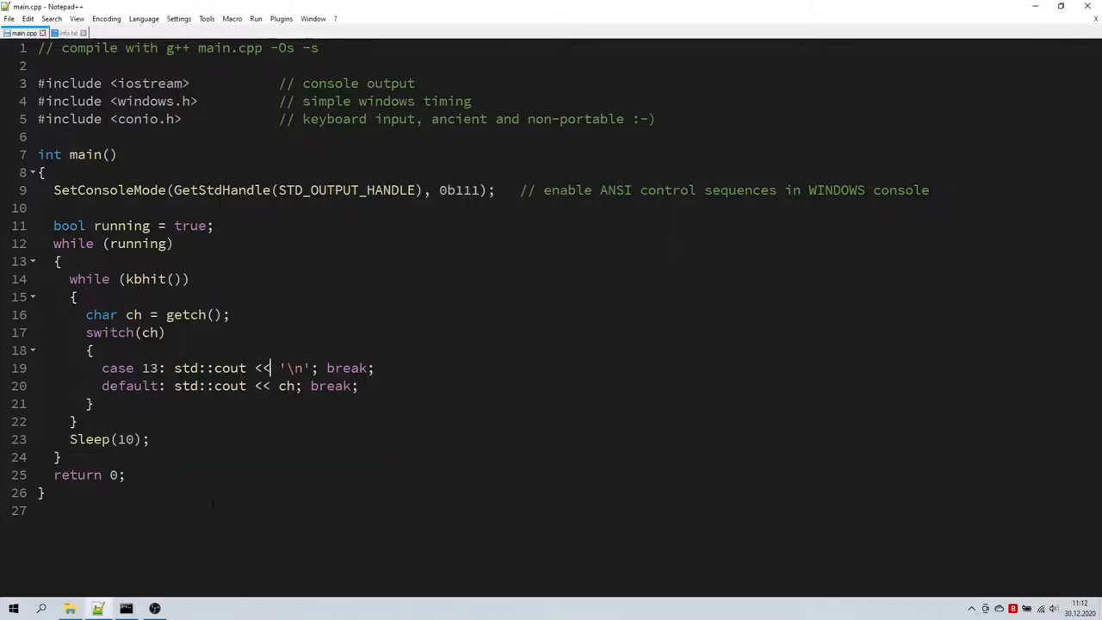
- Add lastch-based special-key handling and a commented table of component actions per clock phase
type("int(")
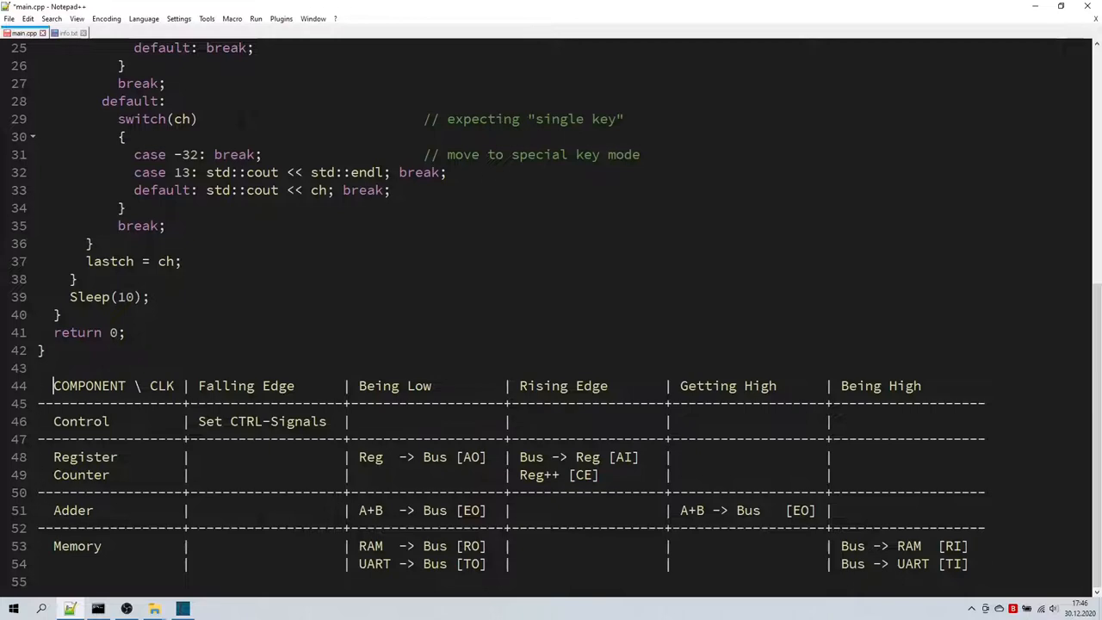
- Review the COMPONENT \ CLK, Being Low and Getting High table headings before adding class Computer
double_click(226, 386)
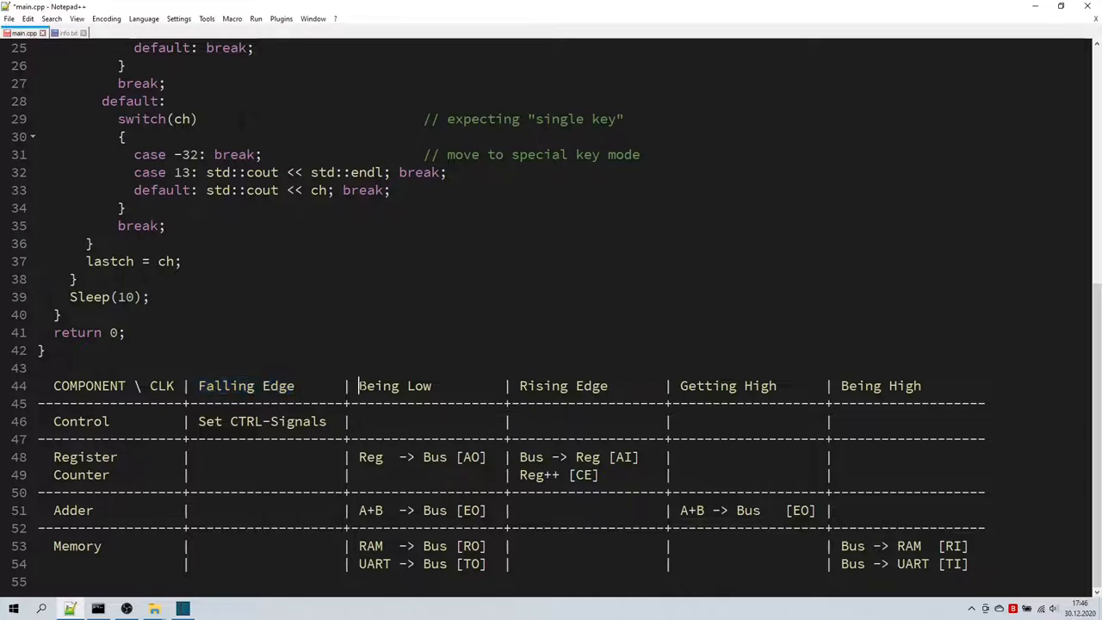
double_click(394, 385)
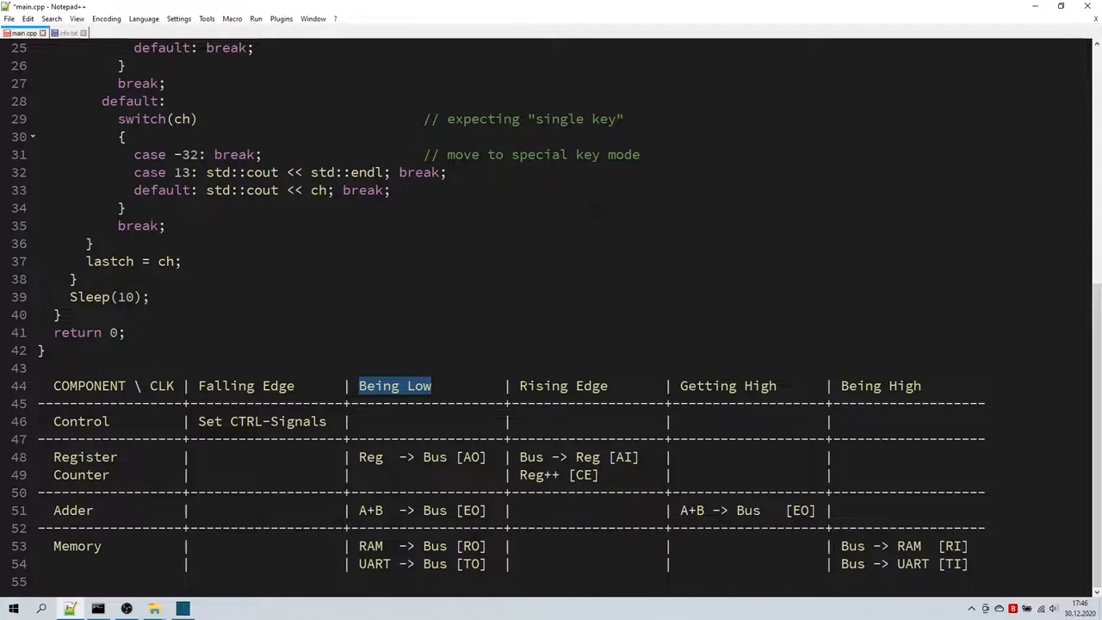
double_click(561, 386)
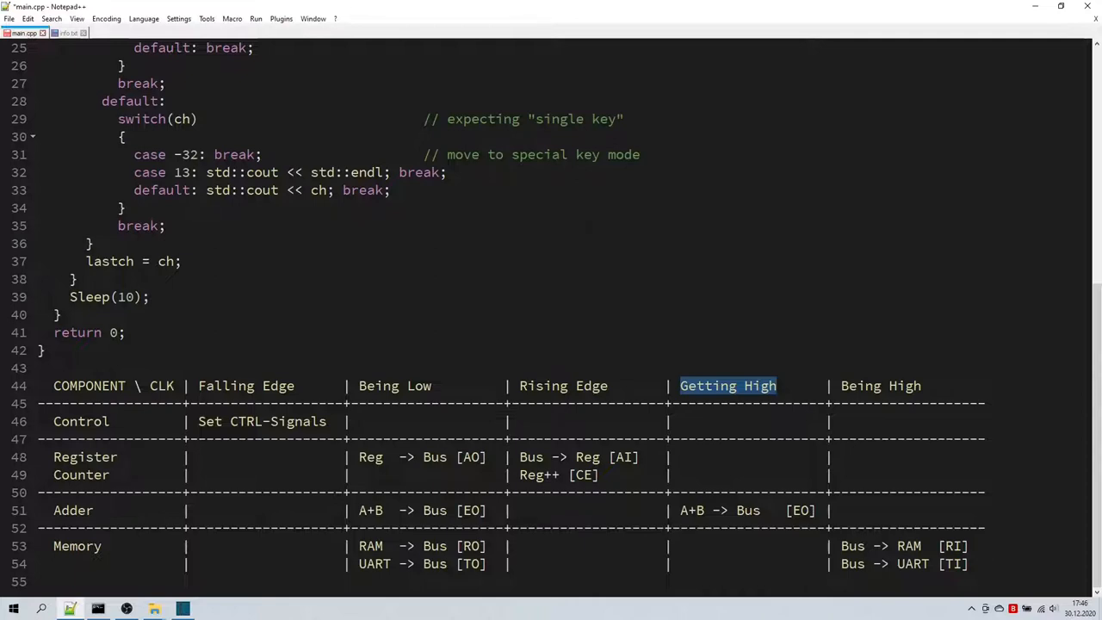
double_click(880, 385)
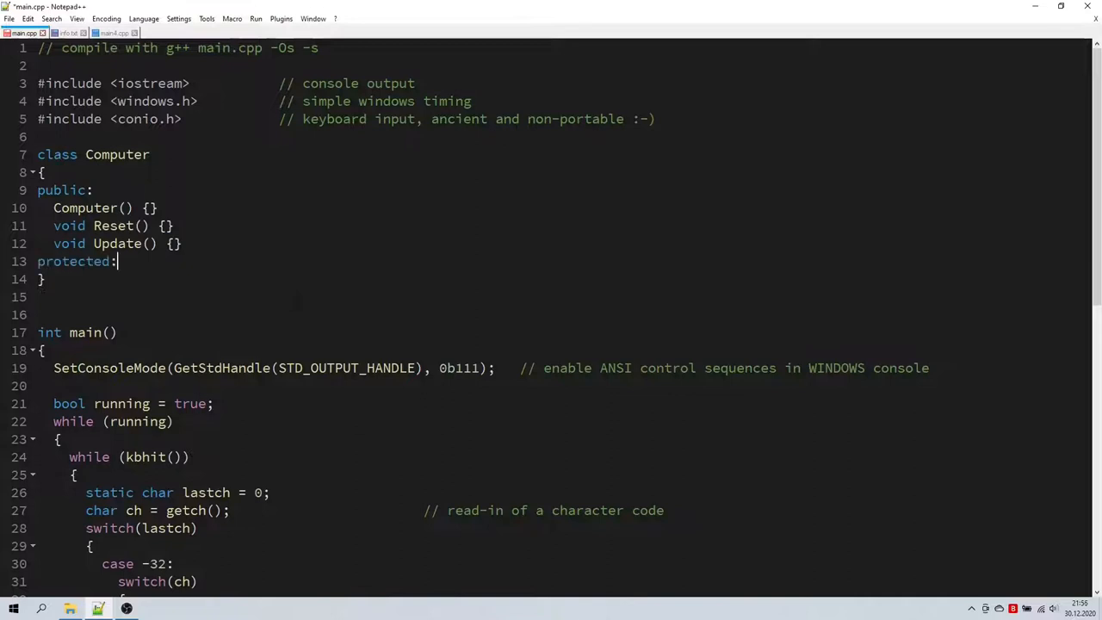
- Add void Input(char s) {} to Computer and a Component interface with virtual clock-phase methods
type("void Input(char s) {}")
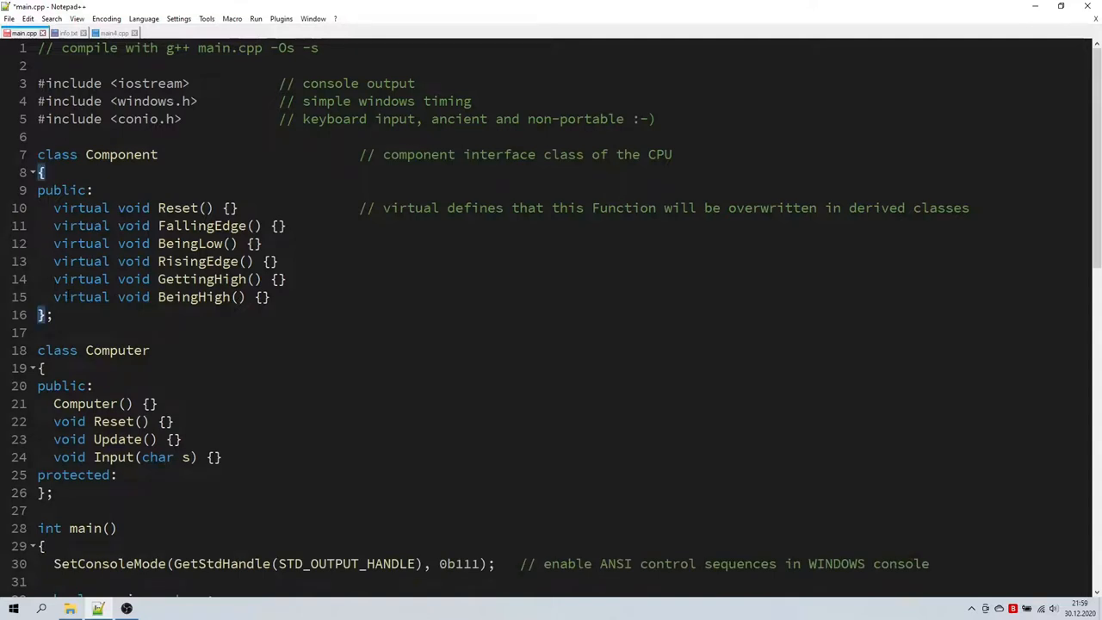
double_click(81, 207)
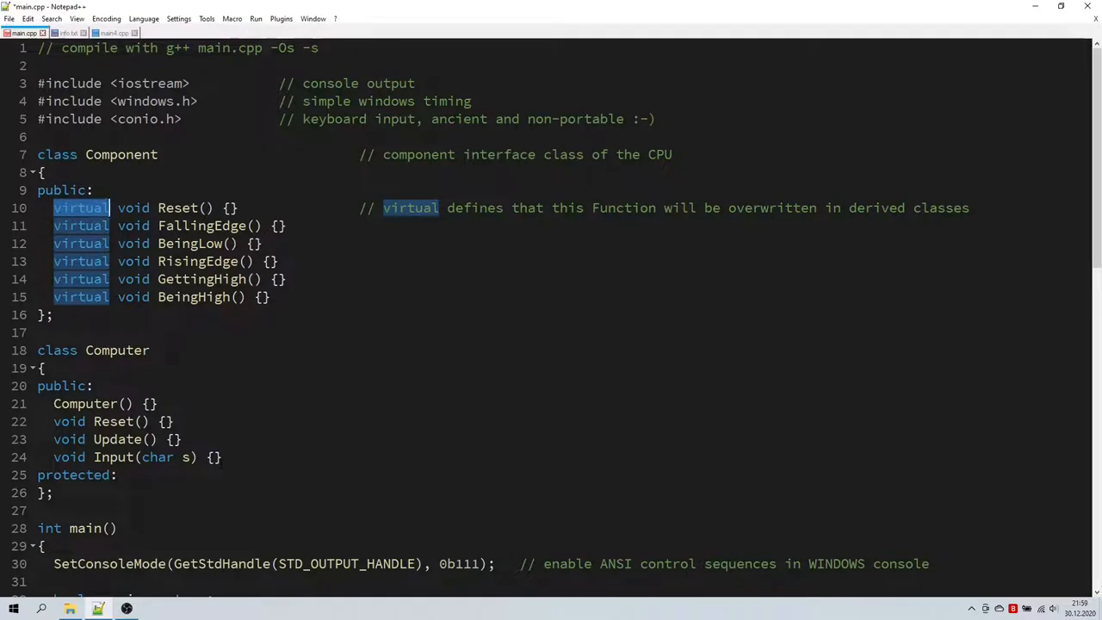
- Declare 'Computer cpu;' in main and route Enter and ordinary keys to cpu.Reset()/cpu.Input()
scroll("down", 3)
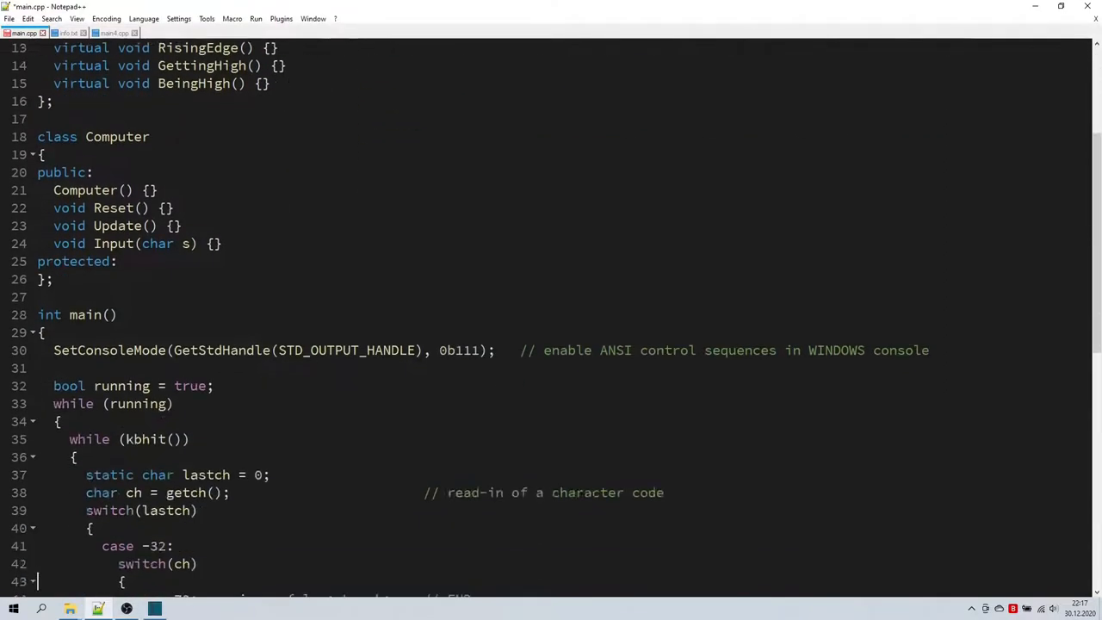
type("Computer cpu;")
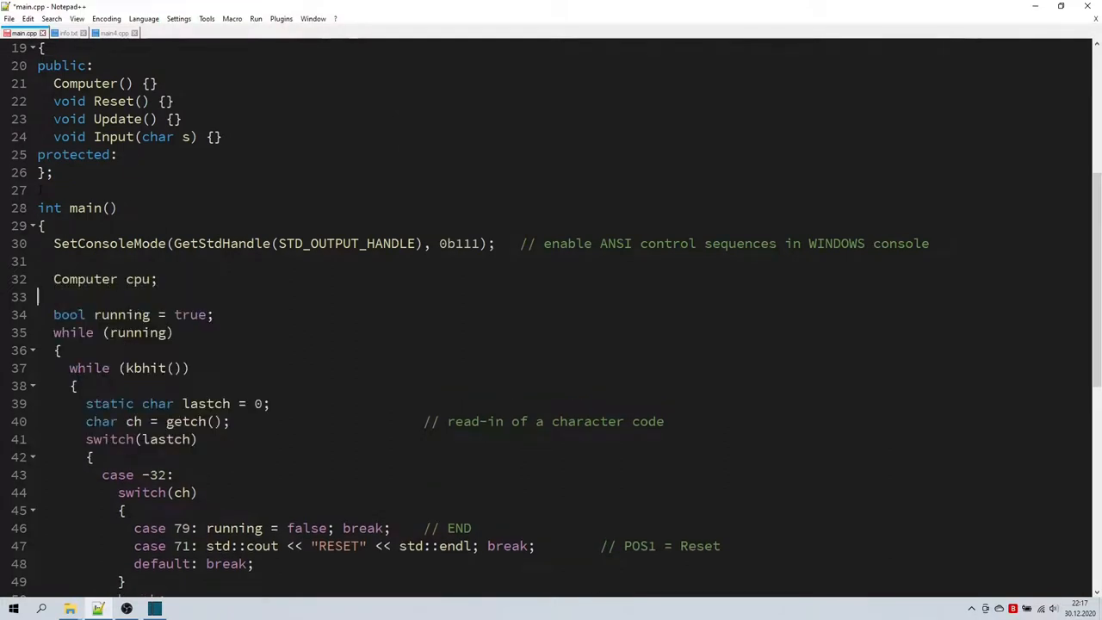
scroll("down", 3)
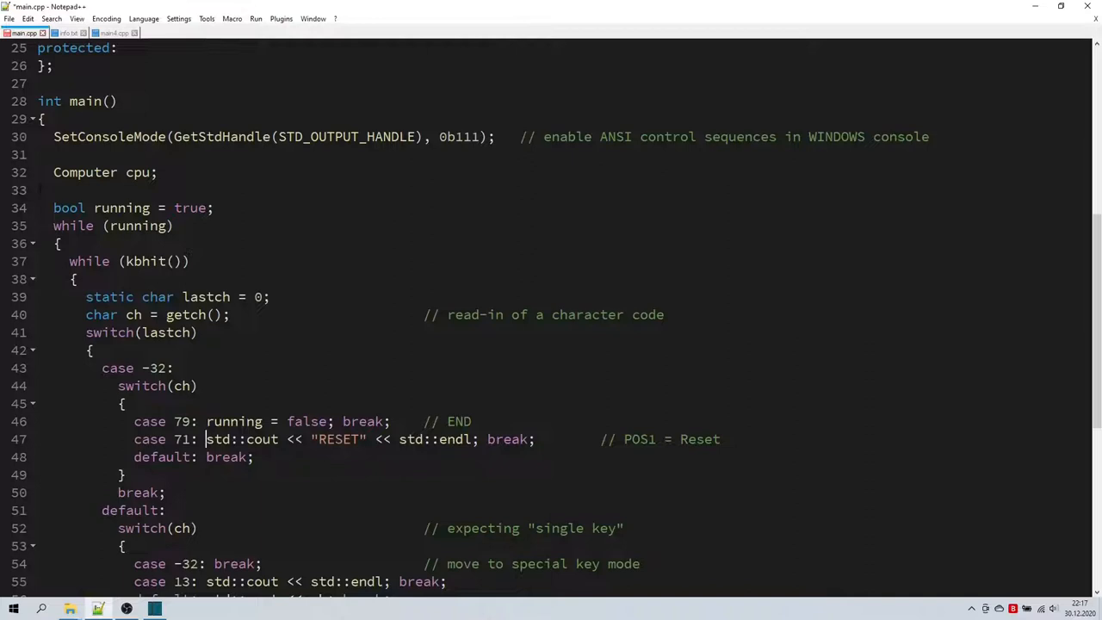
type("cpu.Reset(")
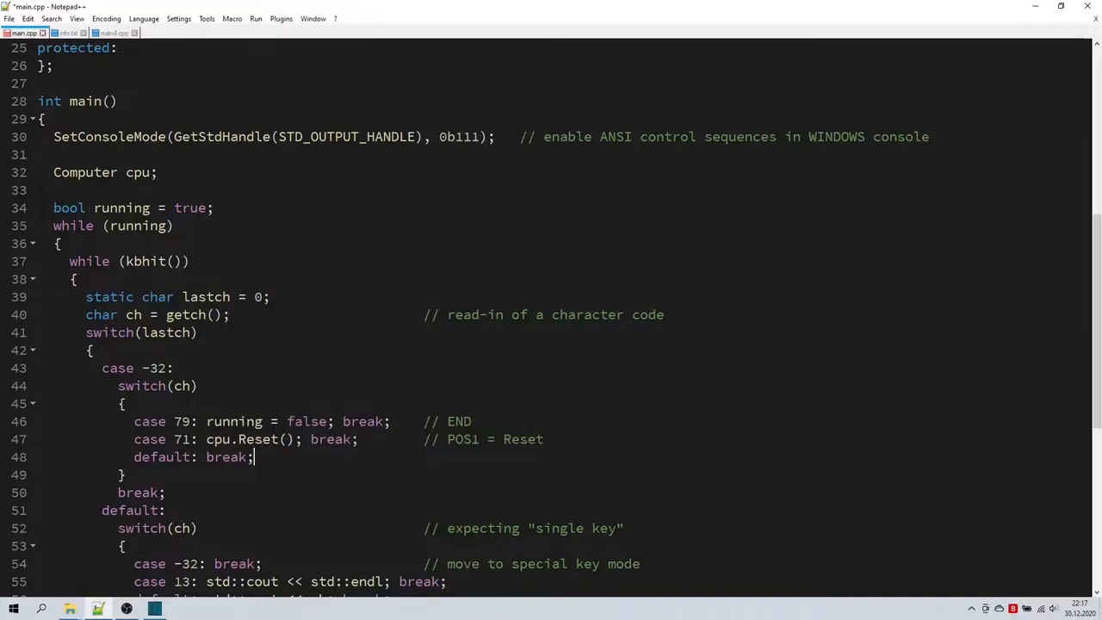
scroll("down", 3)
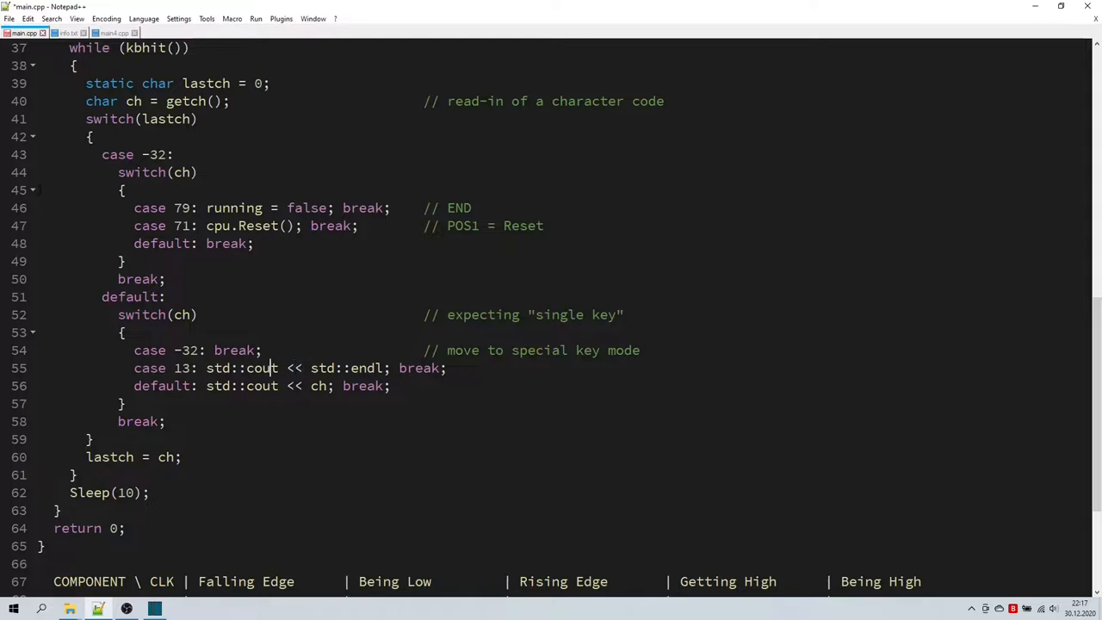
type("cpu.Input( break;")
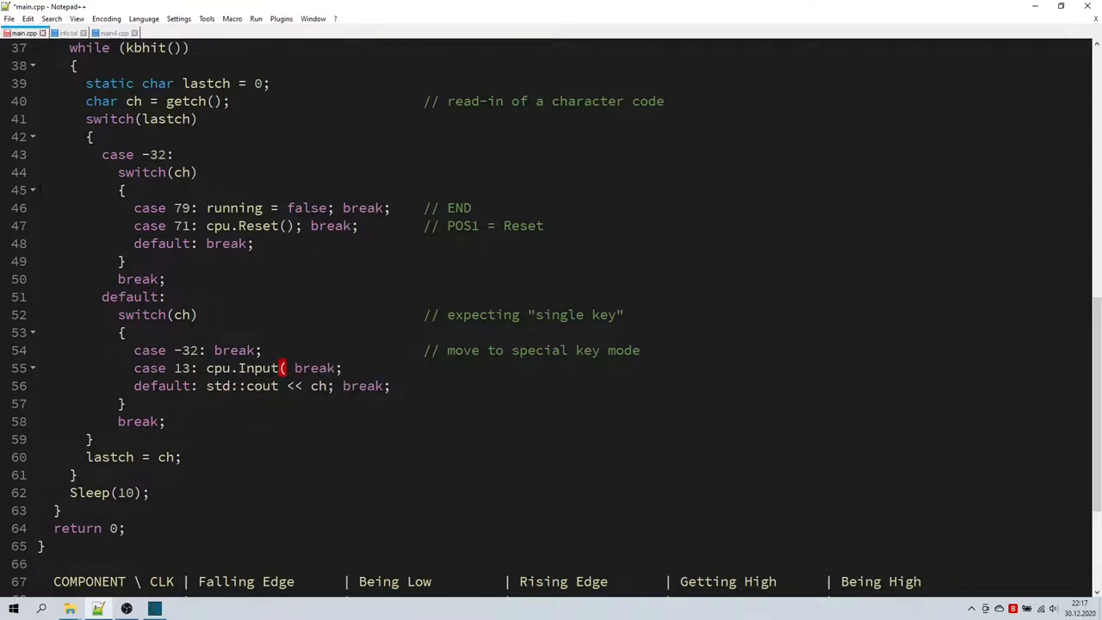
type("'\\n'")
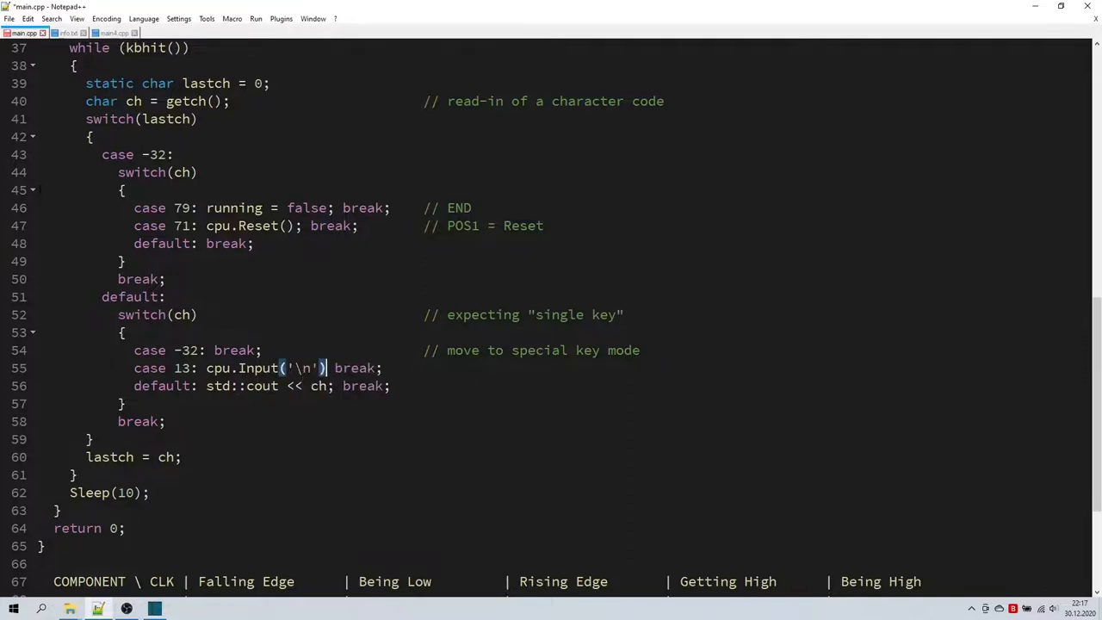
type("cpu.INput(ch")
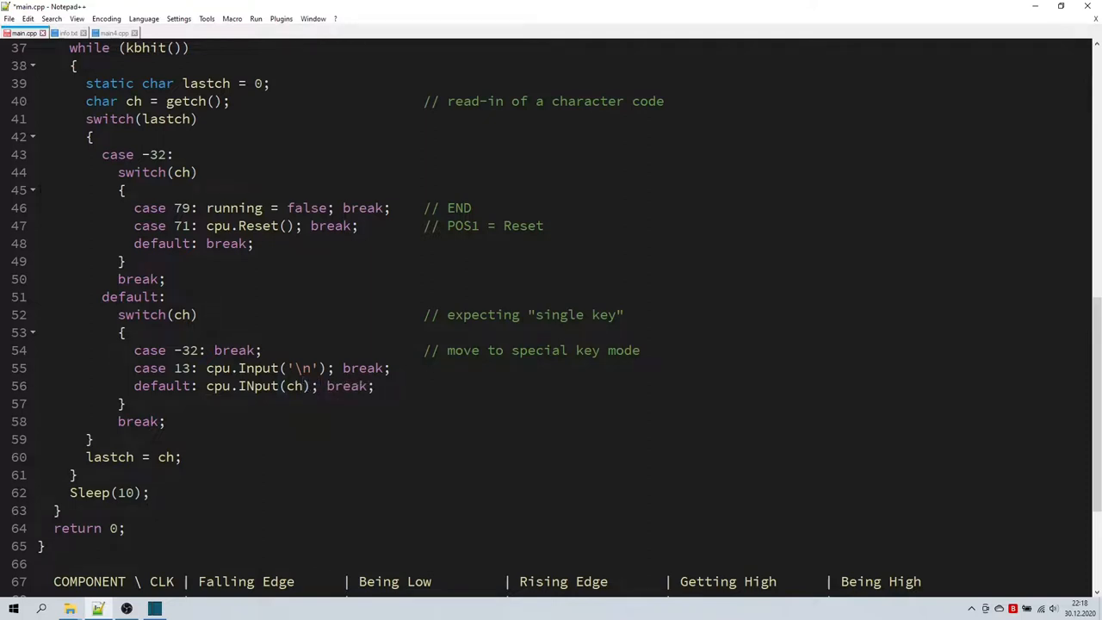
- Call cpu.Update() on a new line just before Sleep(10) in the main loop
key("enter")
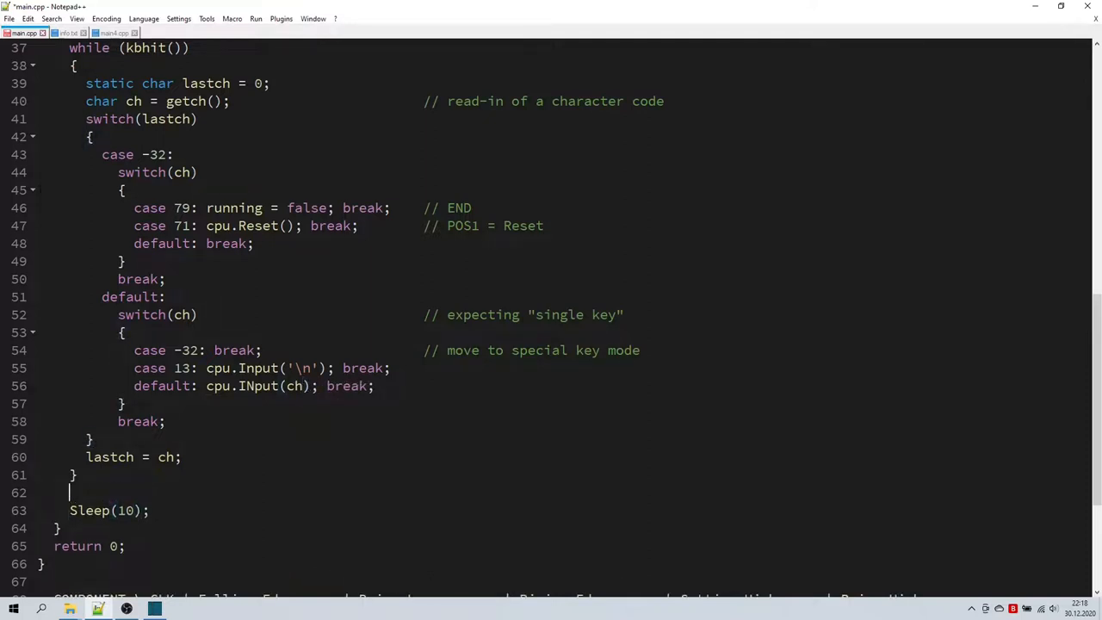
type("cpu.Update(")
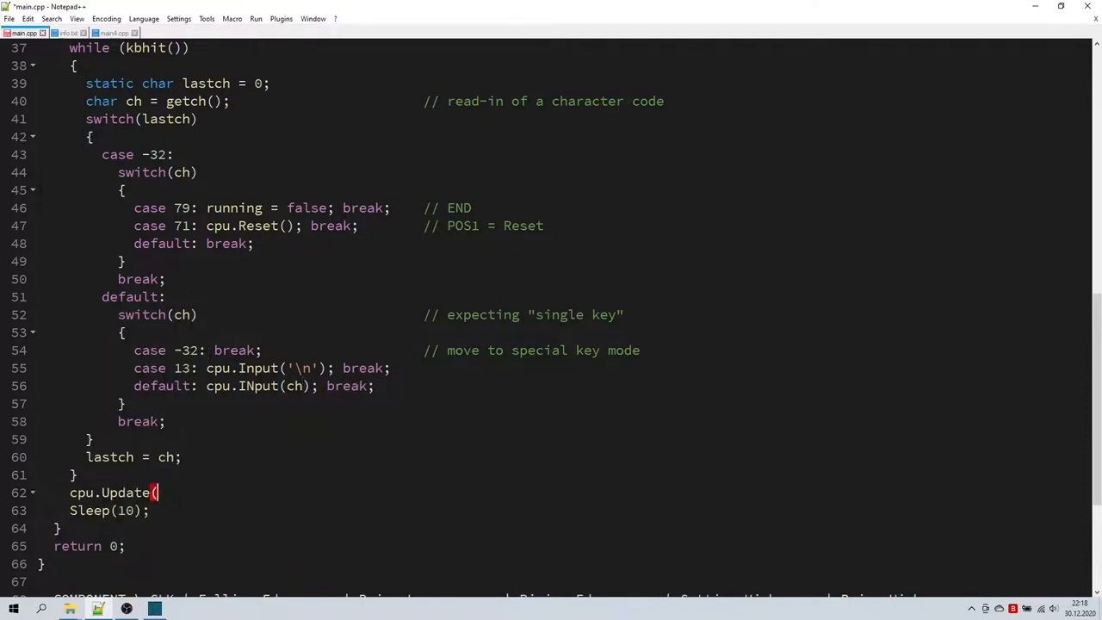
type(")")
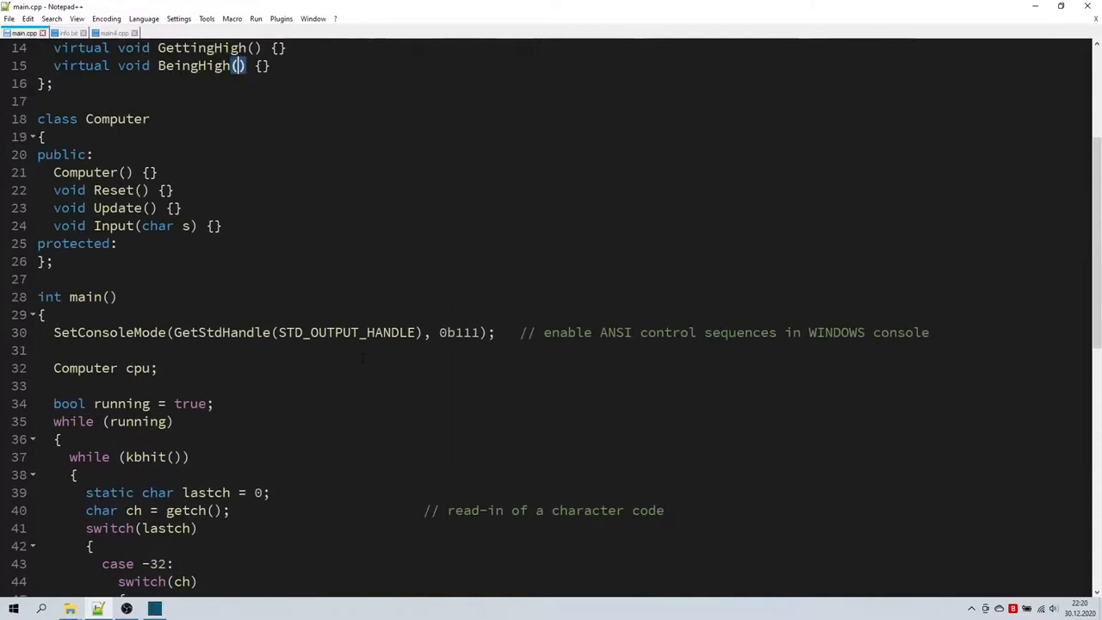
- Give Computer a std::string mInput buffer and uint32_t mLasttime set from GetTickCount(), with Input appending to mInput
type("std")
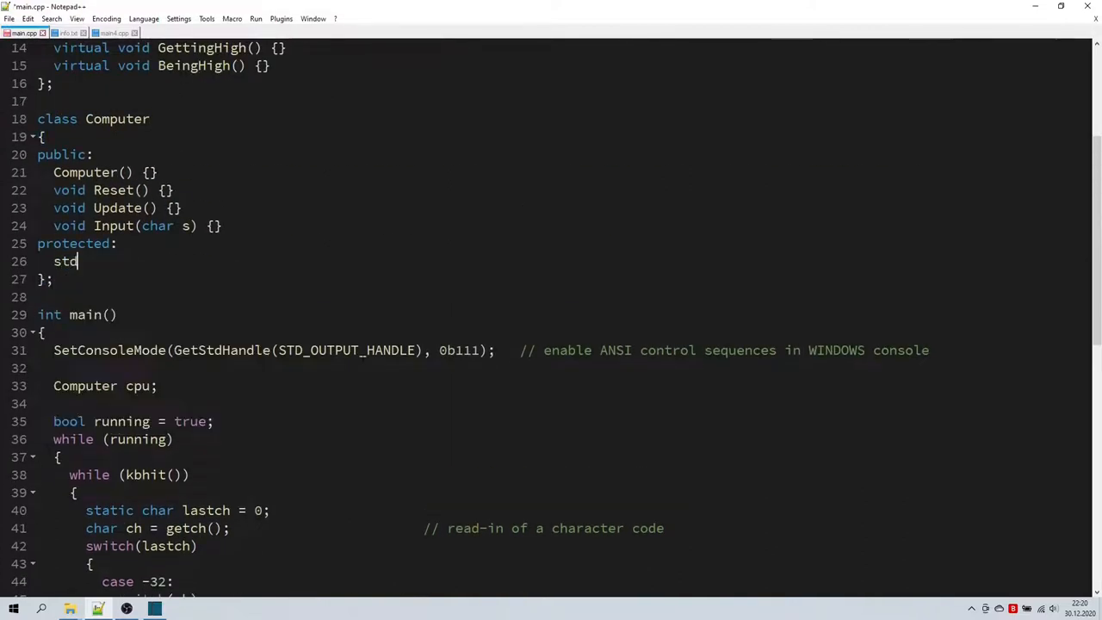
type("::string mInput;")
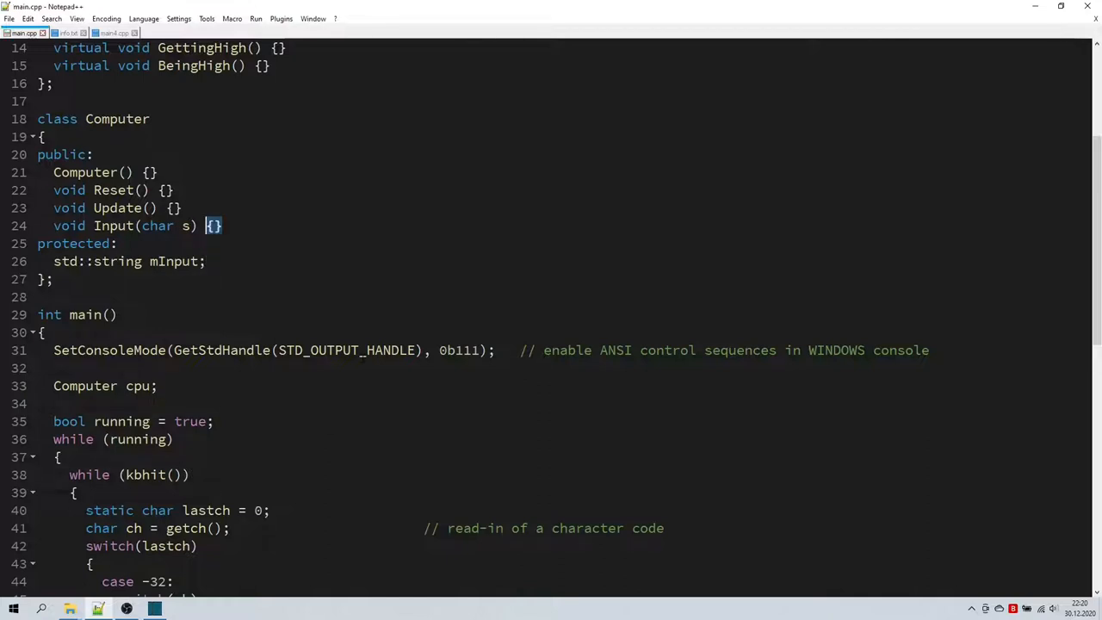
type("mI")
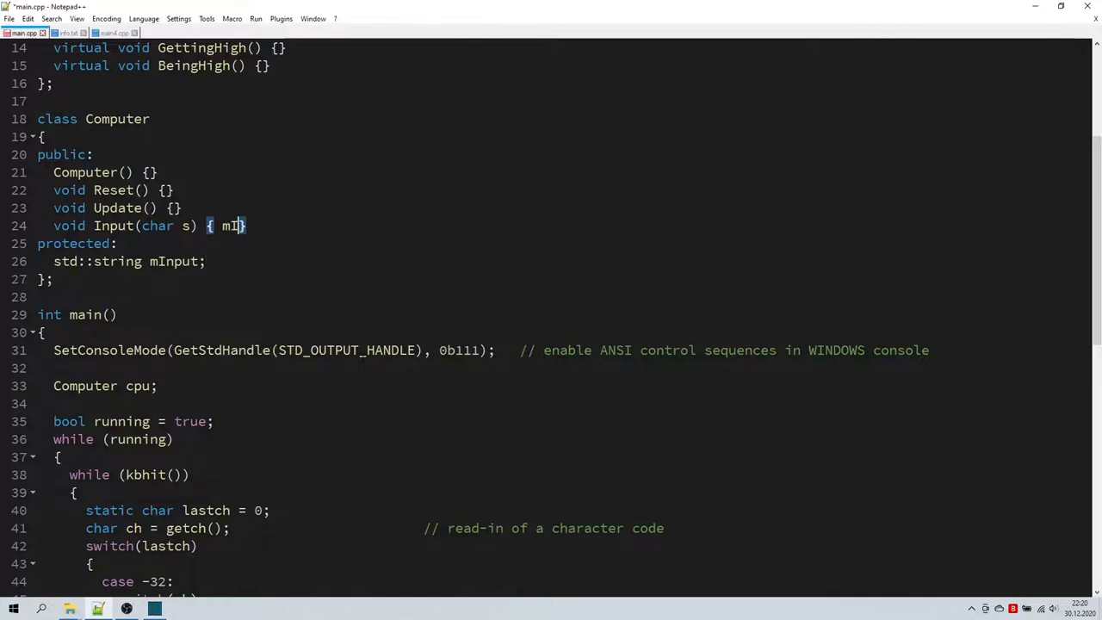
type("nput +=")
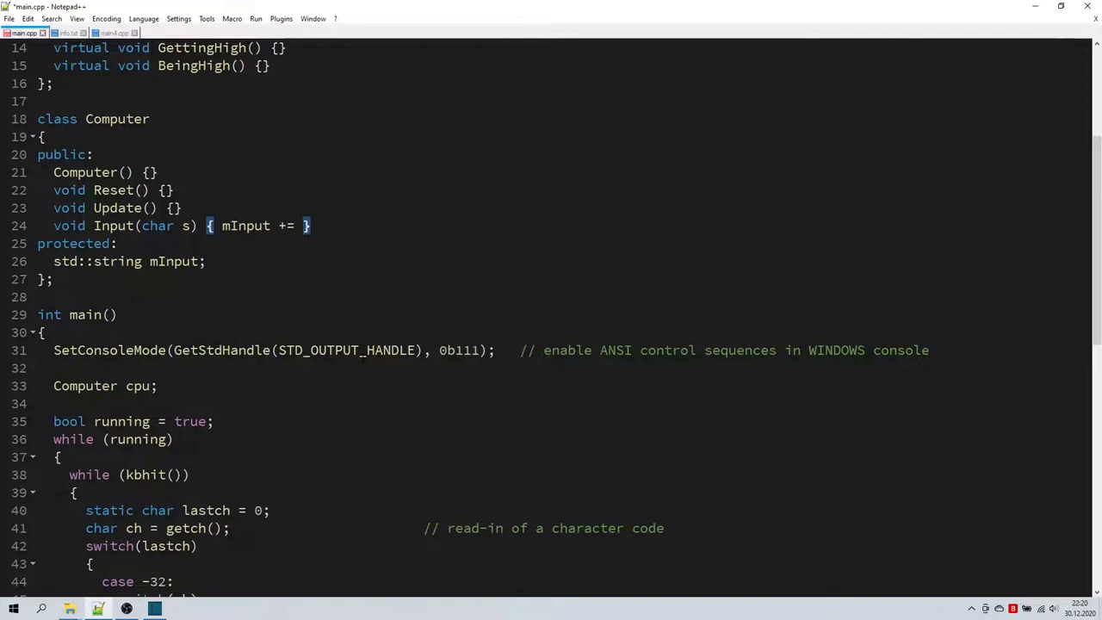
type("s;")
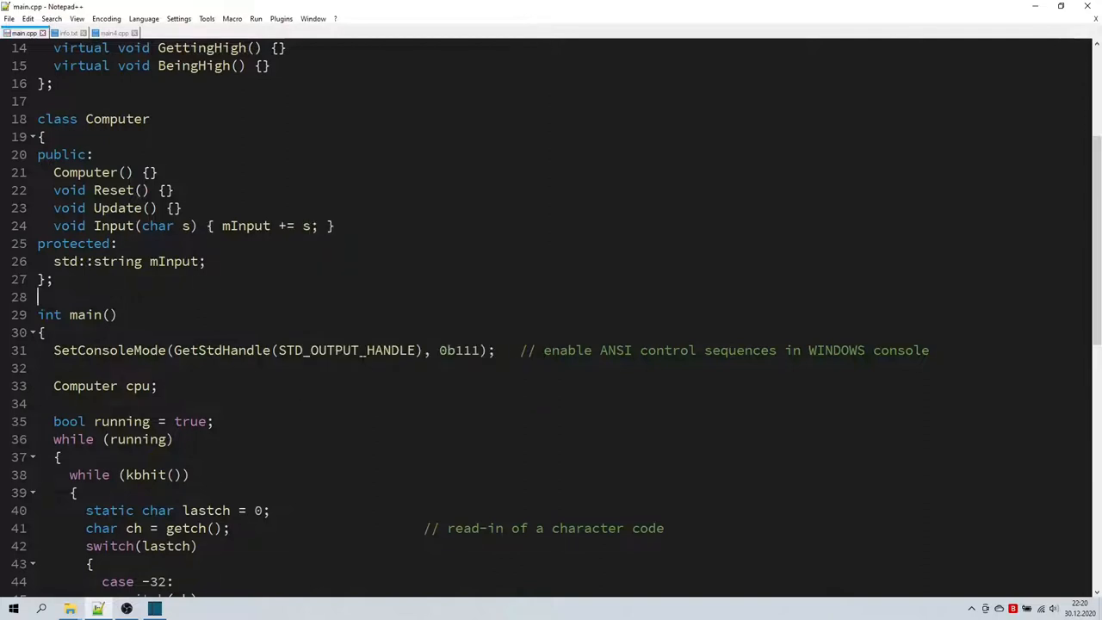
type("uin")
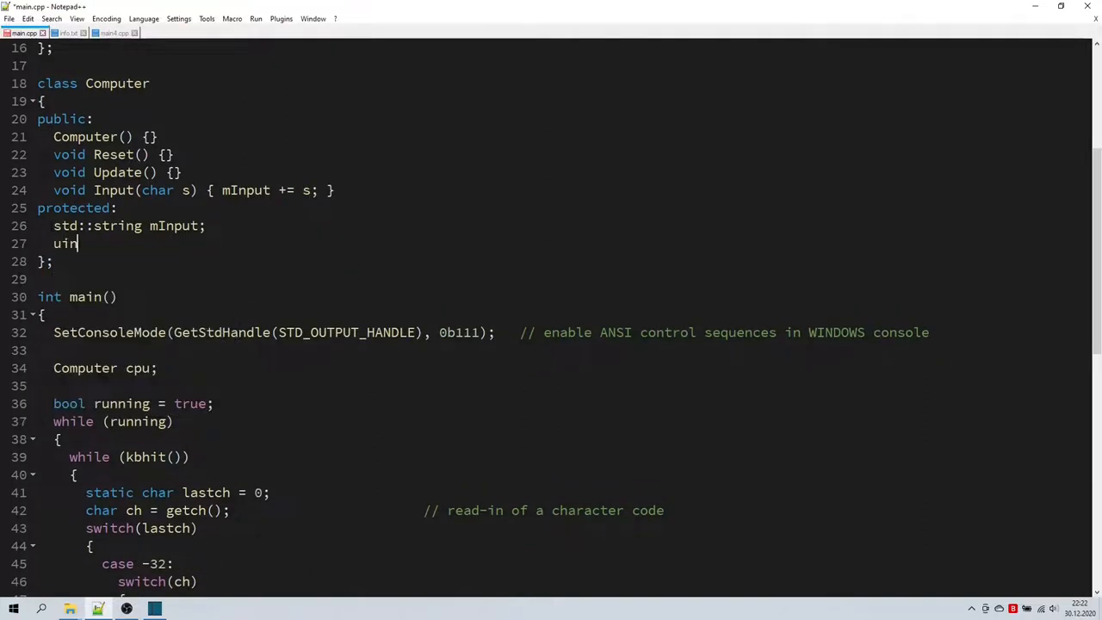
type("t32_t mL")
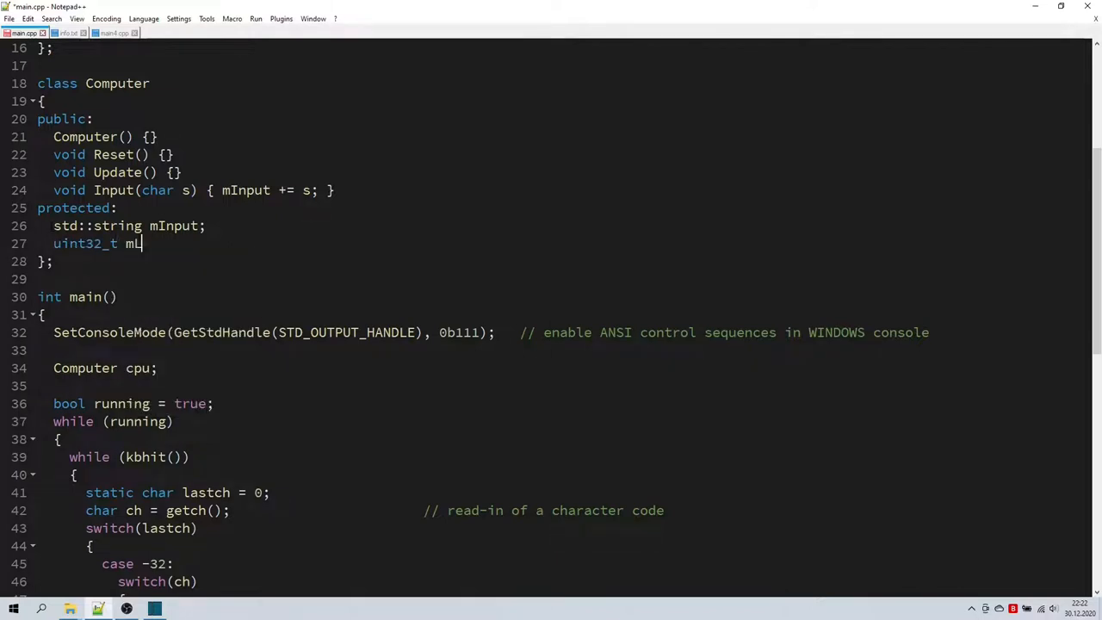
type("asttime;")
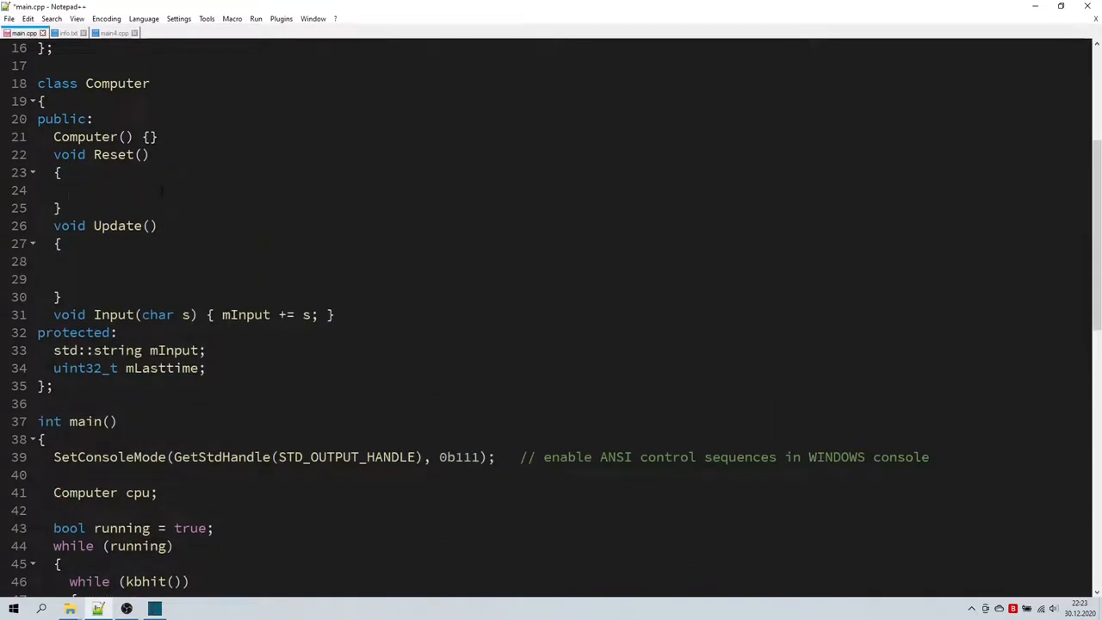
type("mLasttime =")
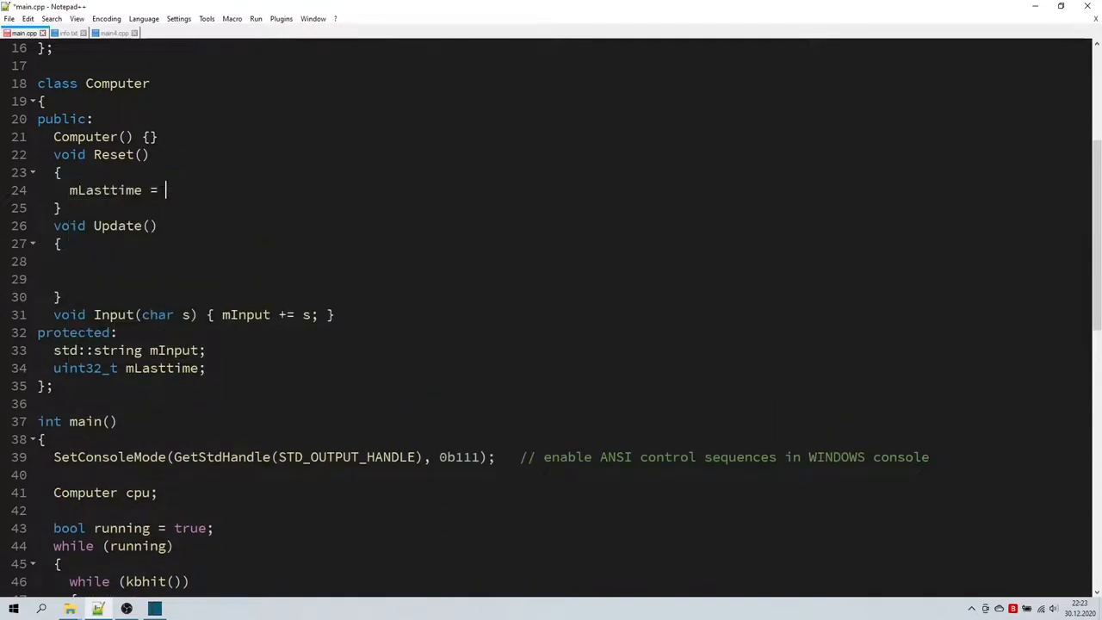
type("GetTickCount()")
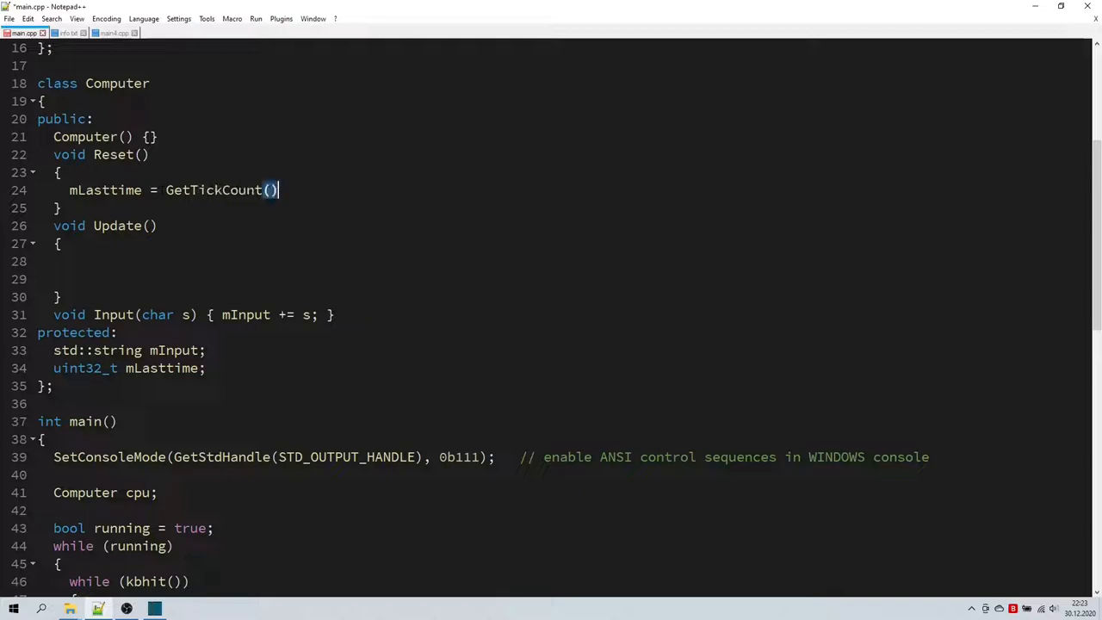
type("mInput = \"\";")
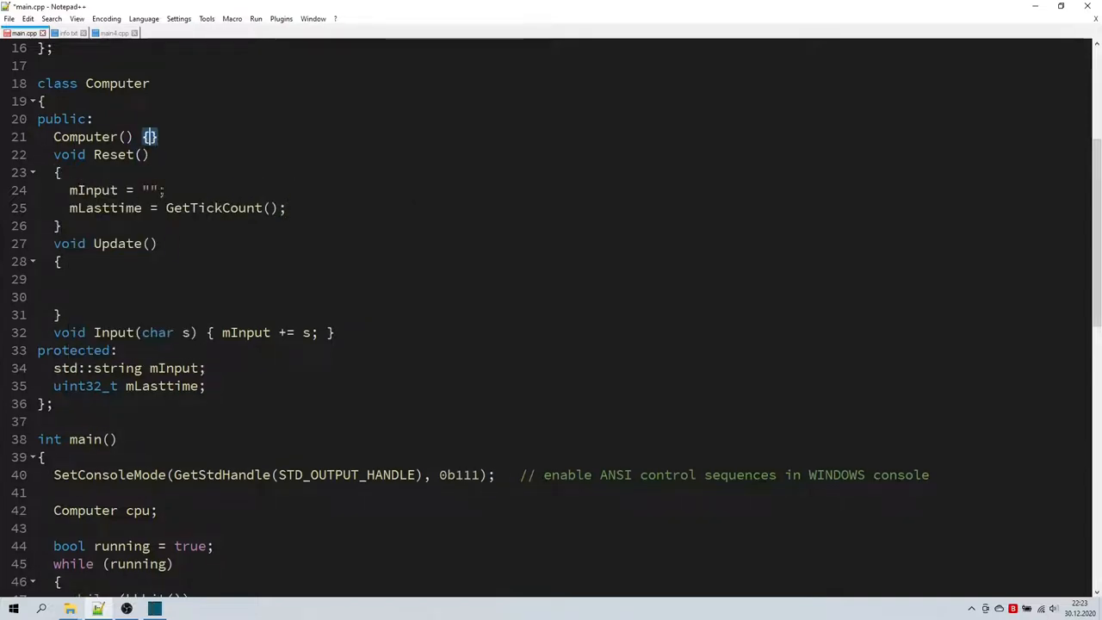
type("Reset();")
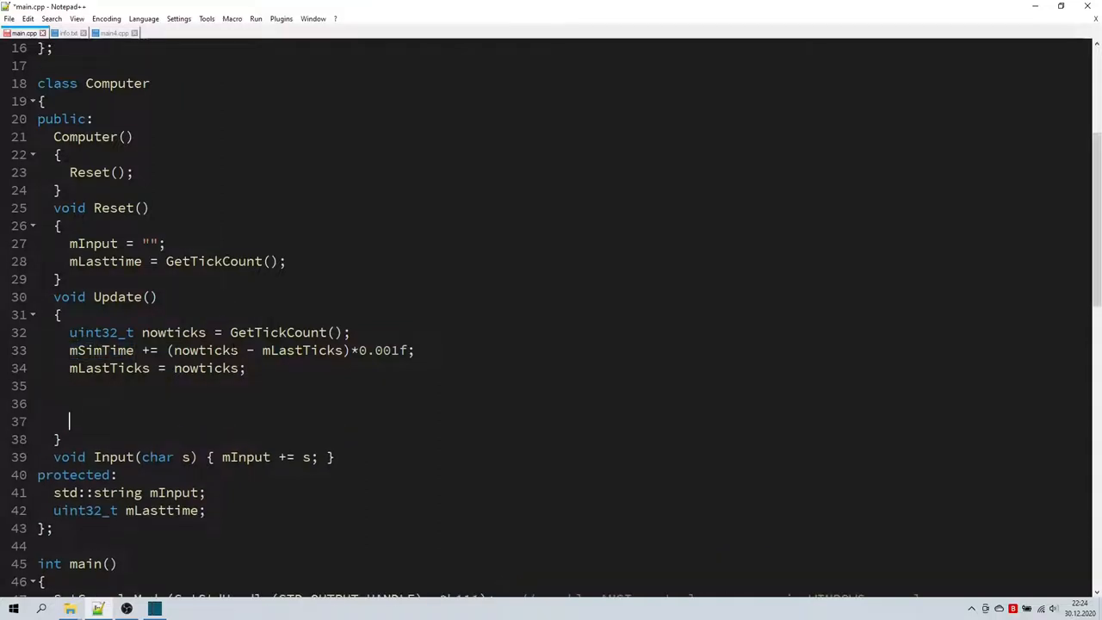
- In Update, loop while mSimTime > 1.0f / 1843200.0f, subtracting the step, with an 'update all components' comment
type("while (mSimTime >")
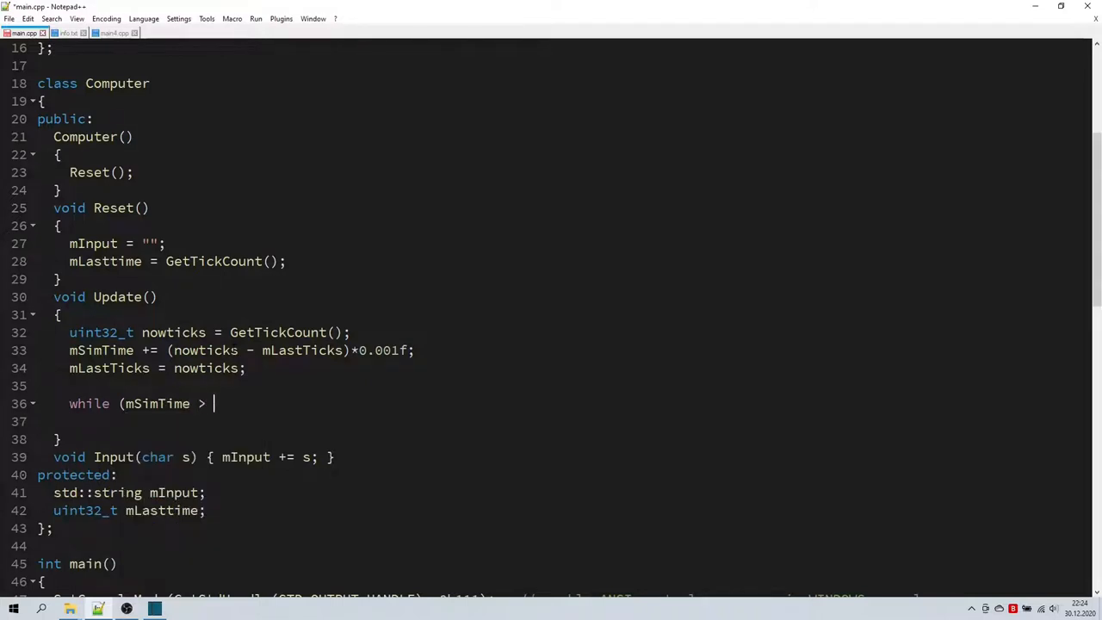
type("1.0f /")
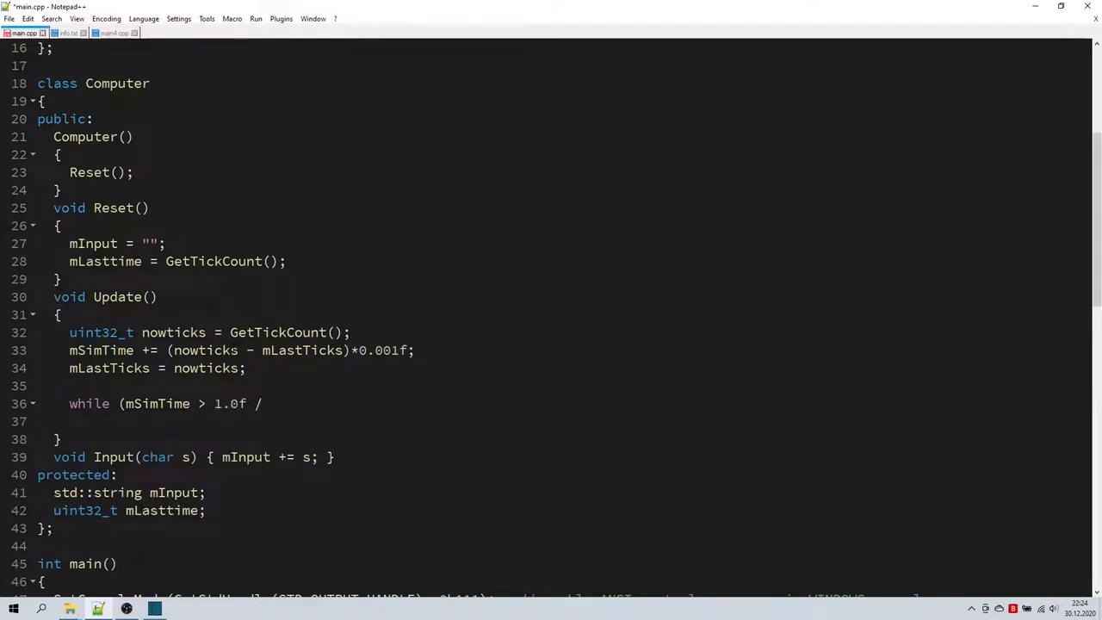
type("18432")
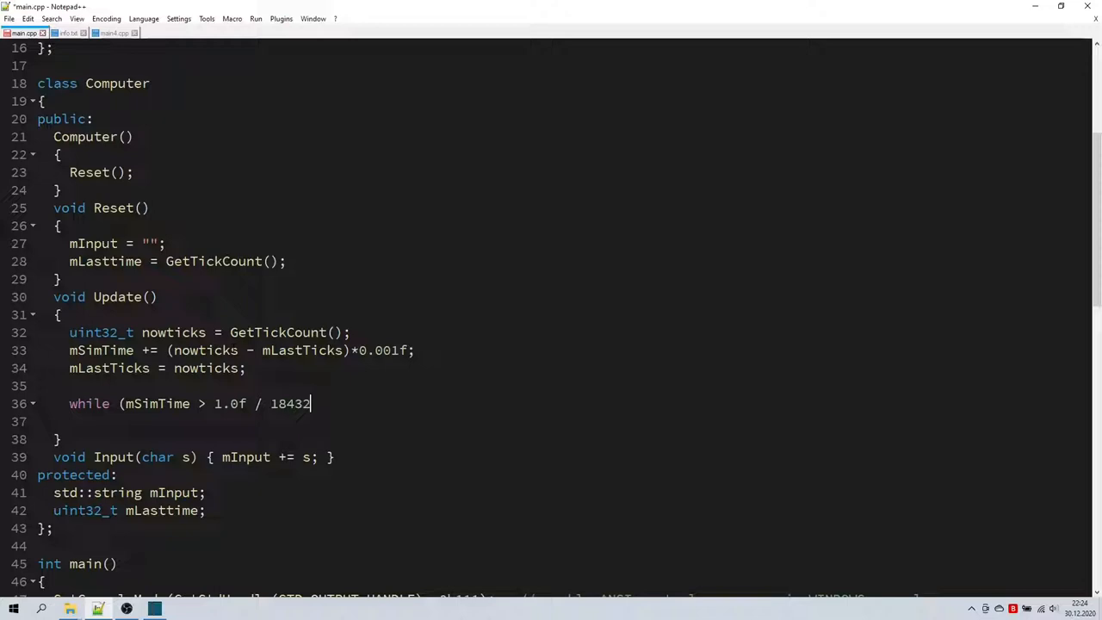
type("00.0f")
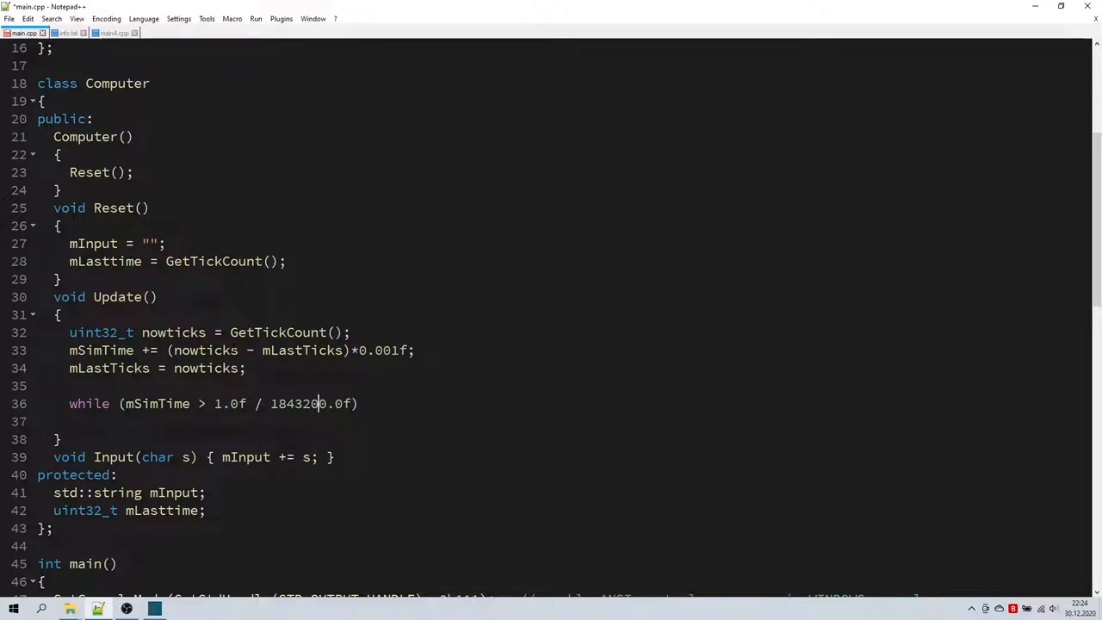
type("{")
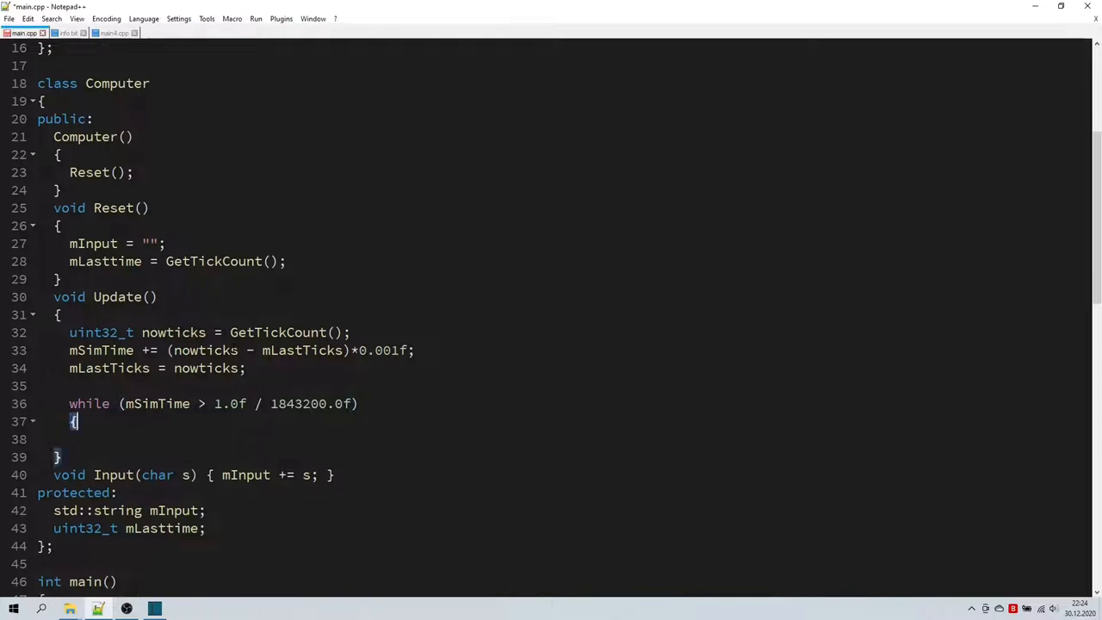
type("mSimTime -")
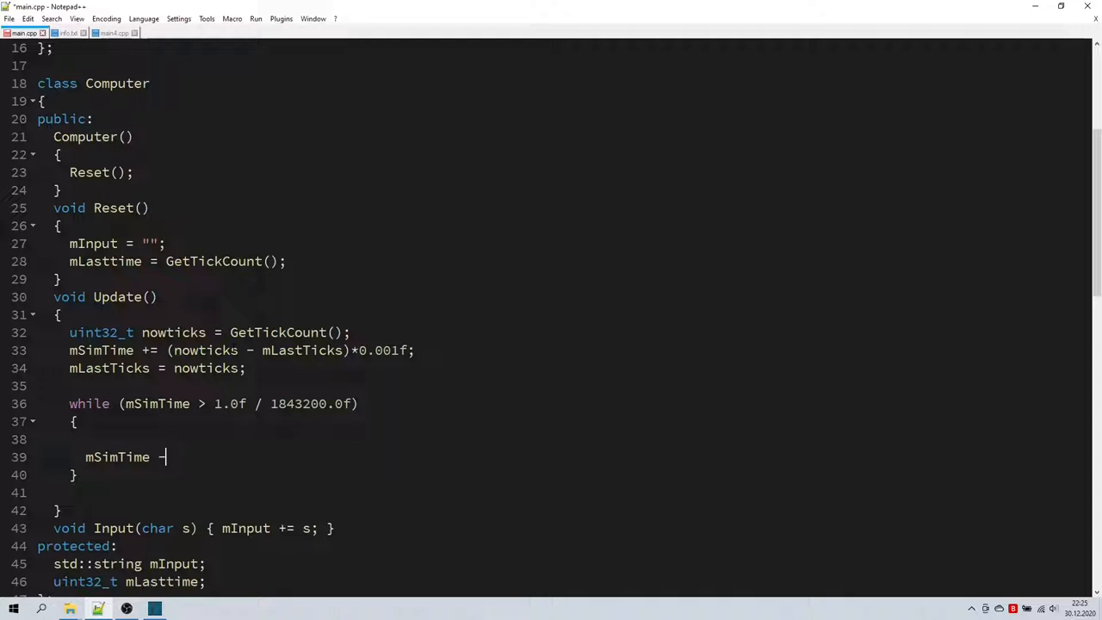
type("=")
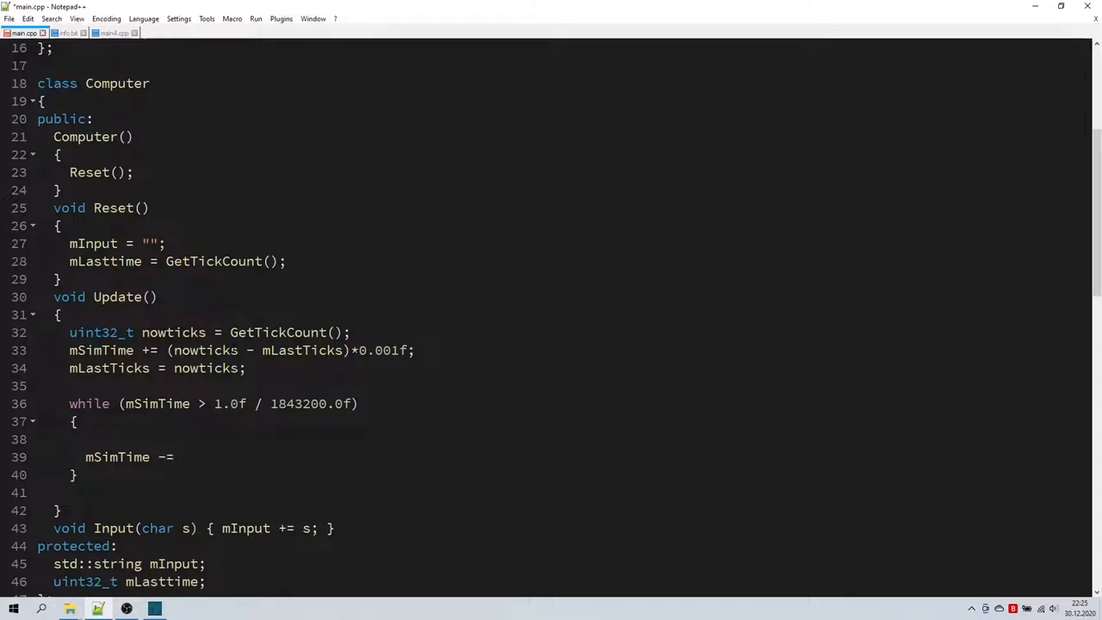
type("1.0f")
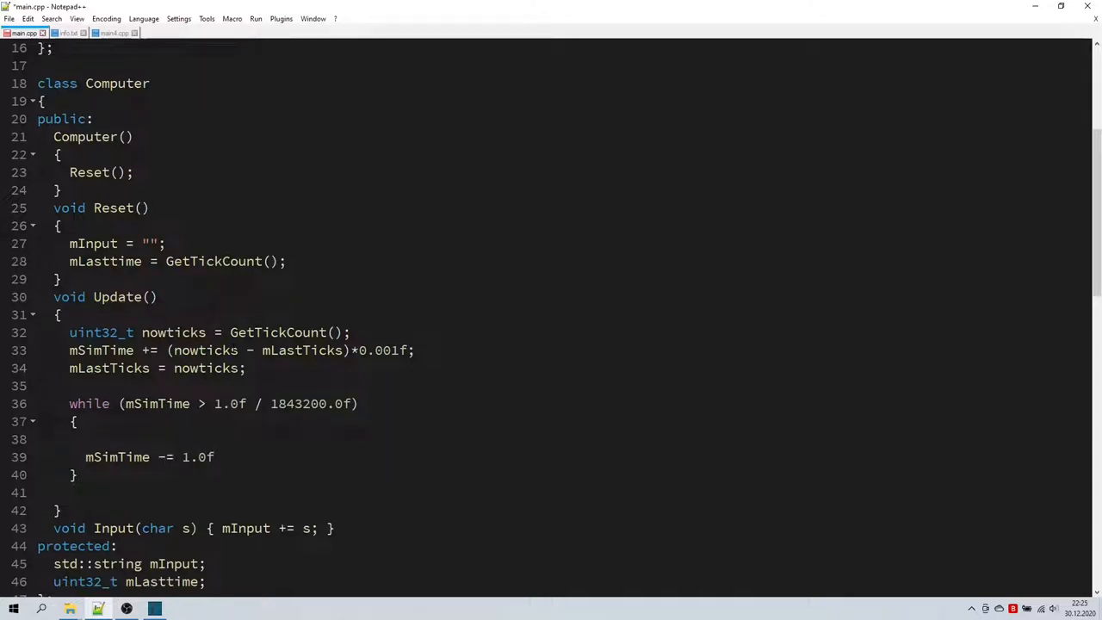
type("/")
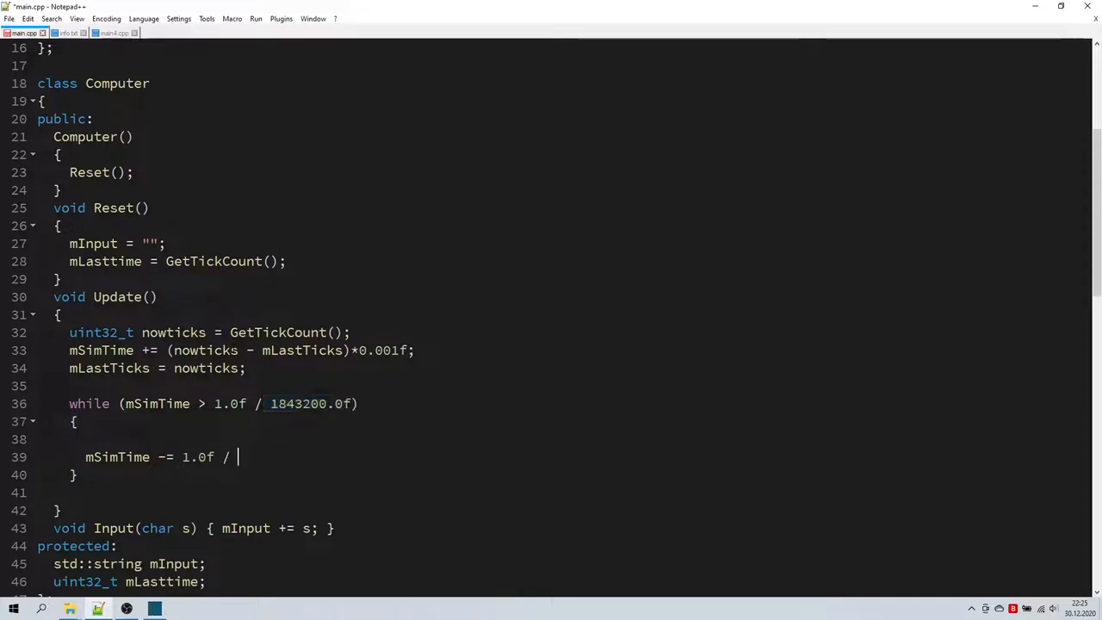
type("1843200.0f;")
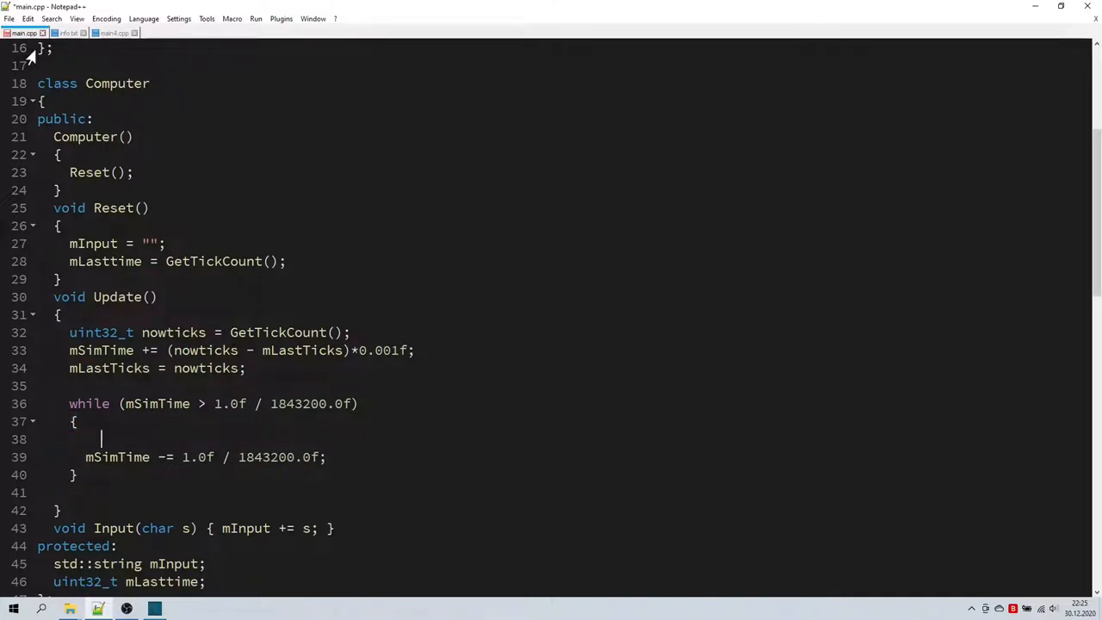
type("// update all components here")
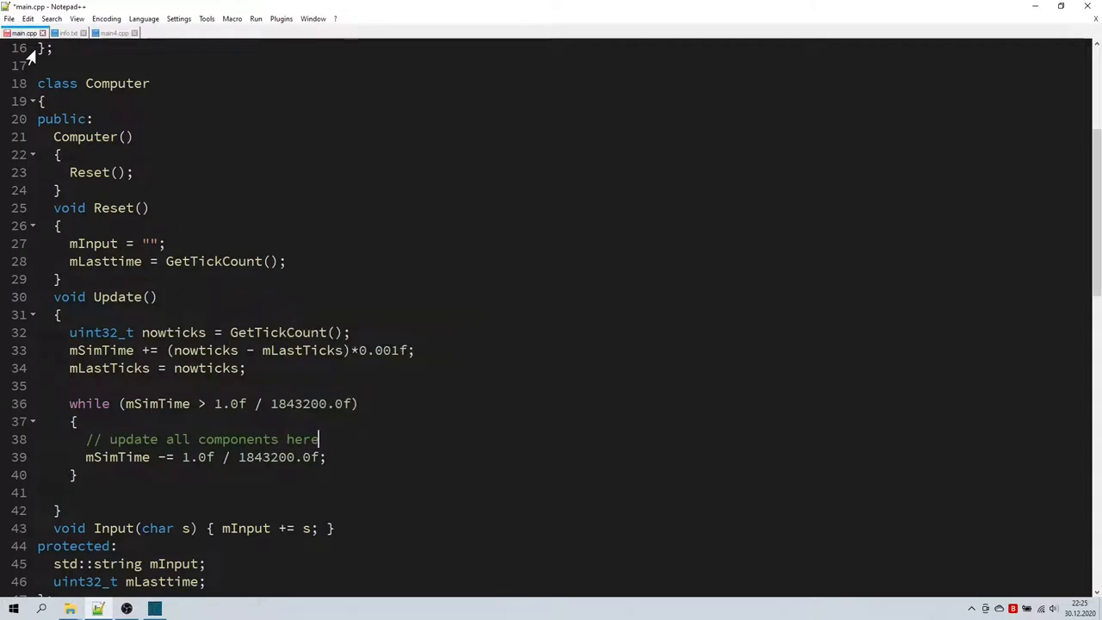
scroll("down", 3)
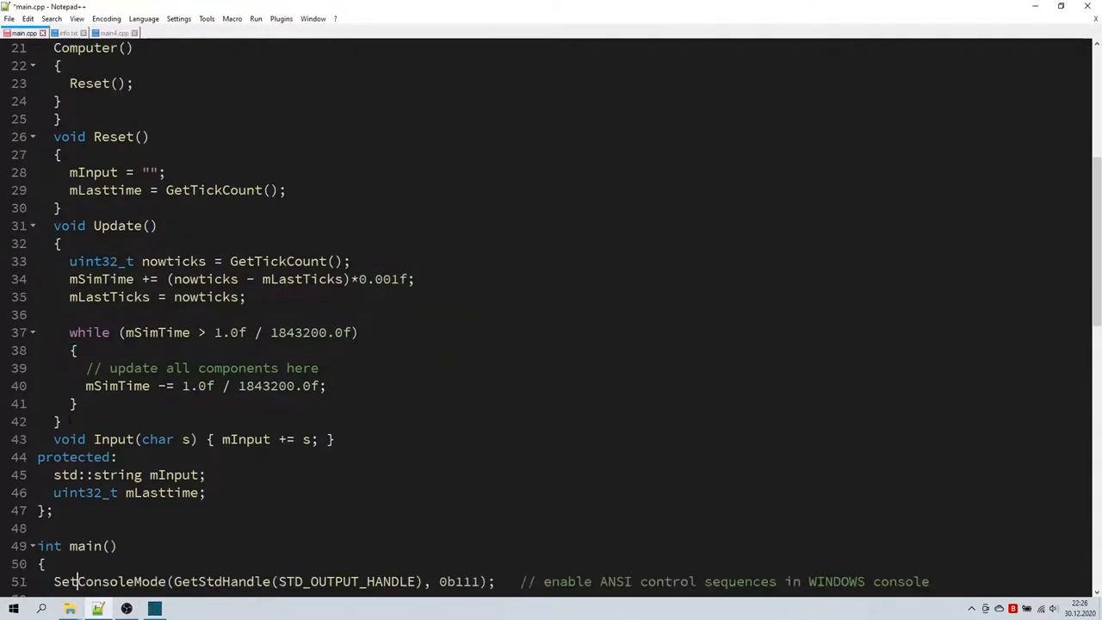
- Declare std::vector<std::shared_ptr<Component>> mComponents and start a for (auto& c : mComponents) loop in Reset
scroll("down", 3)
type("std::vector<std::")
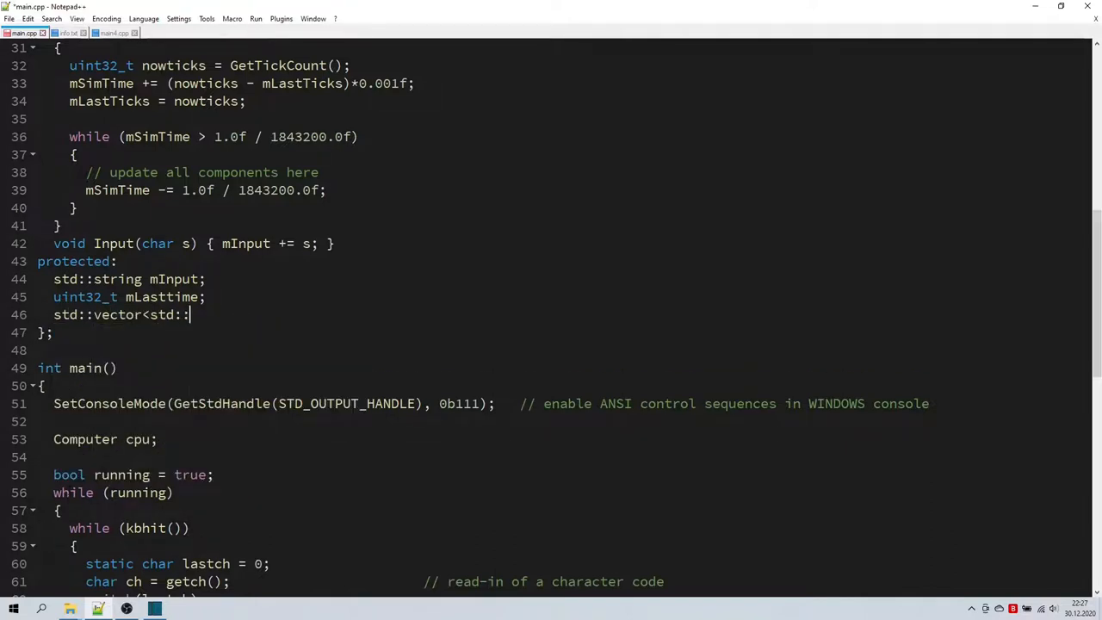
type("shared_ptr")
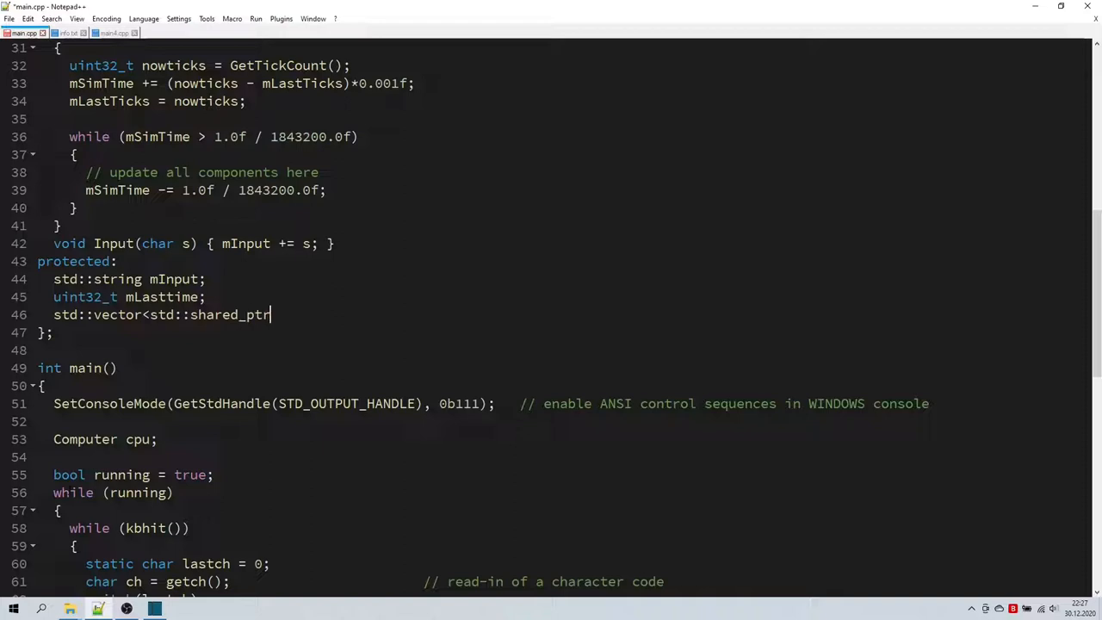
type("Component>> m")
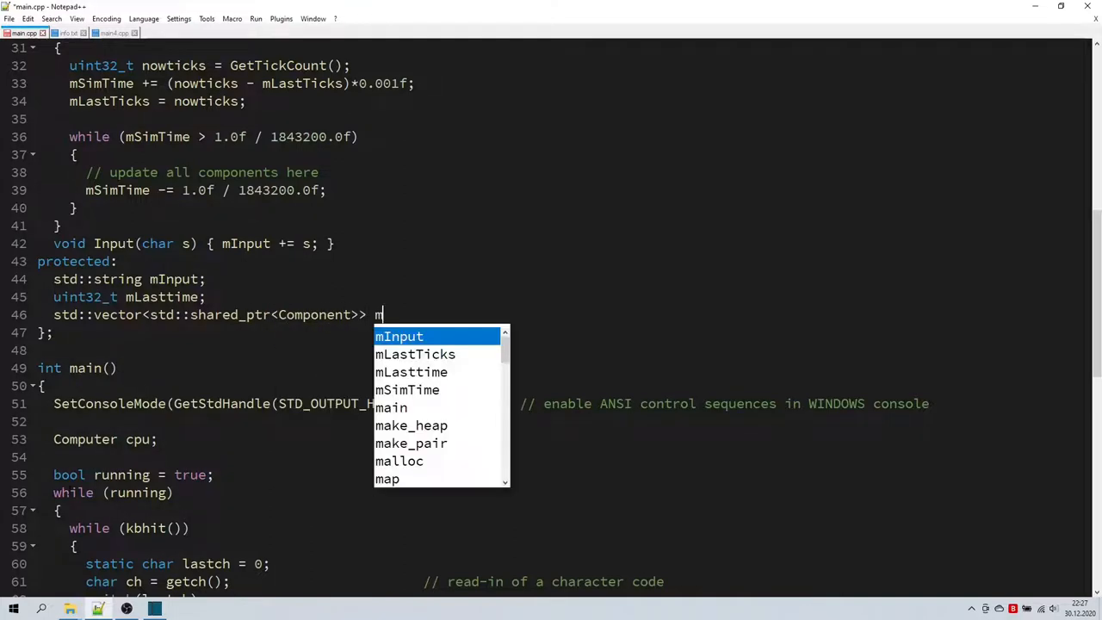
type("Components;")
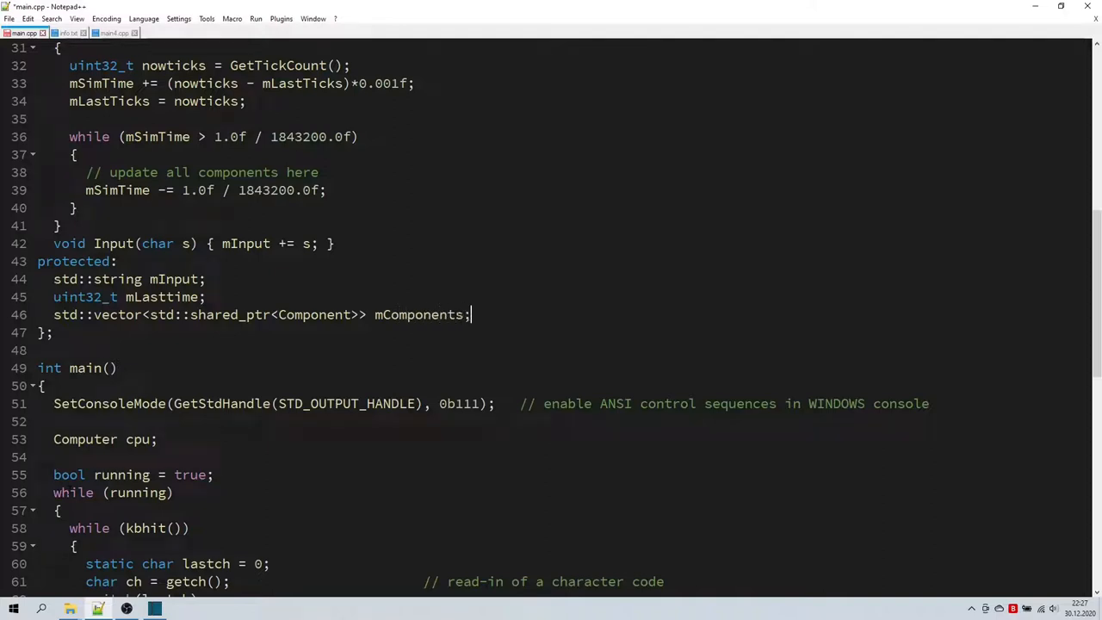
scroll("up", 3)
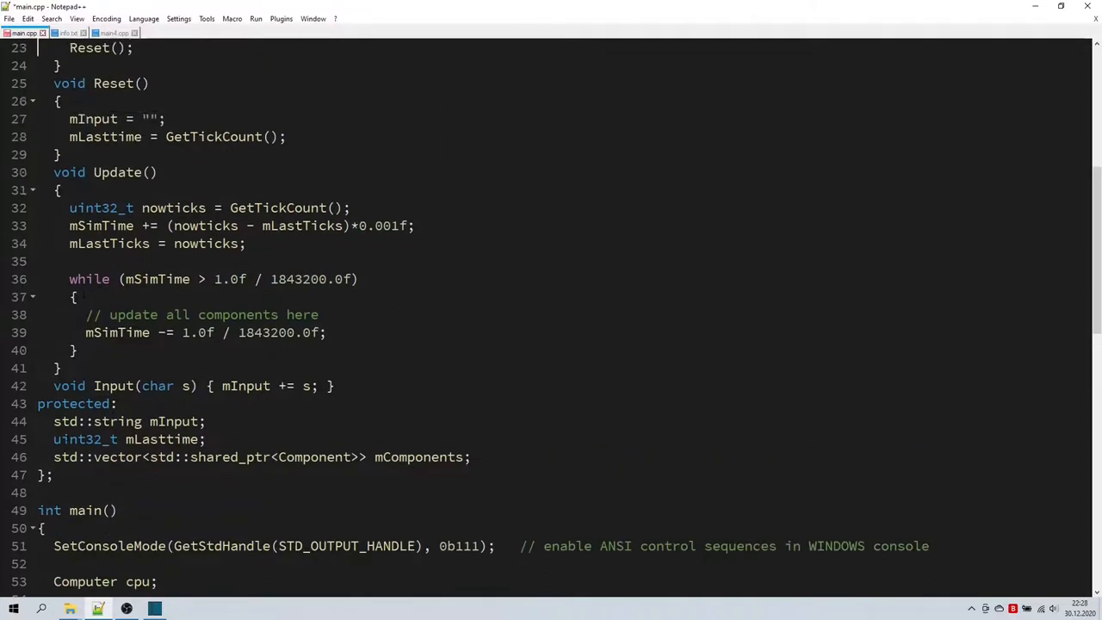
scroll("up", 3)
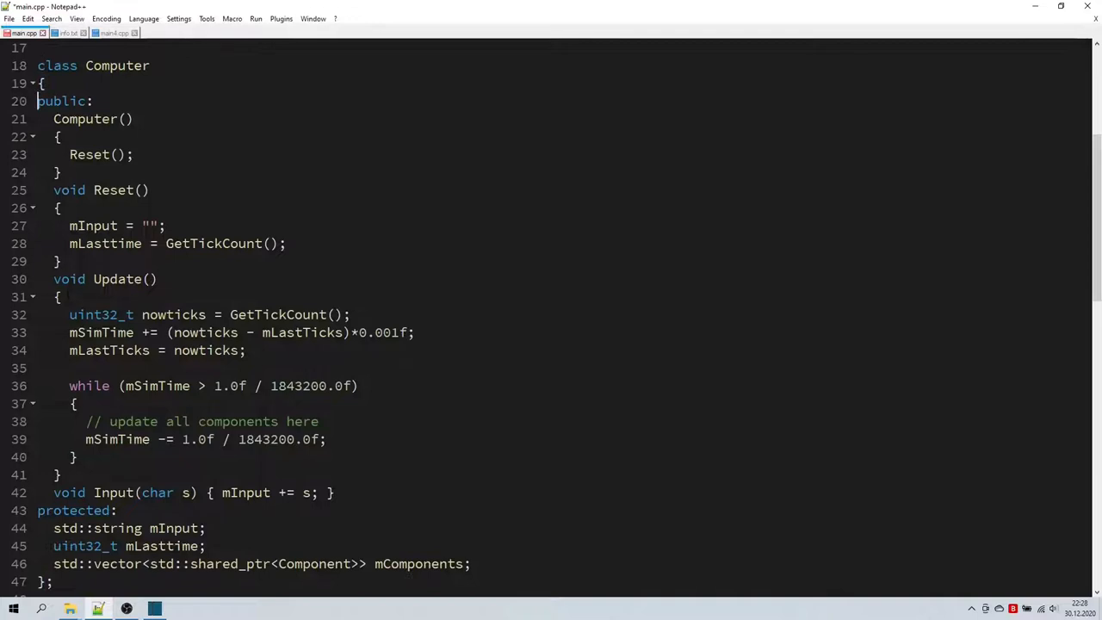
type("for (auto&")
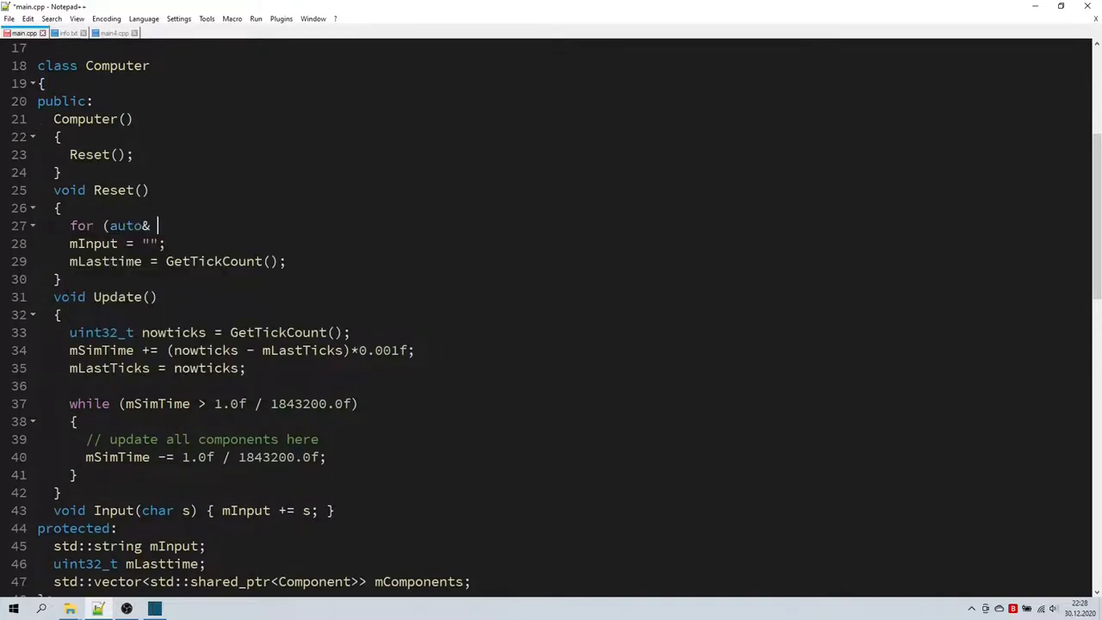
type("c : mCompo")
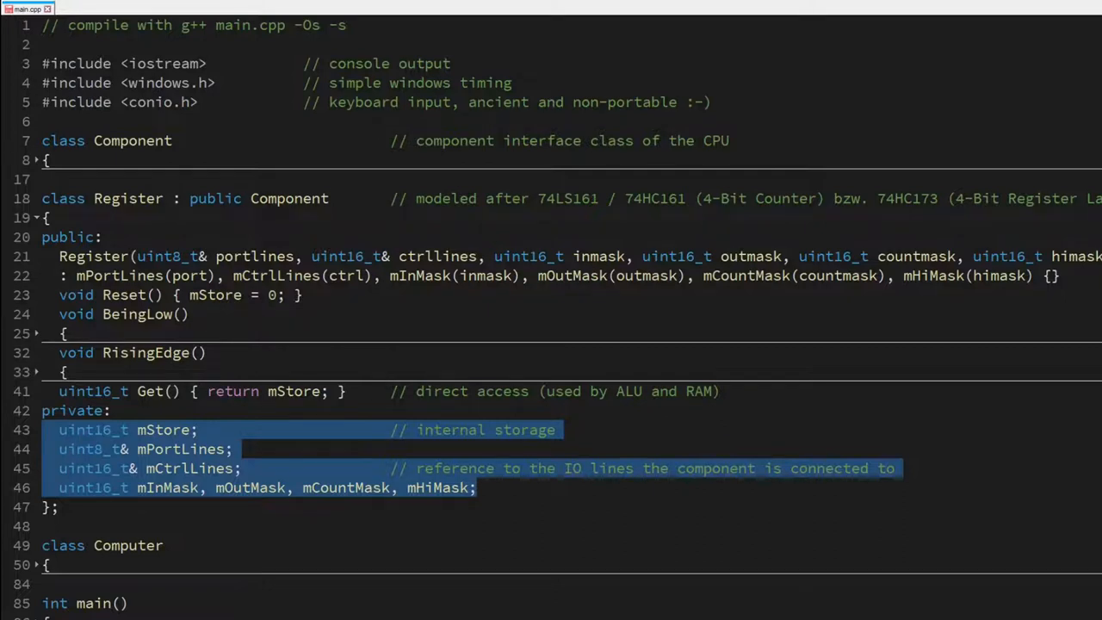
- Select the Register class's private members: storage, port and control line references, and masks
left_click(37, 334)
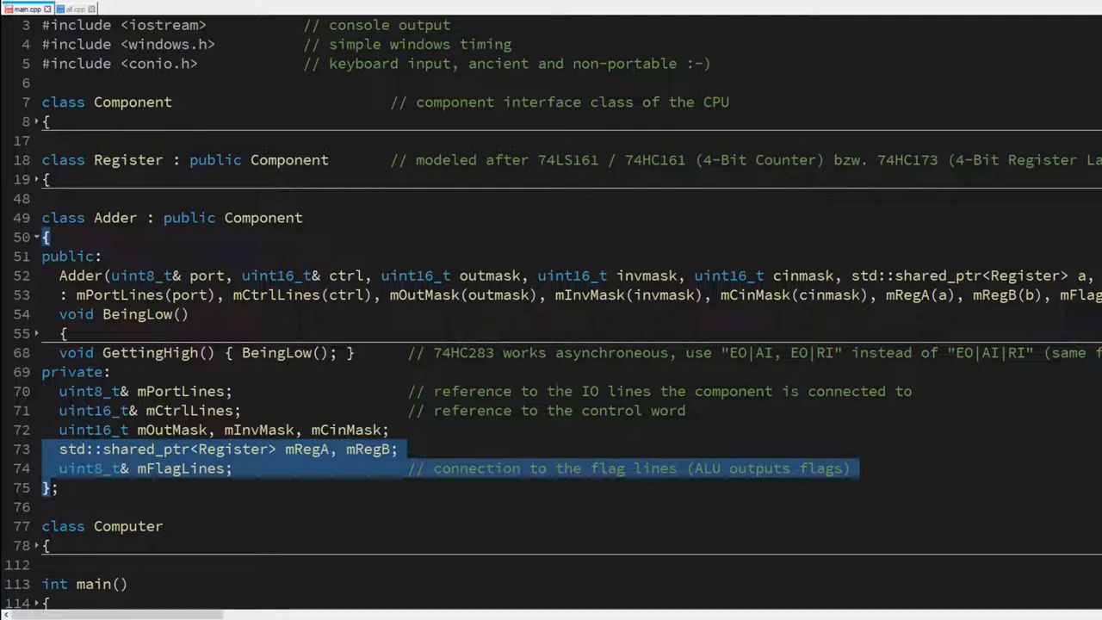
- Unfold the Adder's BeingLow() to reveal the add-with-carry code setting zero, carry and negative flags
left_click(34, 334)
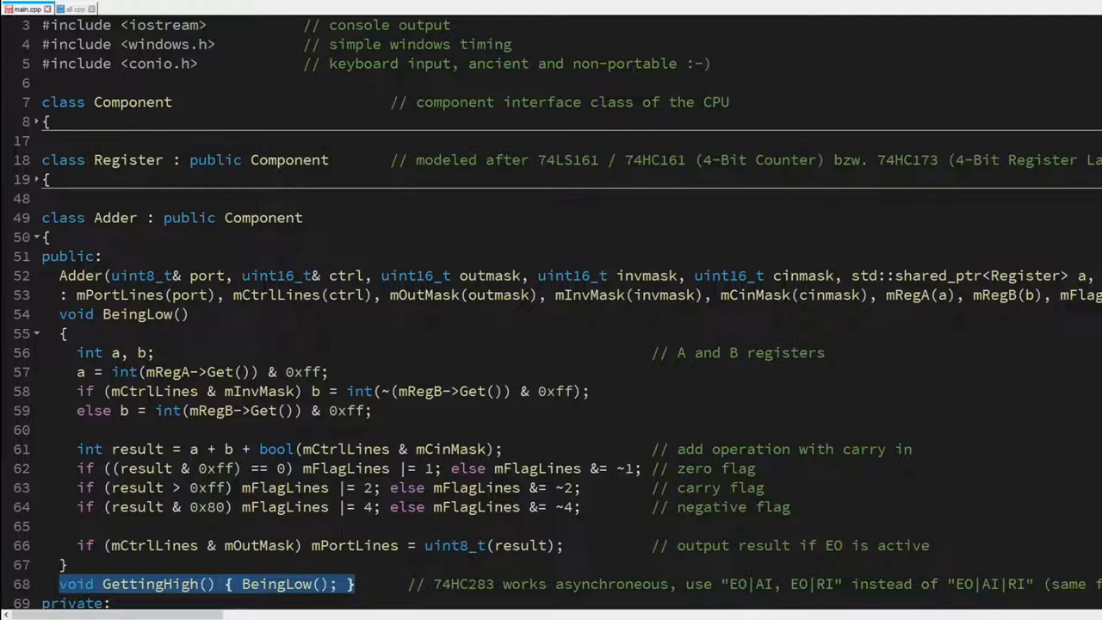
scroll("down", 3)
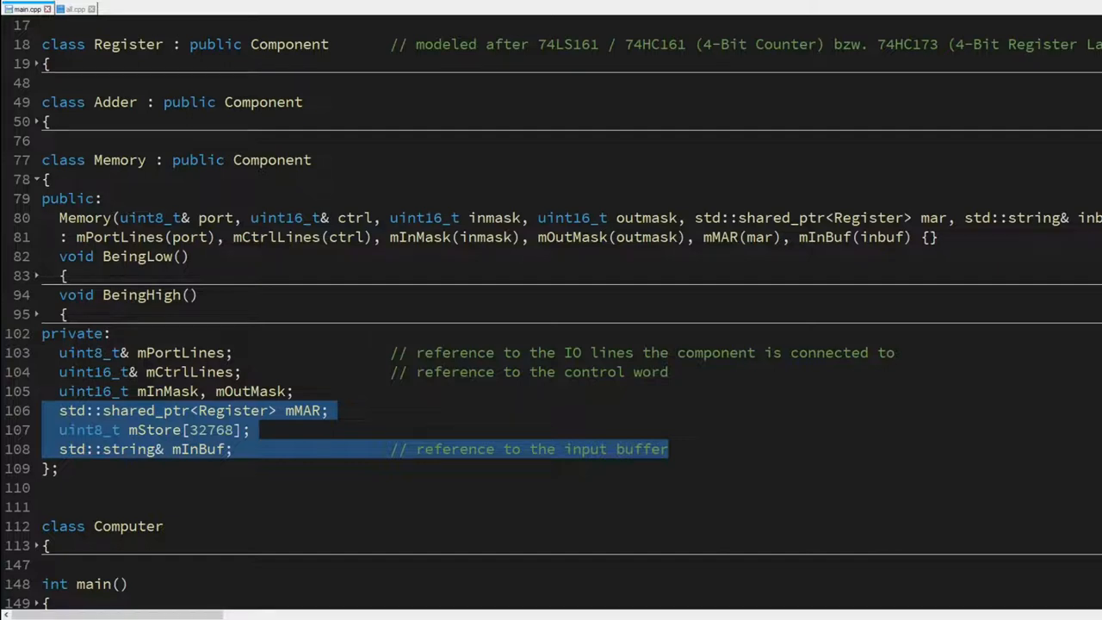
- Unfold Memory's BeingLow() read branches (terminal or RAM) and BeingHigh() write logic (UART or RAM)
left_click(36, 276)
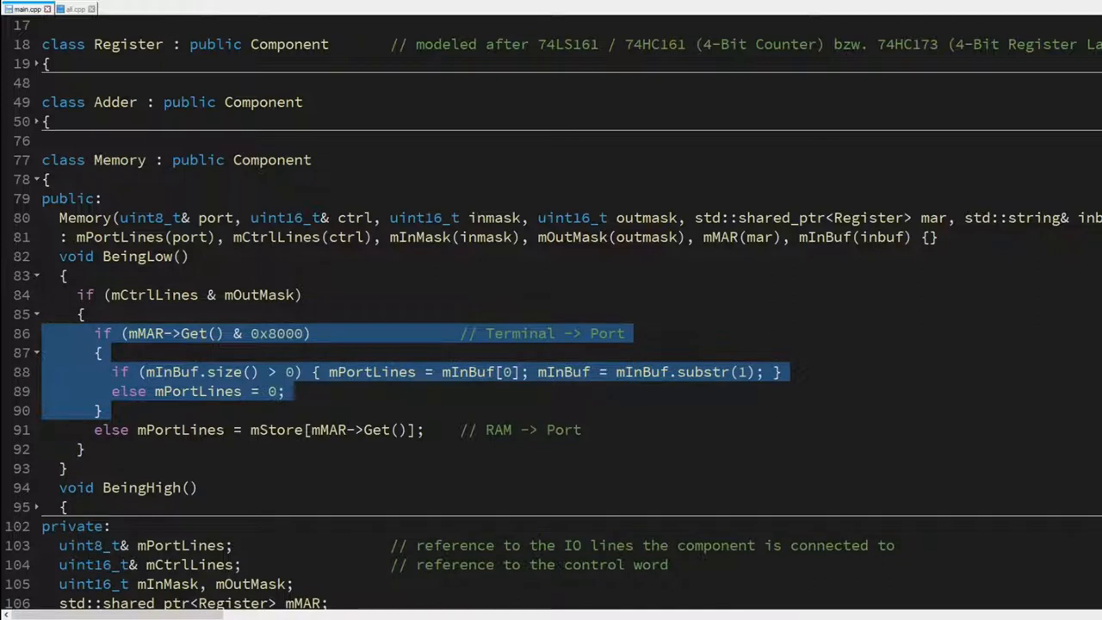
left_click(258, 430)
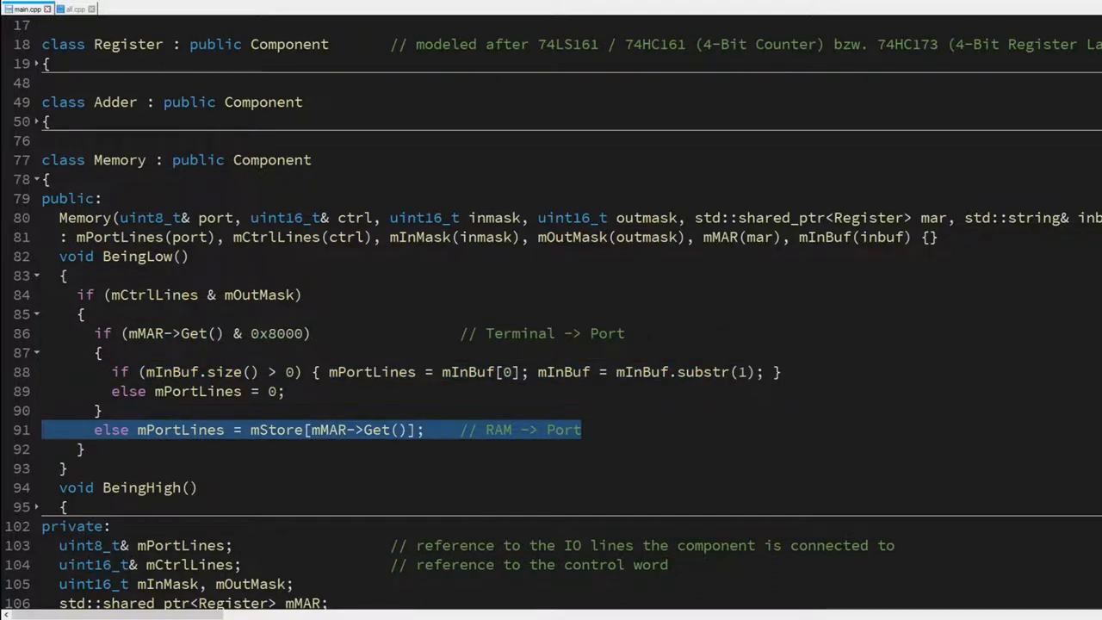
left_click(35, 276)
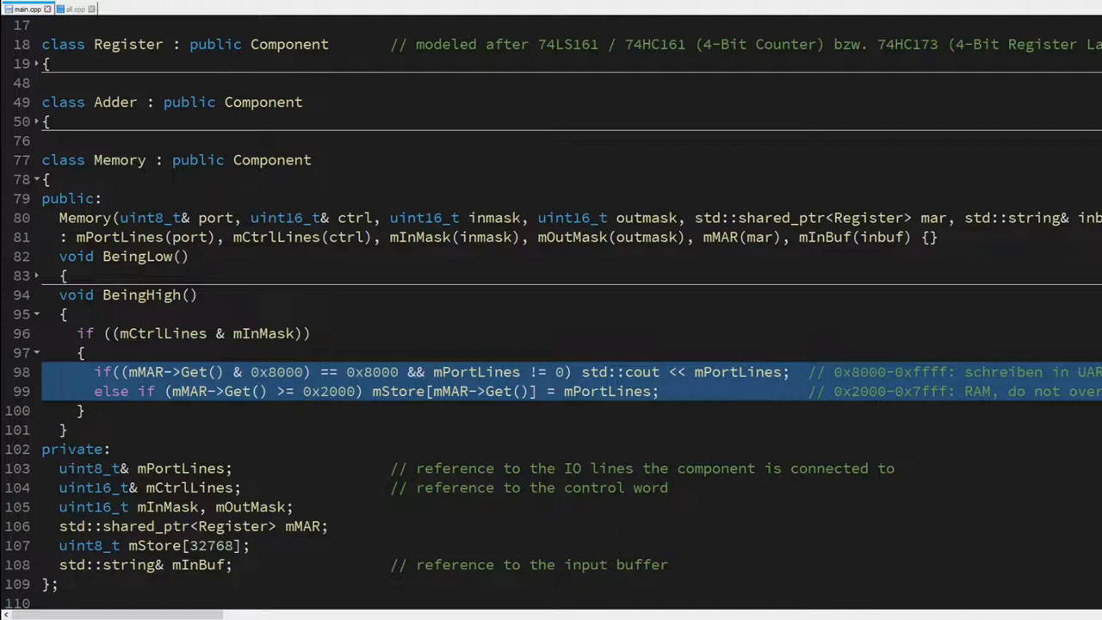
scroll("down", 3)
type("uint8_t mBusLines")
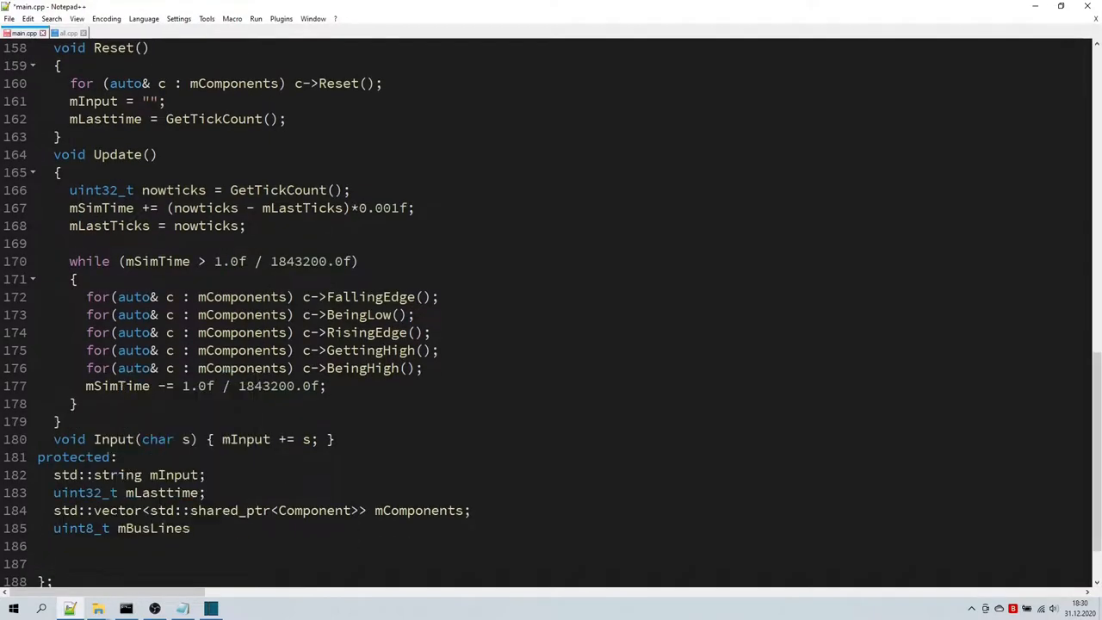
- Declare 'uint8_t mFlagLines;' under mBusLines, then begin a std::shared_ptr line in the Computer constructor
type(";")
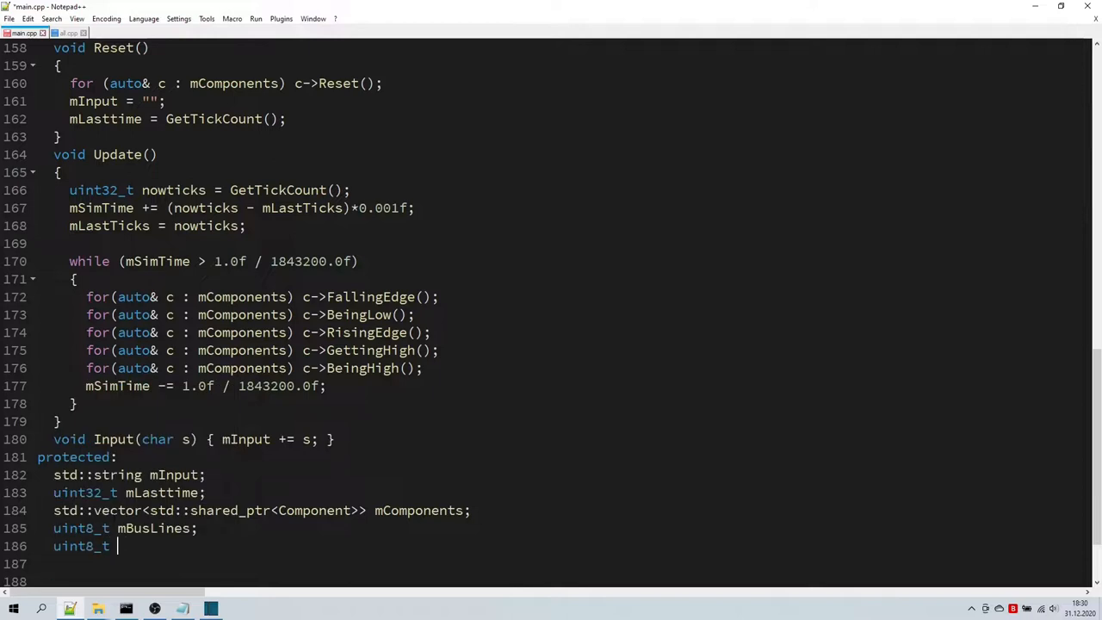
type("mFlagLines;")
left_click(561, 563)
type("uint16_t mCtrlLines;")
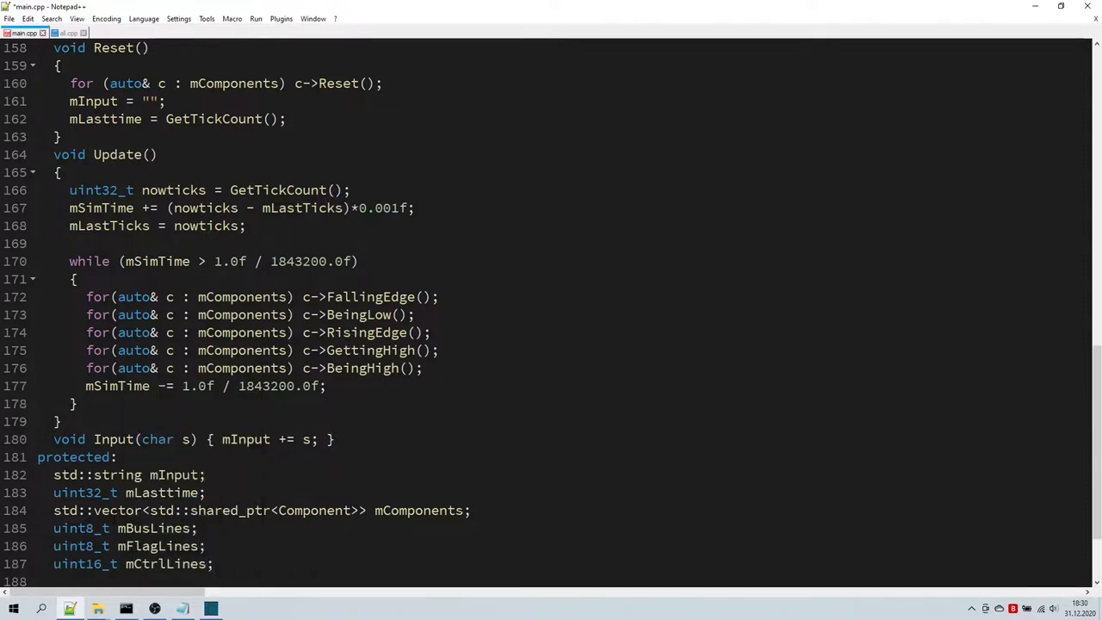
scroll("up", 3)
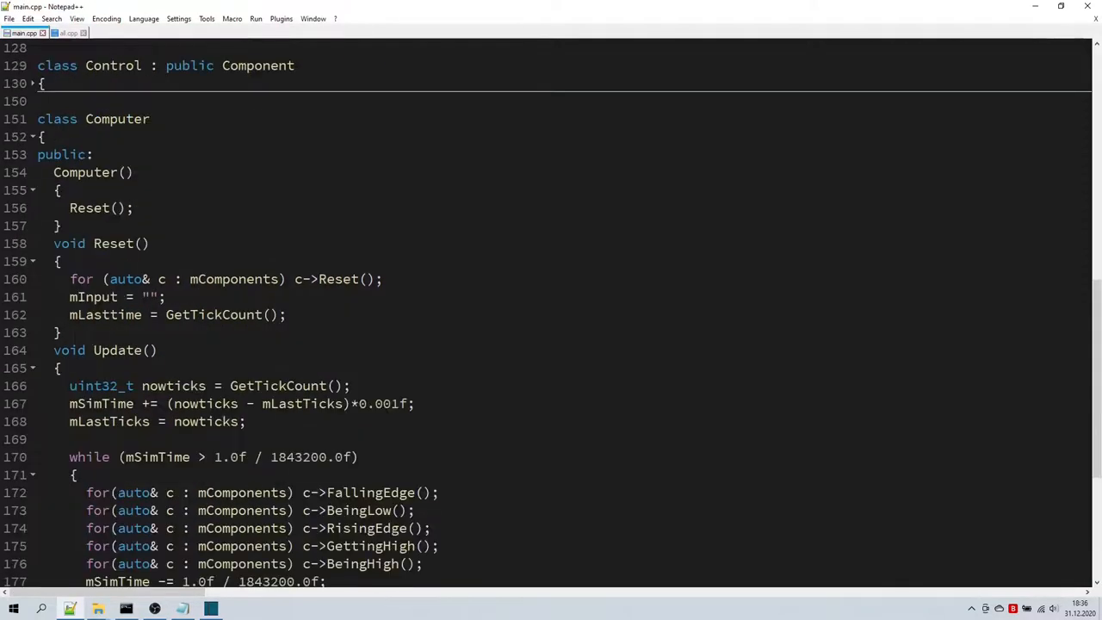
type("std::shared_ptr")
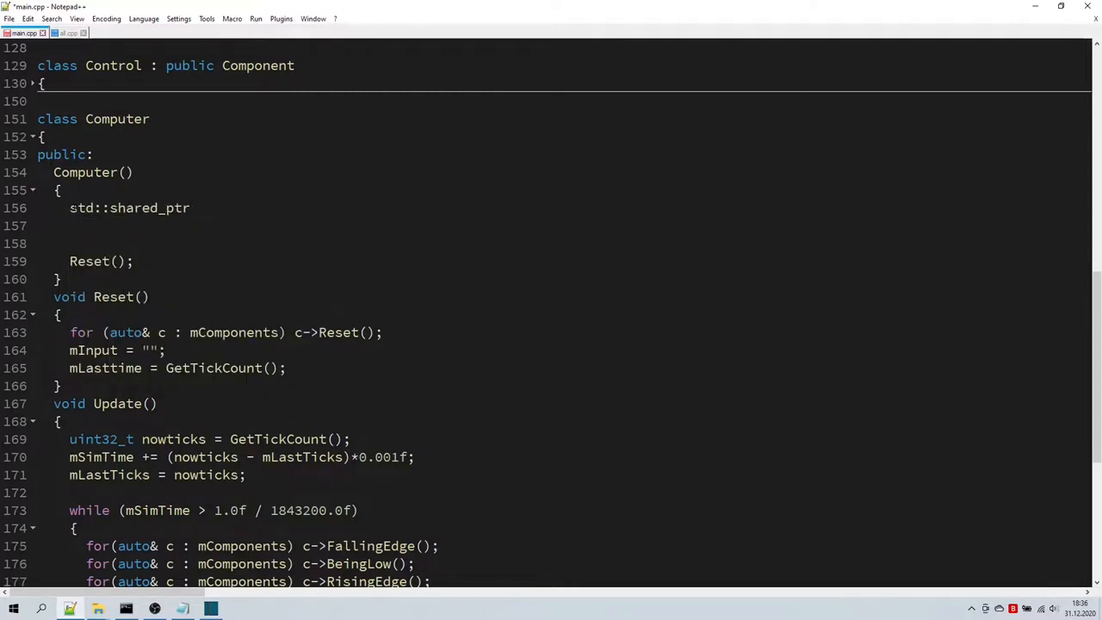
- Create areg, breg and ireg as std::make_shared<Register> objects with their BI/II control lines
type("<Register> are")
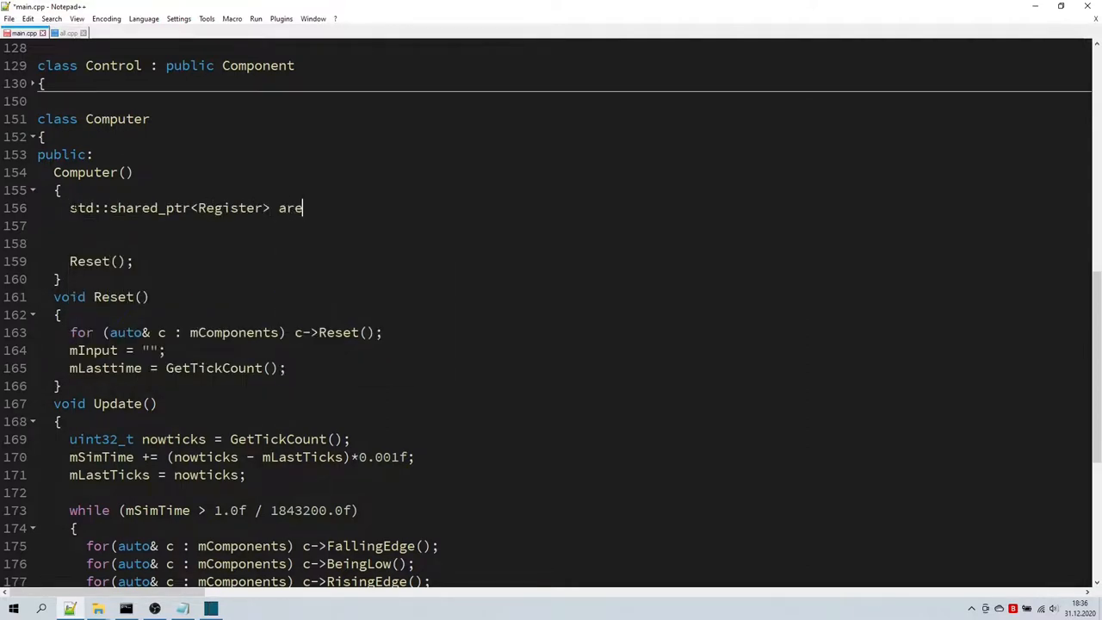
type("g = std::make_s")
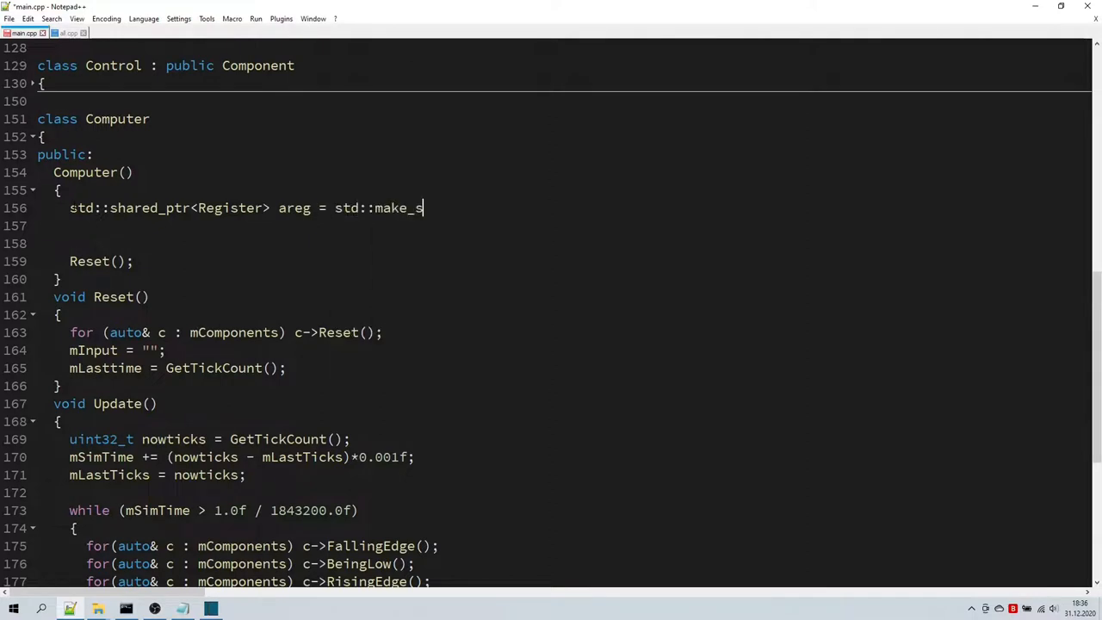
type("hared<Register>(mBusLines, mCtrlLines, AI, AO, 0, 0);")
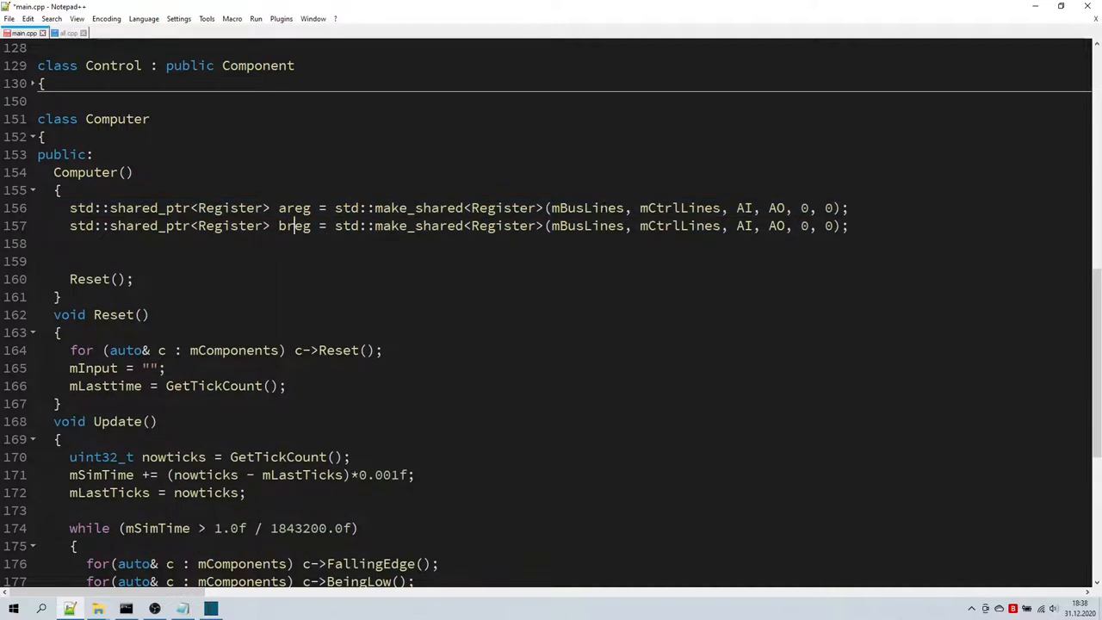
type("BI")
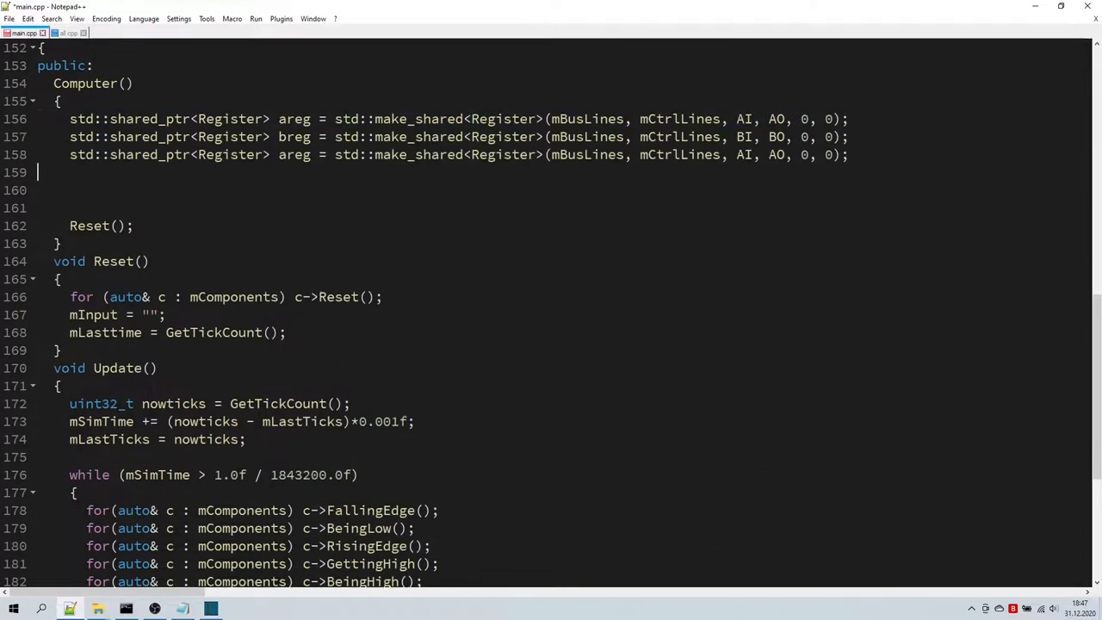
type("ireg")
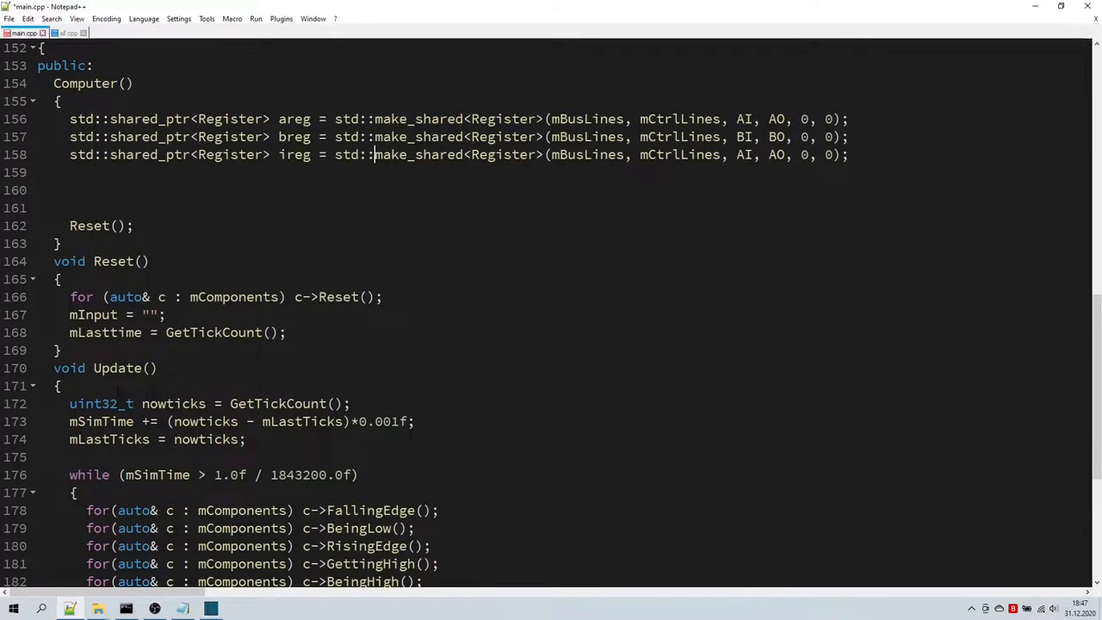
type("II")
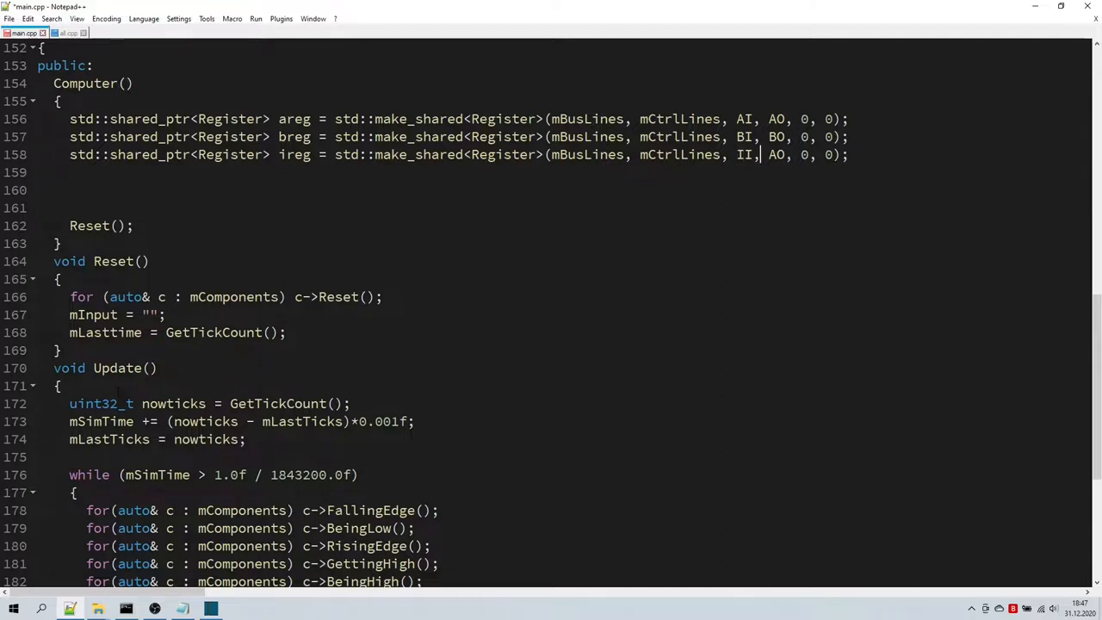
key("Enter")
type("std::shared_ptr<Register> sreg = std::make_shared<Register>(mBusLines, mCtrlLines, 0, 0, 0, 0);")
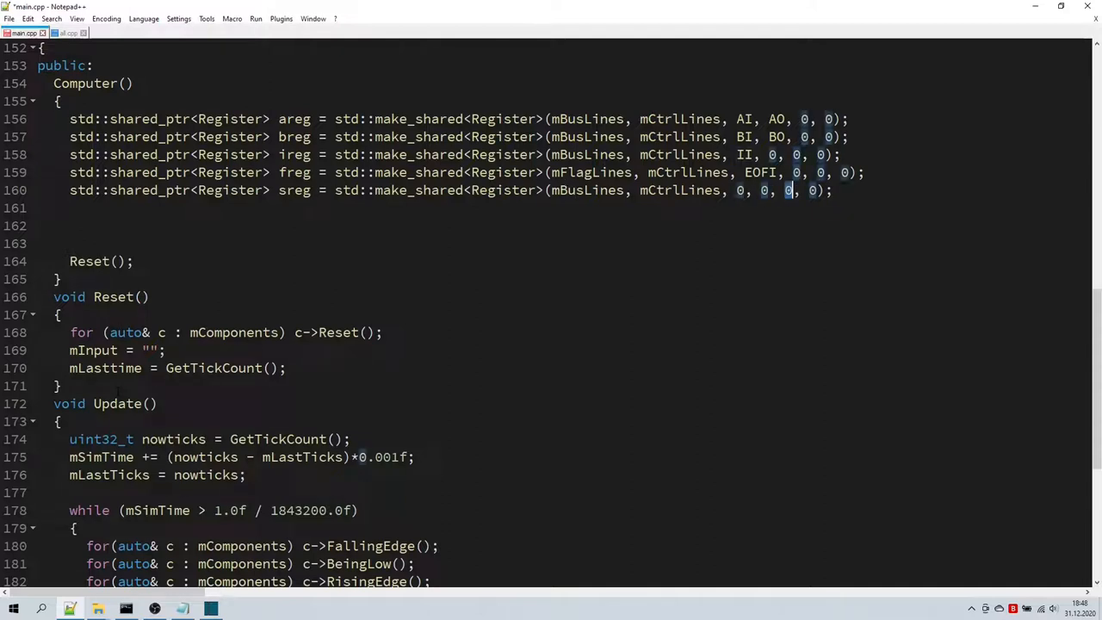
- Create the always-counting sreg (0xffff, 0) and the pc register with its CI line
type("0xffff, 0); // always counting")
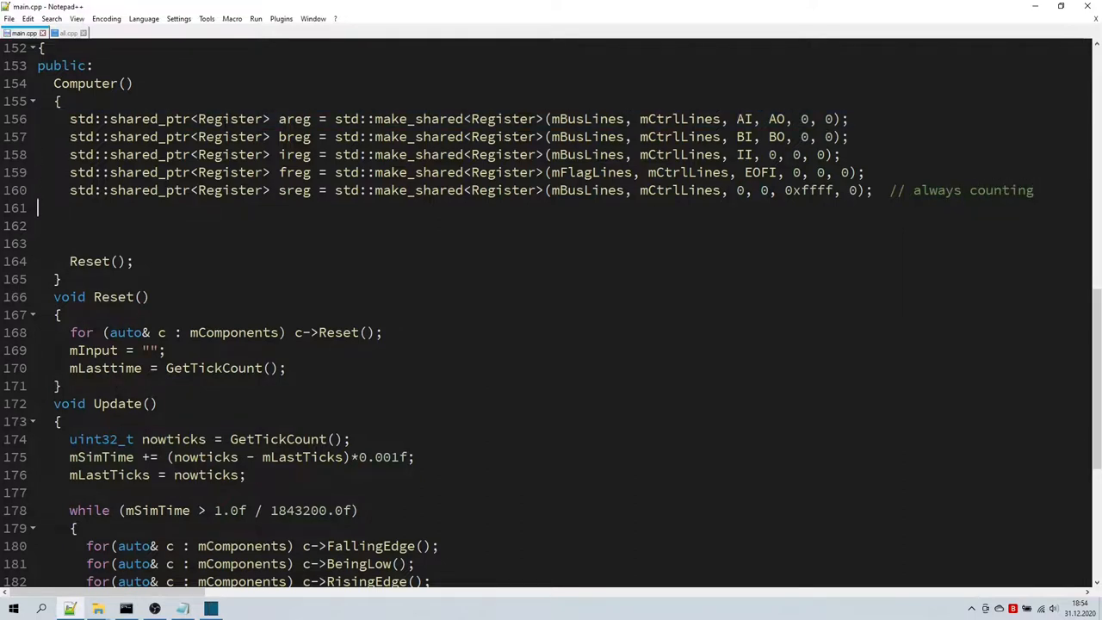
type("pc")
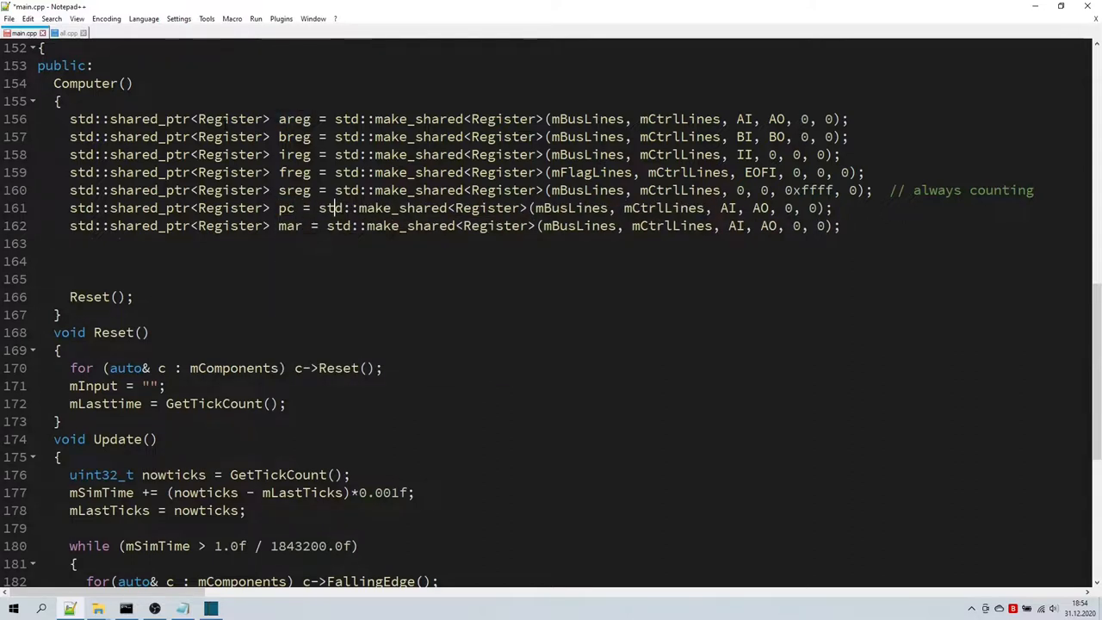
type("CI,")
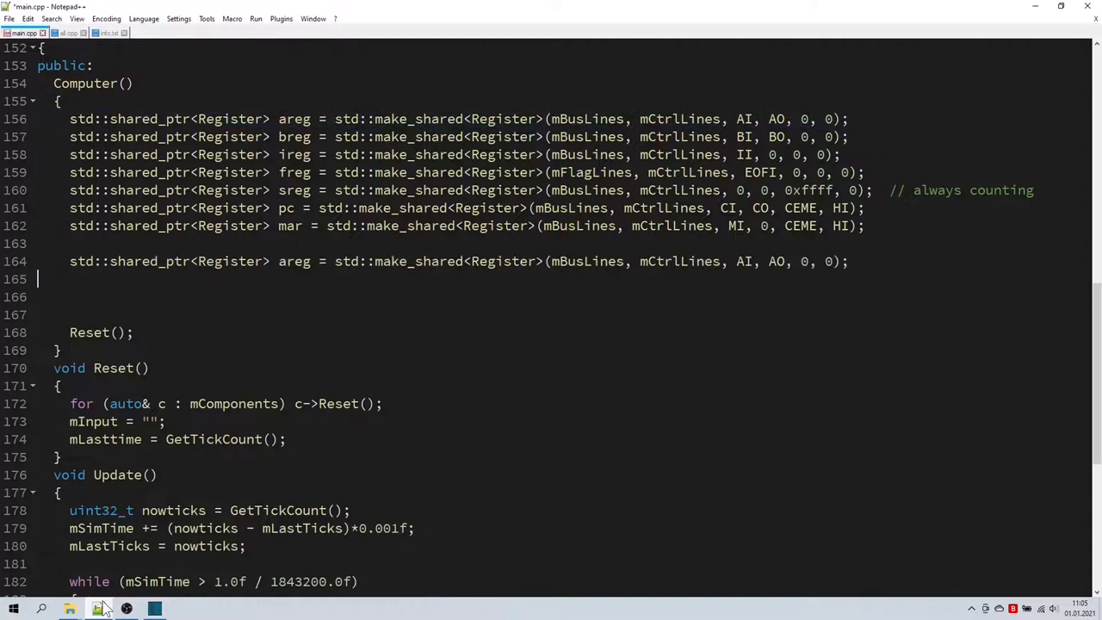
- Create Control ctrl(ireg, freg, sreg), Adder alu and Memory ram(mar, mInput), then begin the mComponents list
type("Control")
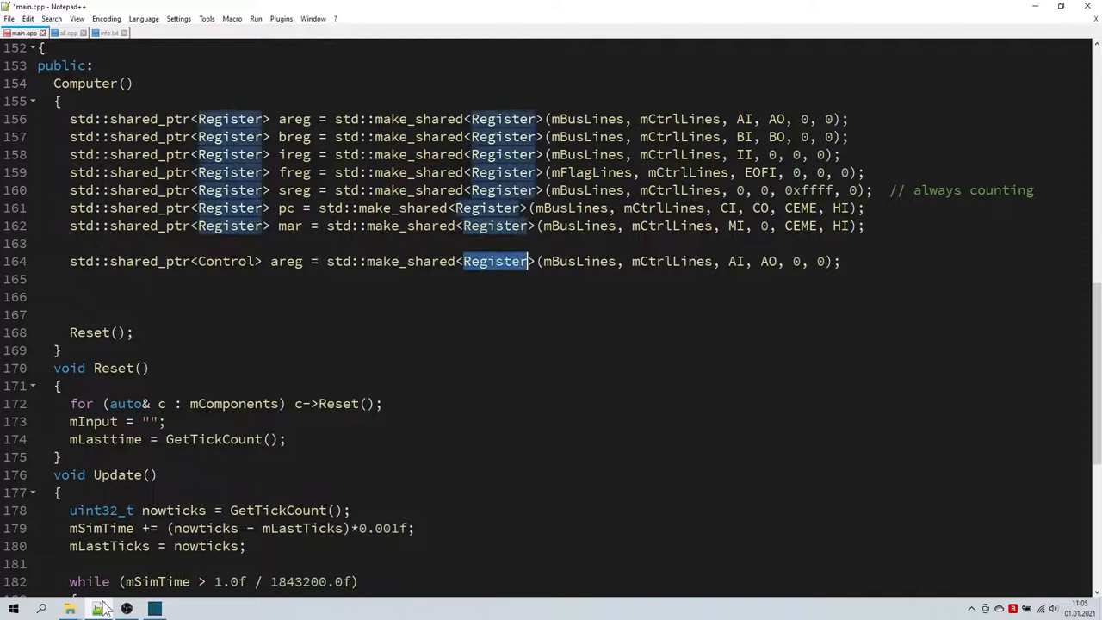
type("Control")
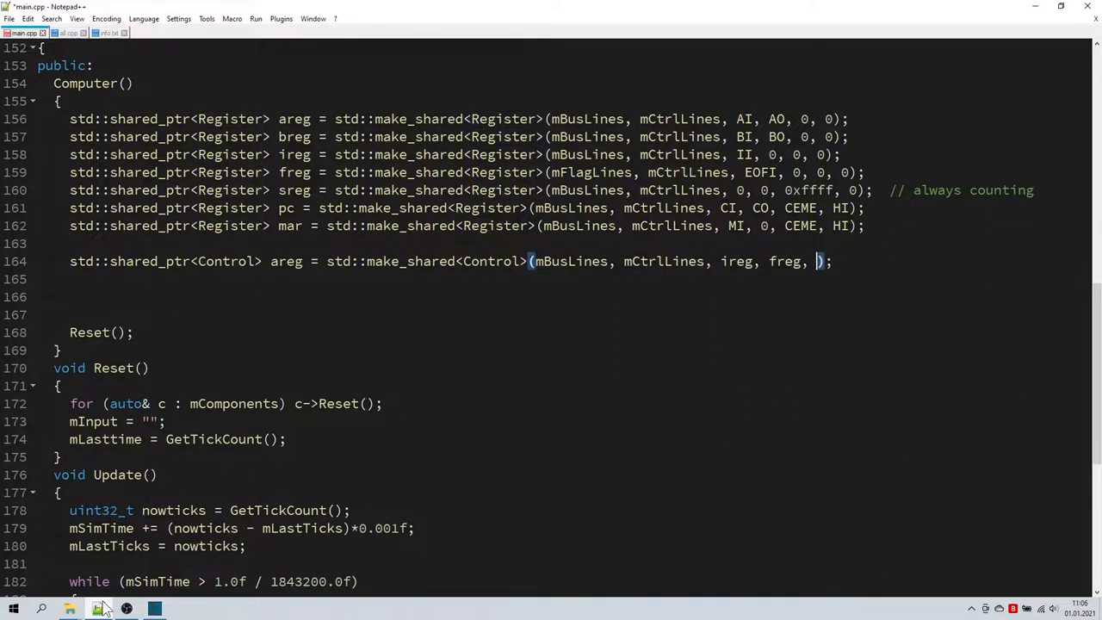
type("ctrl")
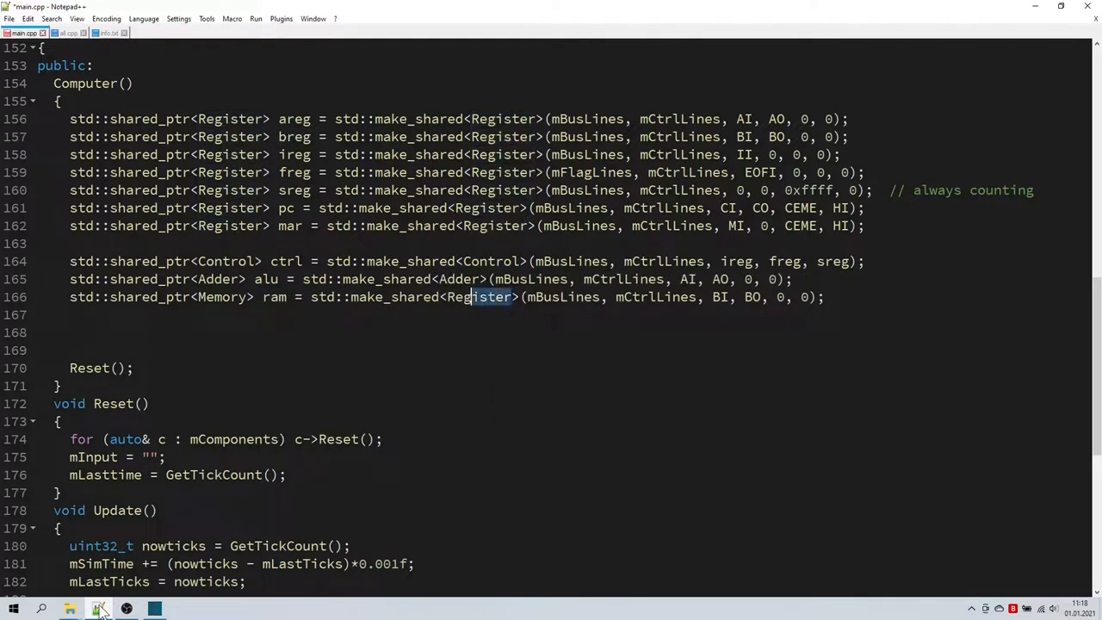
type("Memory")
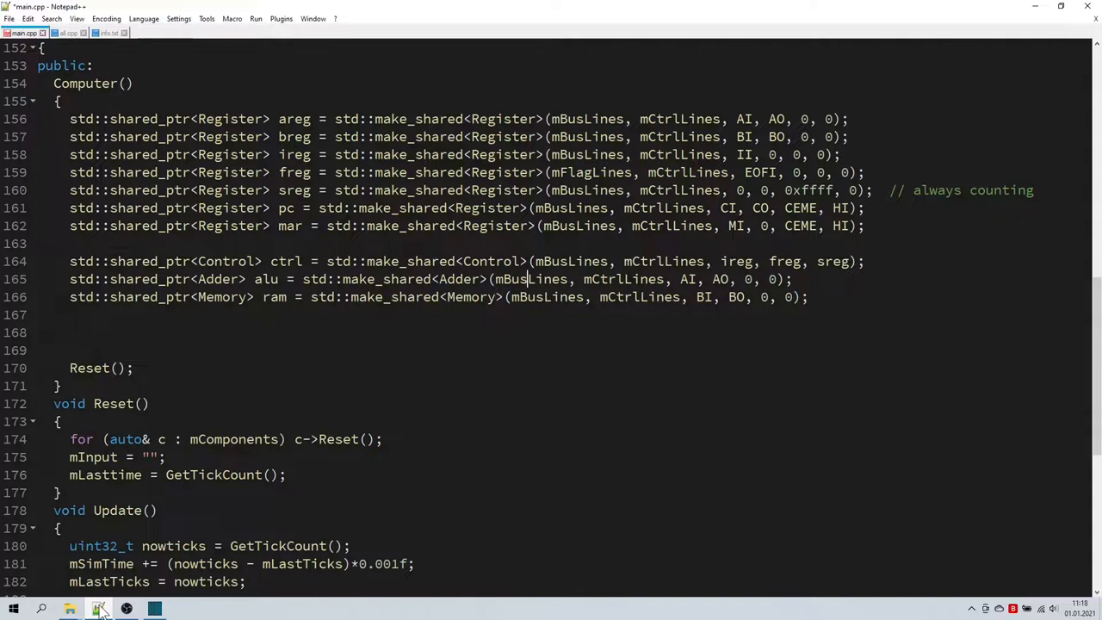
type("EOF")
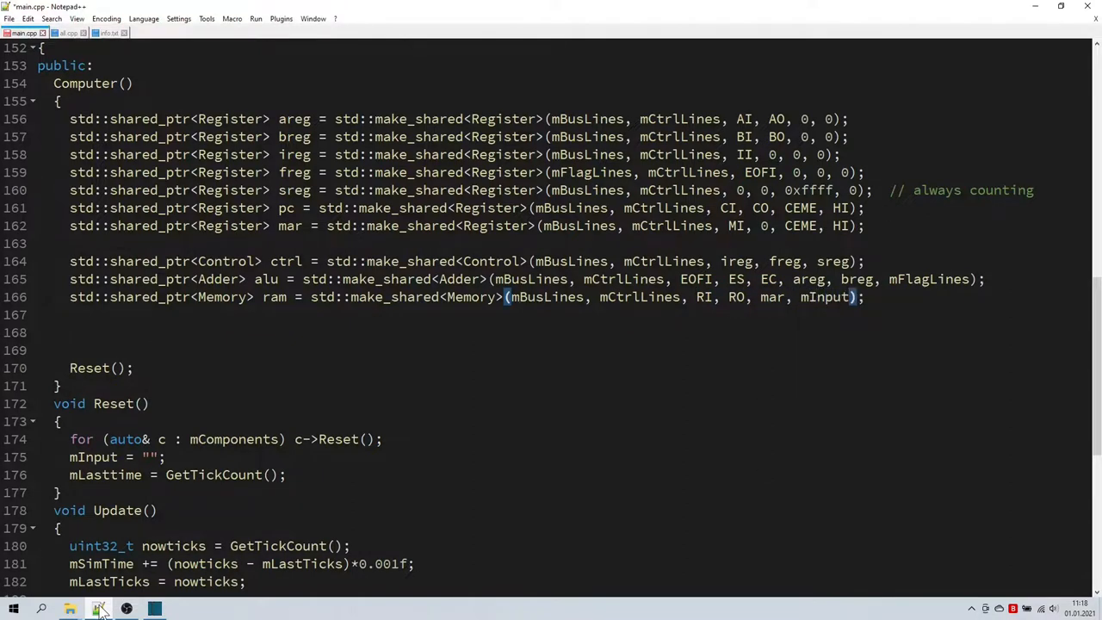
type("mComponents.emplace_back(areg)")
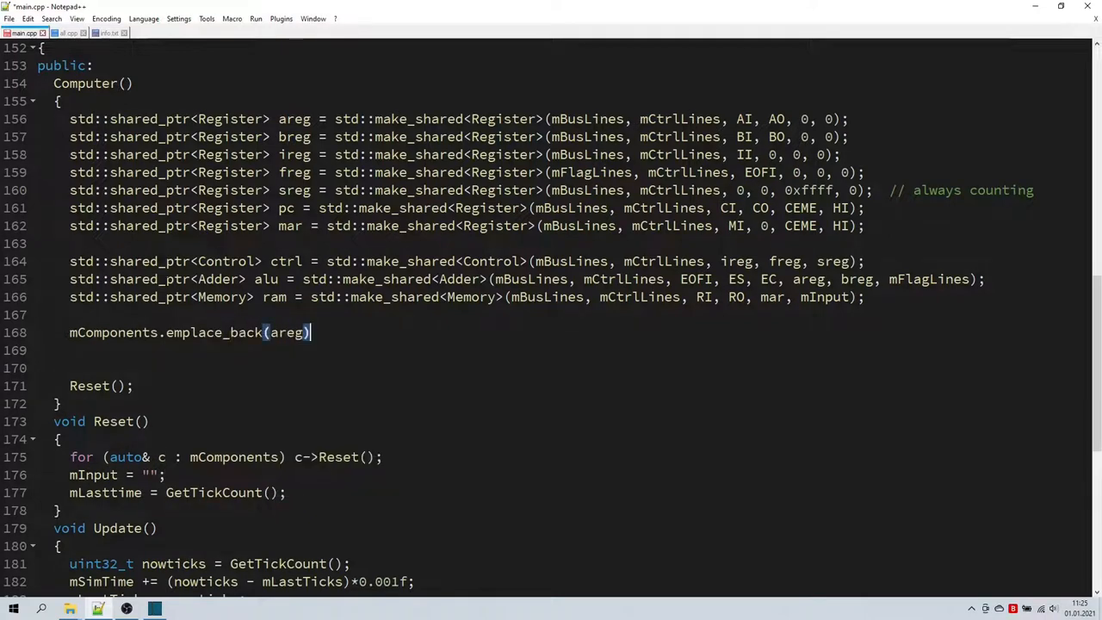
- Add mComponents.emplace_back(...) calls for breg through mar and for ctrl, alu and ram
type("mComponents.emplace_back(breg);")
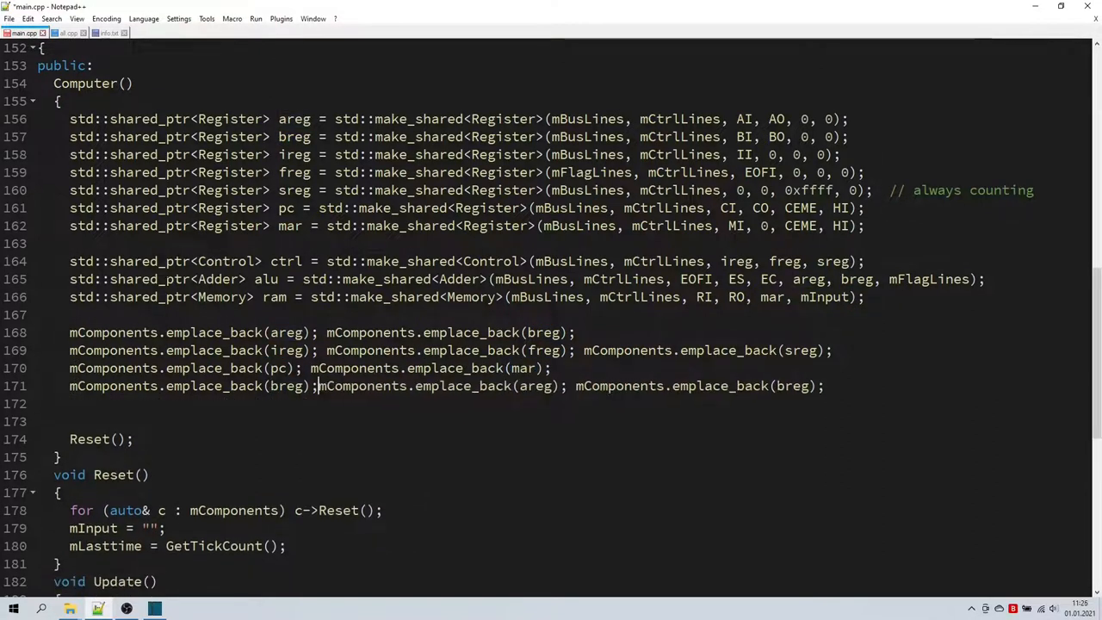
type("ctrl")
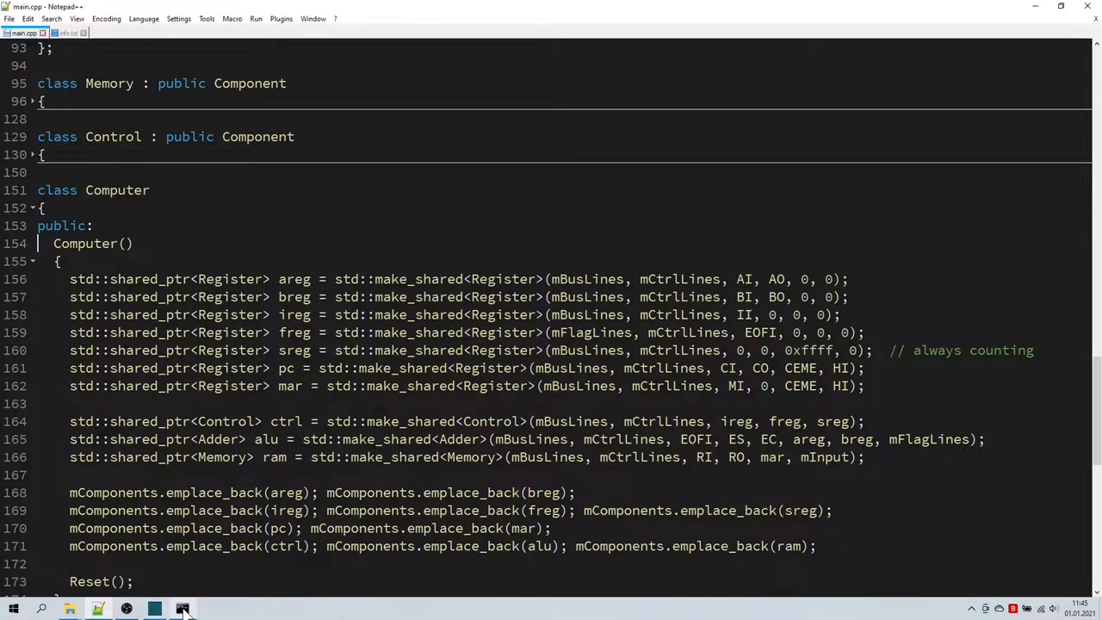
- Enter 'g++ main.cpp -Os' in the Command Prompt to compile optimised for size
left_click(182, 609)
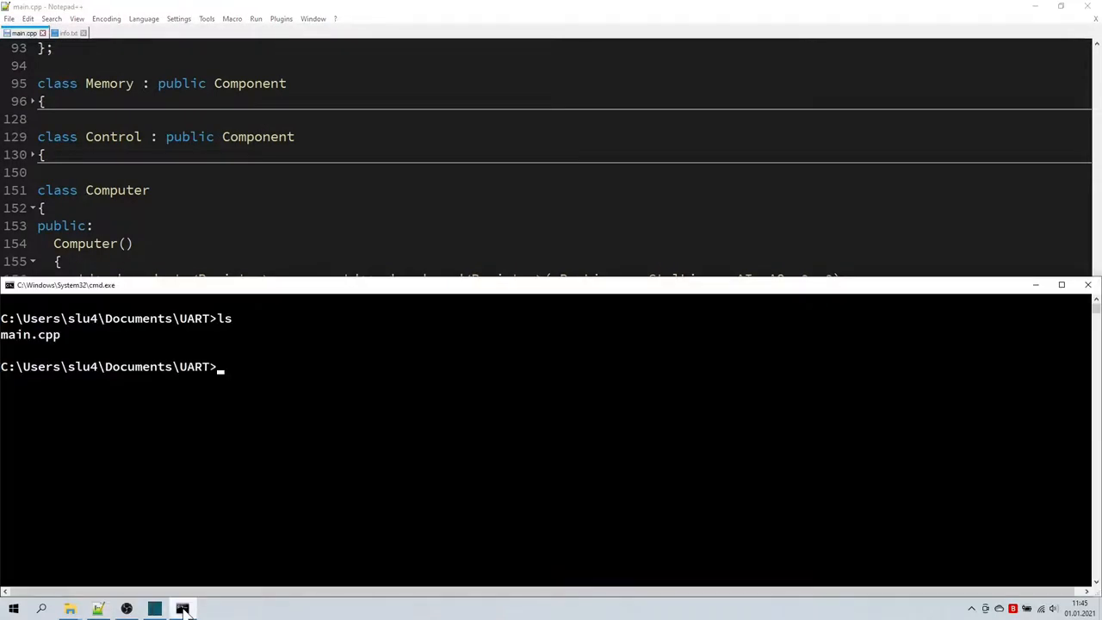
type("g")
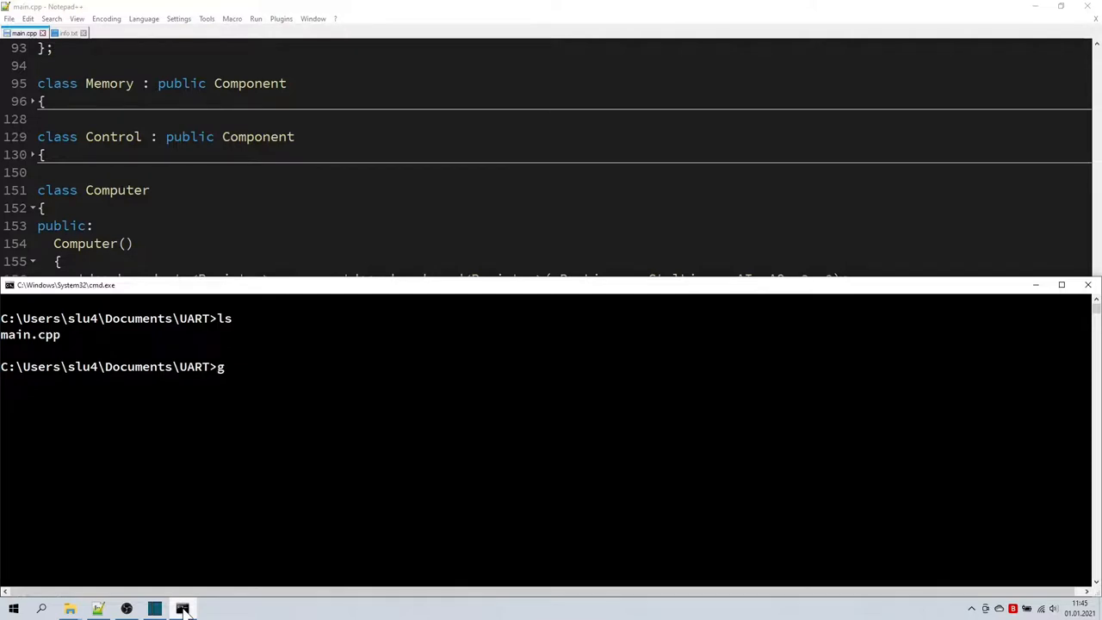
type("++ main.cp")
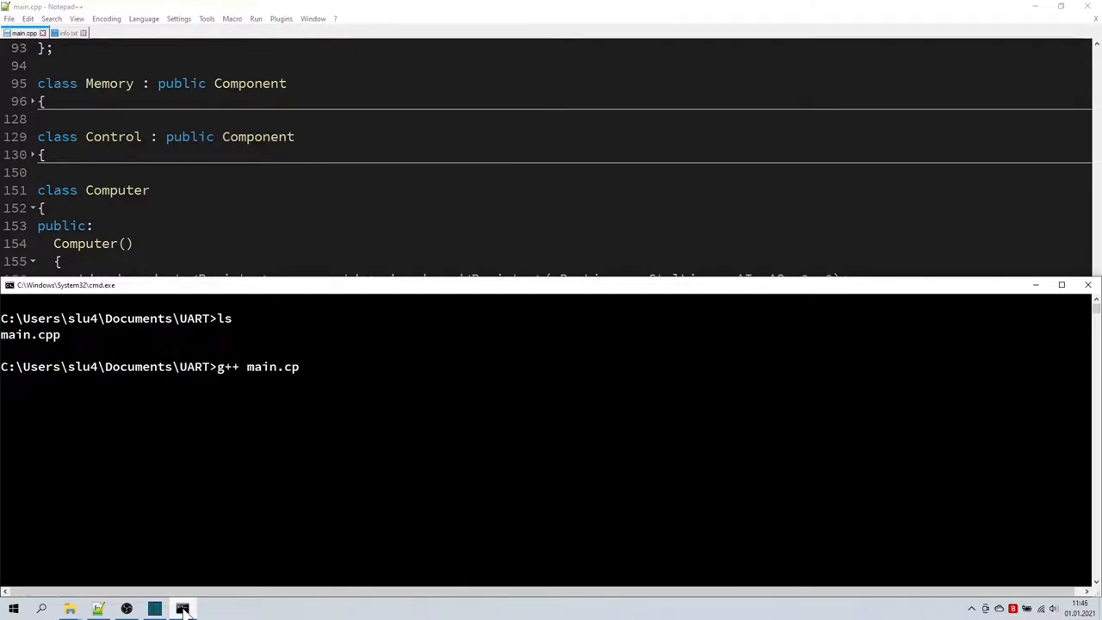
type("p -Os")
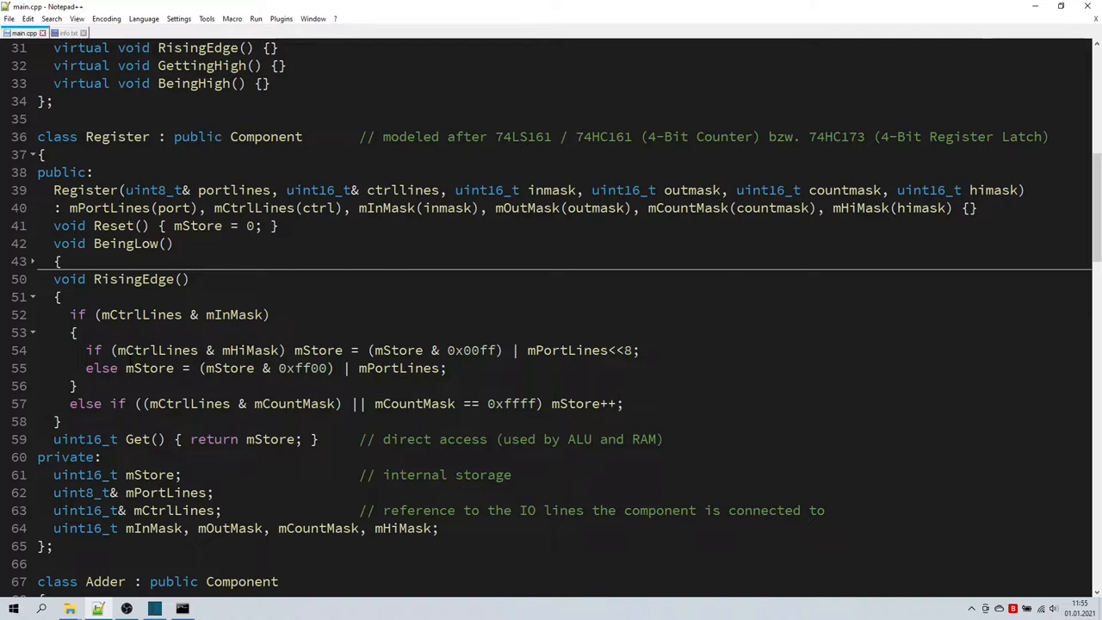
- Add #include <memory>, <vector> and <fstream> below the existing includes in main.cpp
double_click(249, 189)
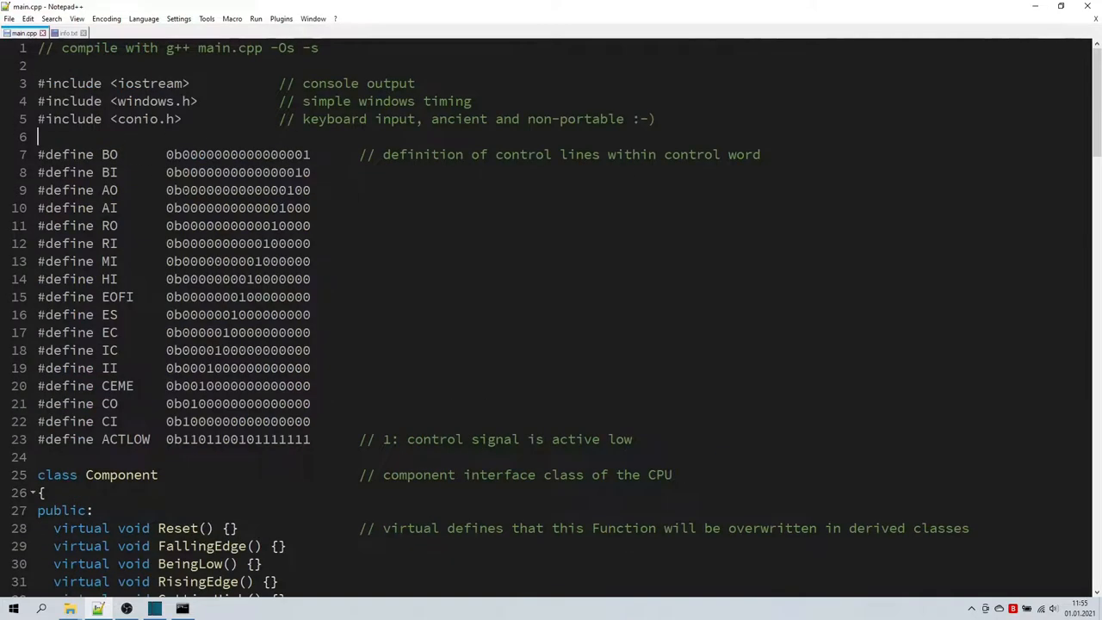
type("#include <memory>")
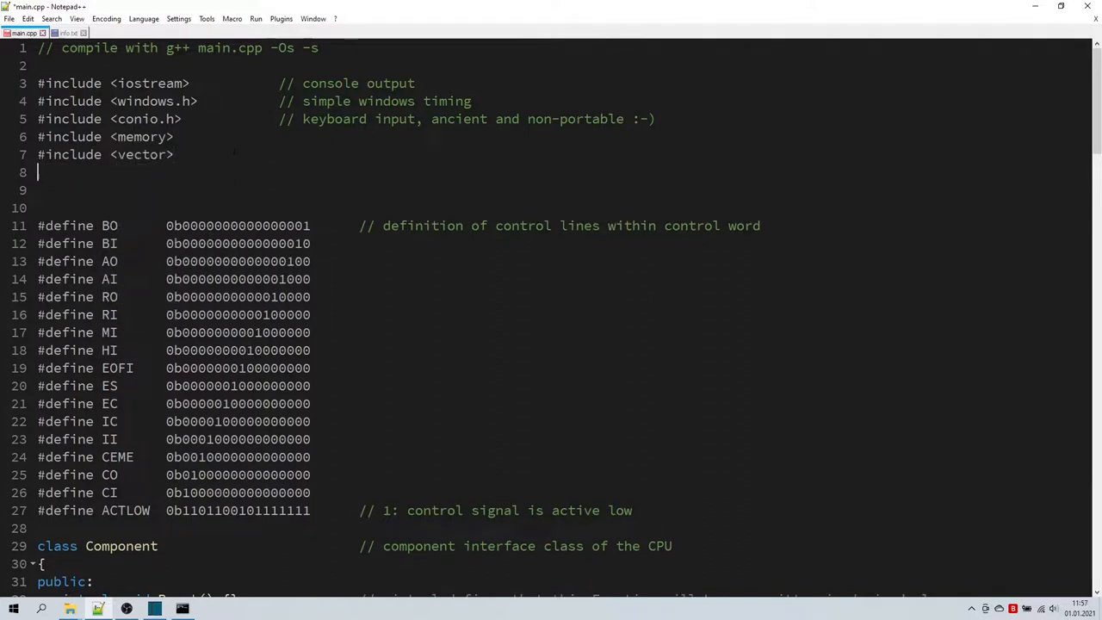
type("#include <fstream")
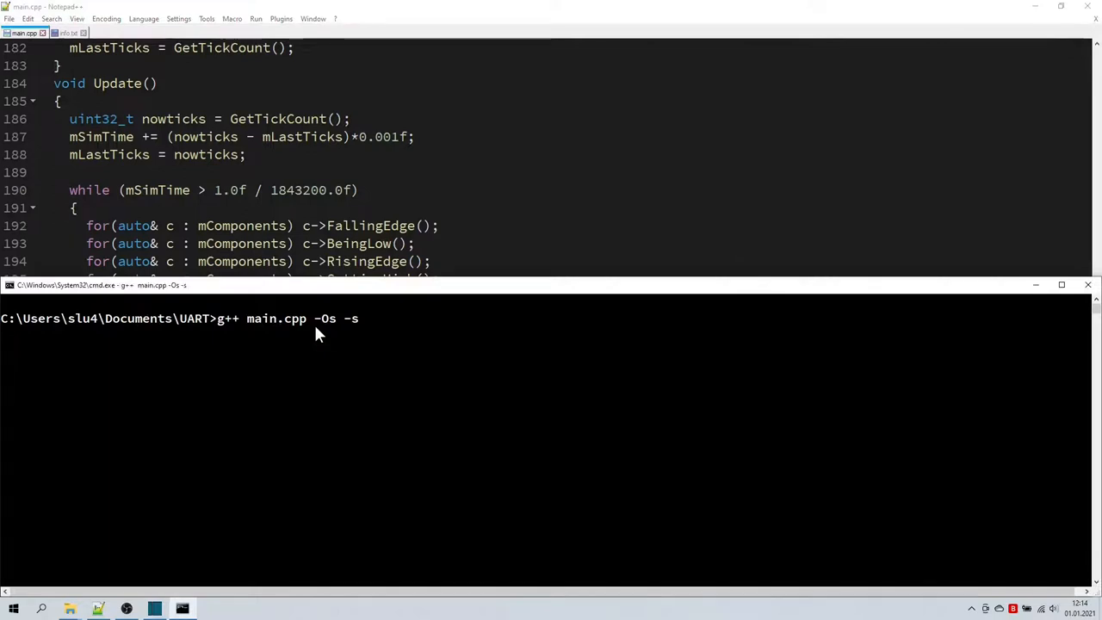
- Run 'g++ main.cpp -Os -s' to a clean build, then launch the program with 'start a'
key("Return")
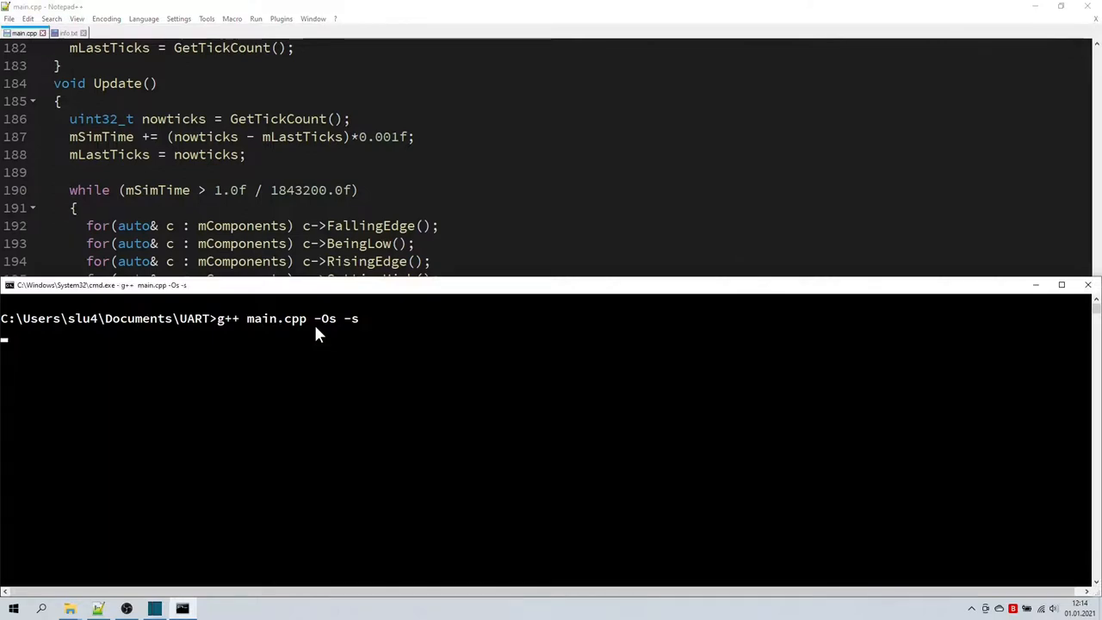
key("Return")
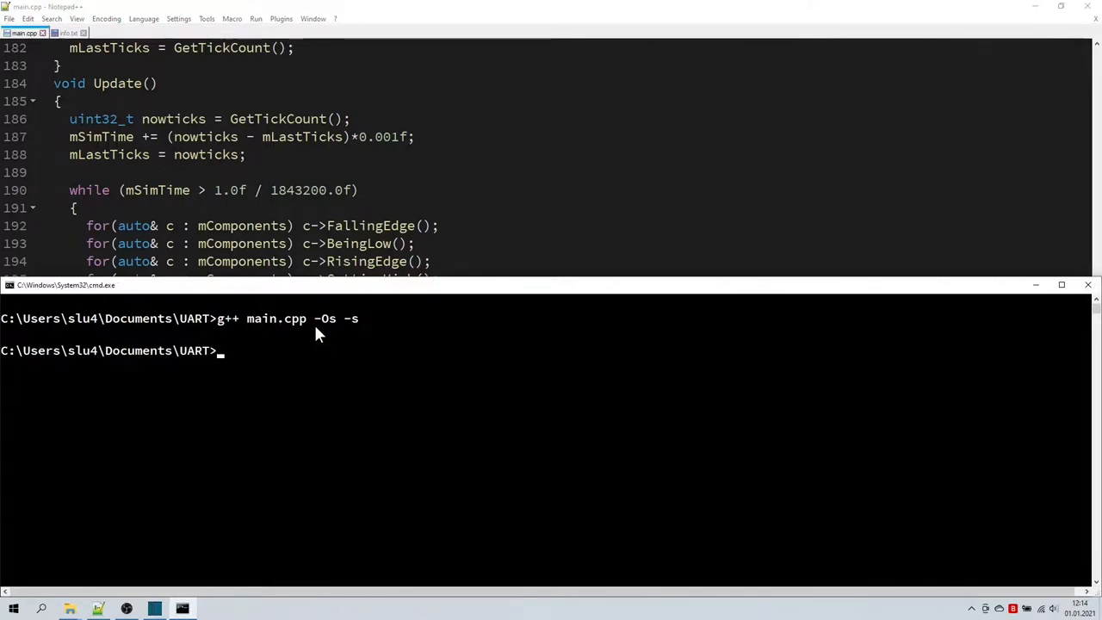
type("start a")
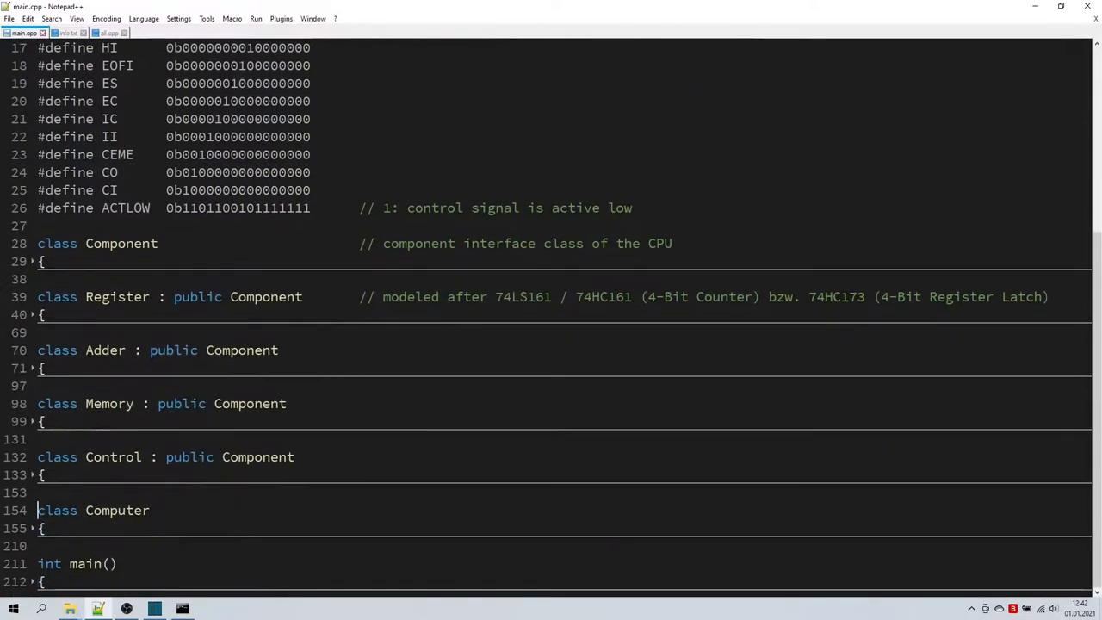
- Unfold Memory and Control to show ROM.bin and CTRL_LSB/MSB.bin microcode loading
left_click(28, 420)
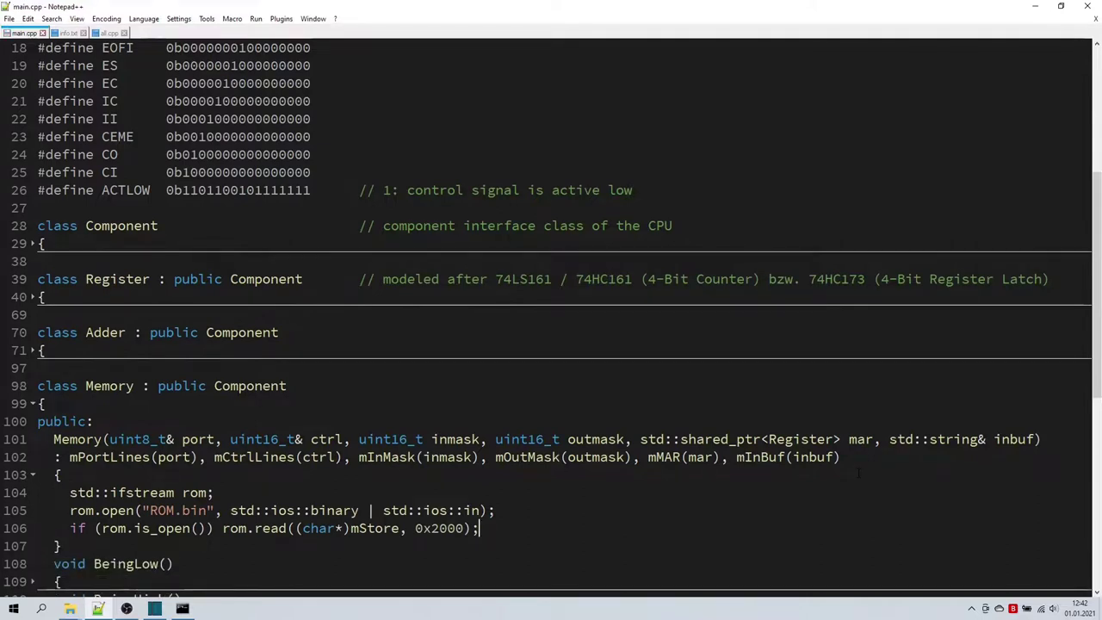
left_click(31, 403)
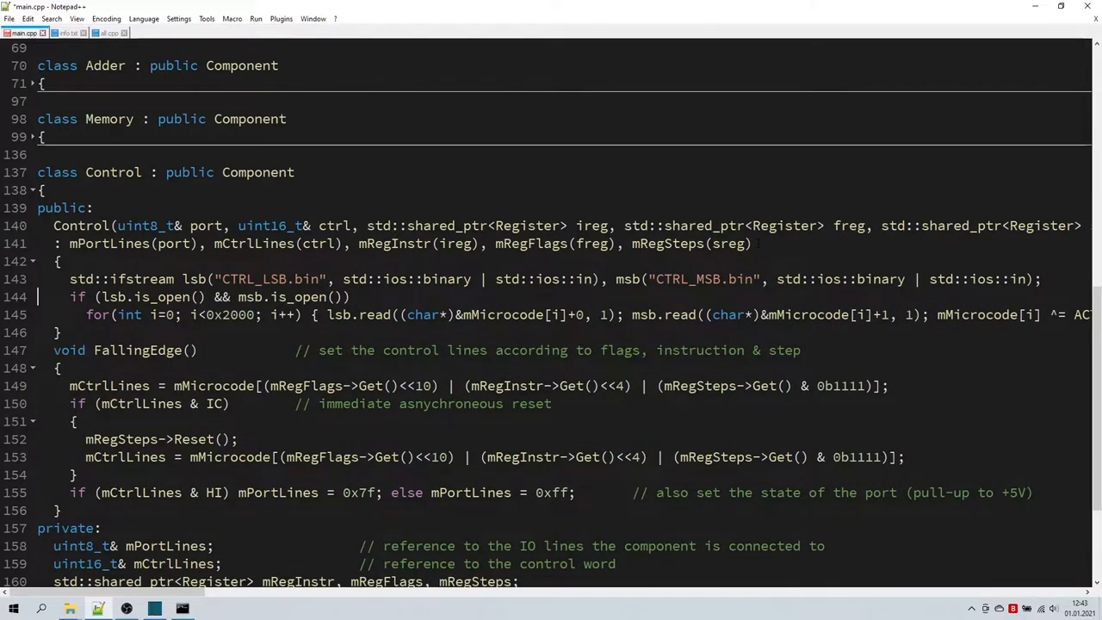
scroll("right", 3)
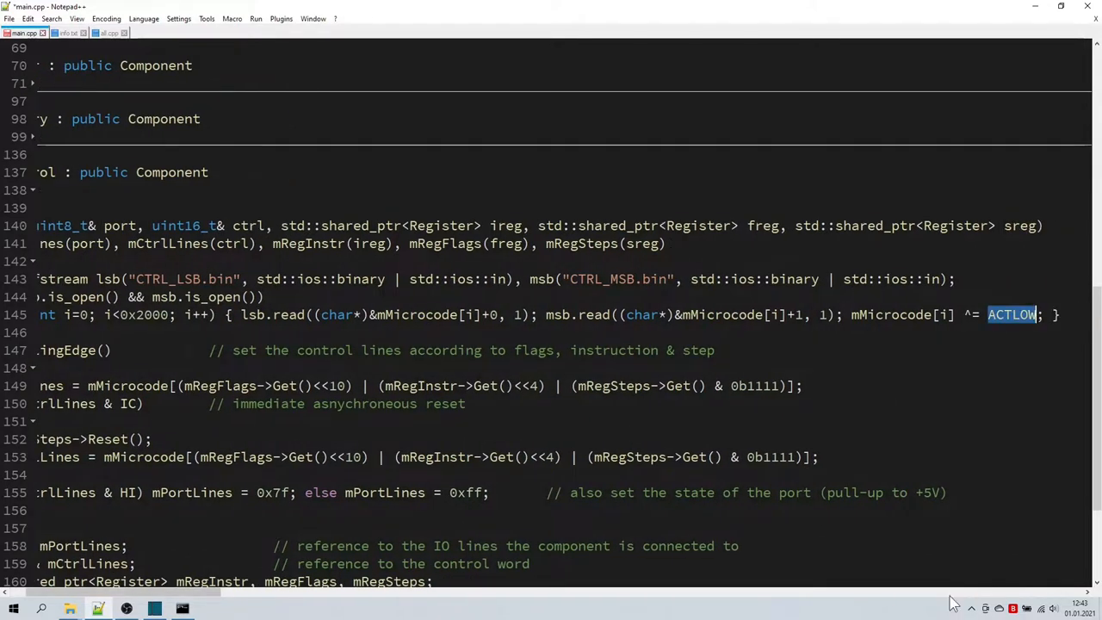
- Open main.cpp from the UART project folder in File Explorer
left_click(69, 610)
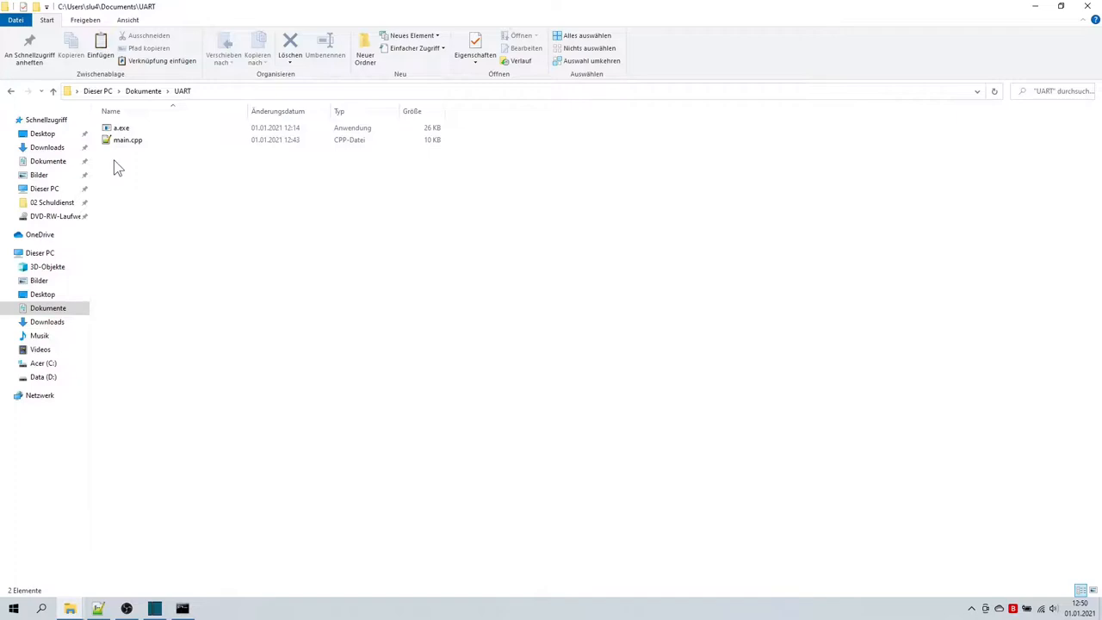
double_click(128, 139)
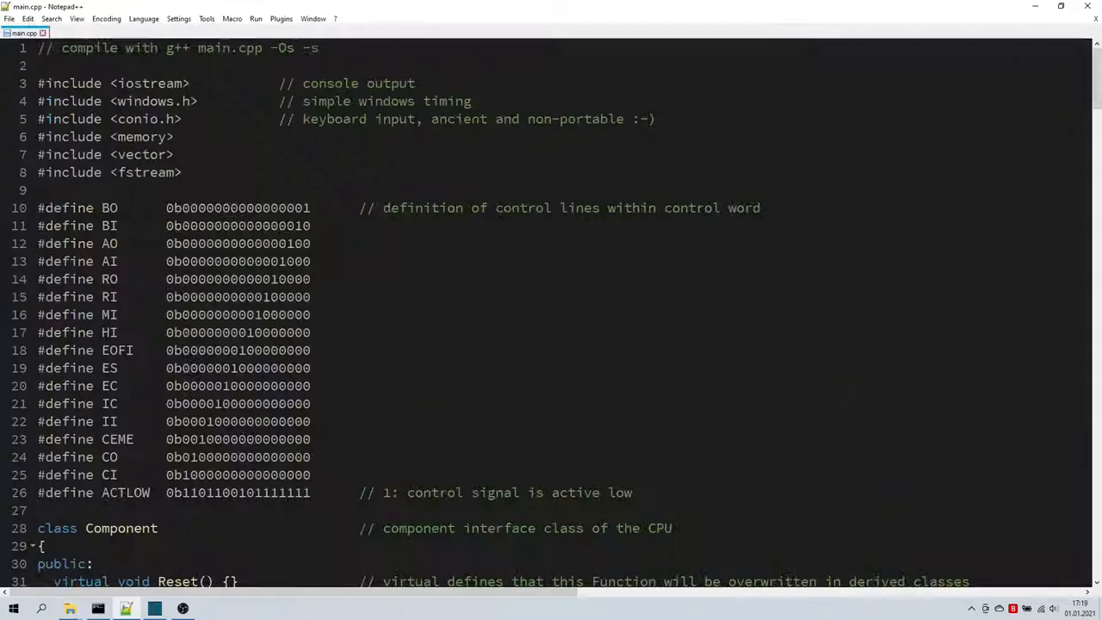
- Jump to the top of main.cpp and scroll through the whole file down to main()
scroll("down", 3)
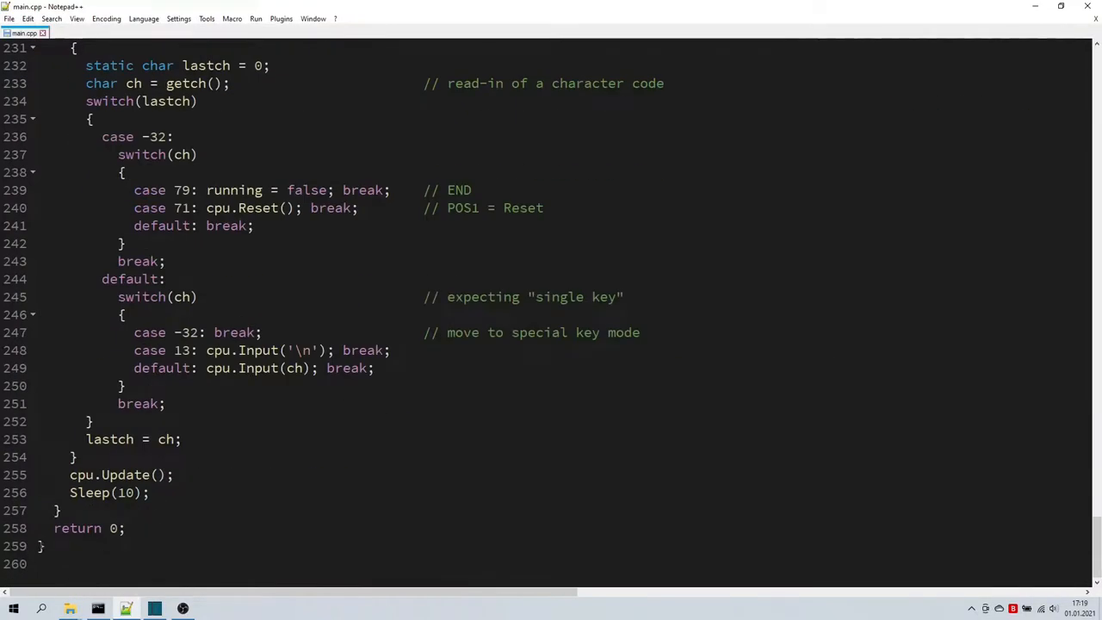
key("ctrl+Home")
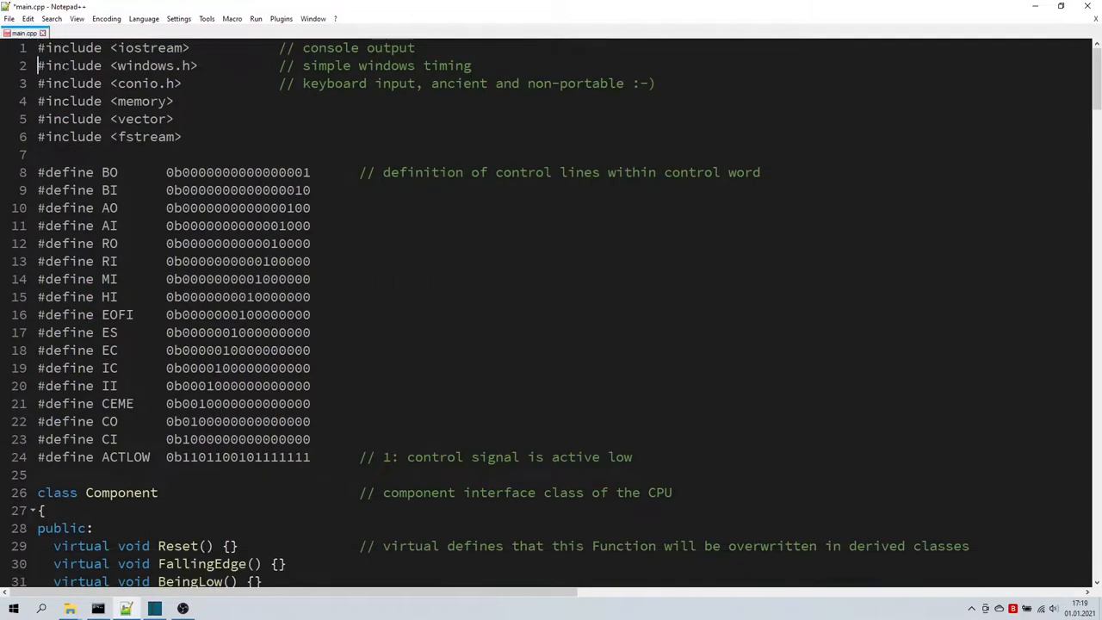
scroll("down", 3)
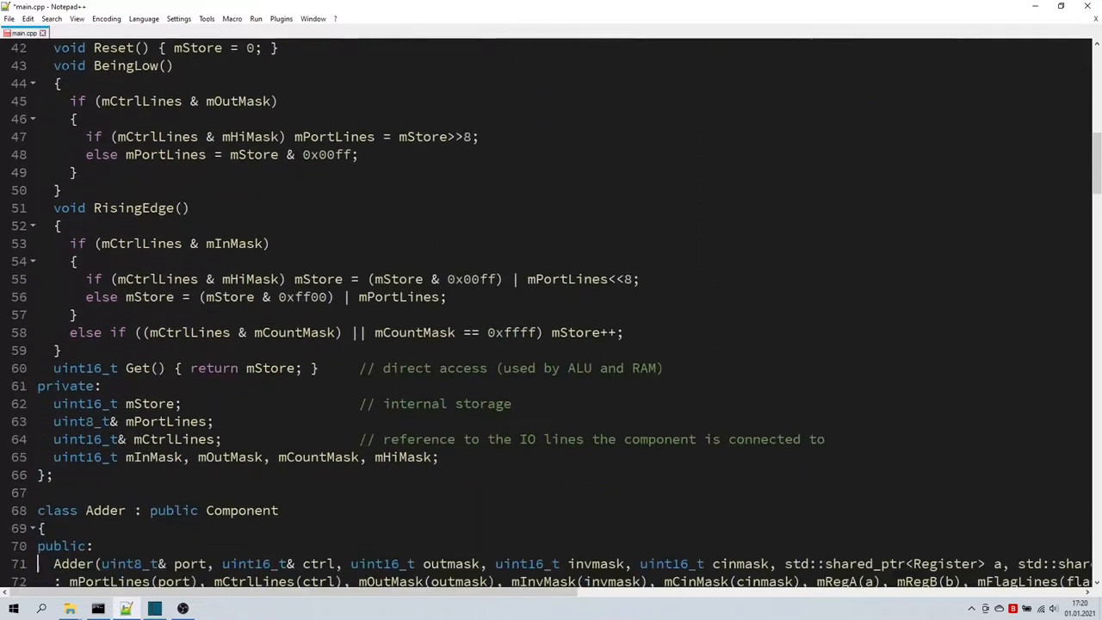
scroll("down", 3)
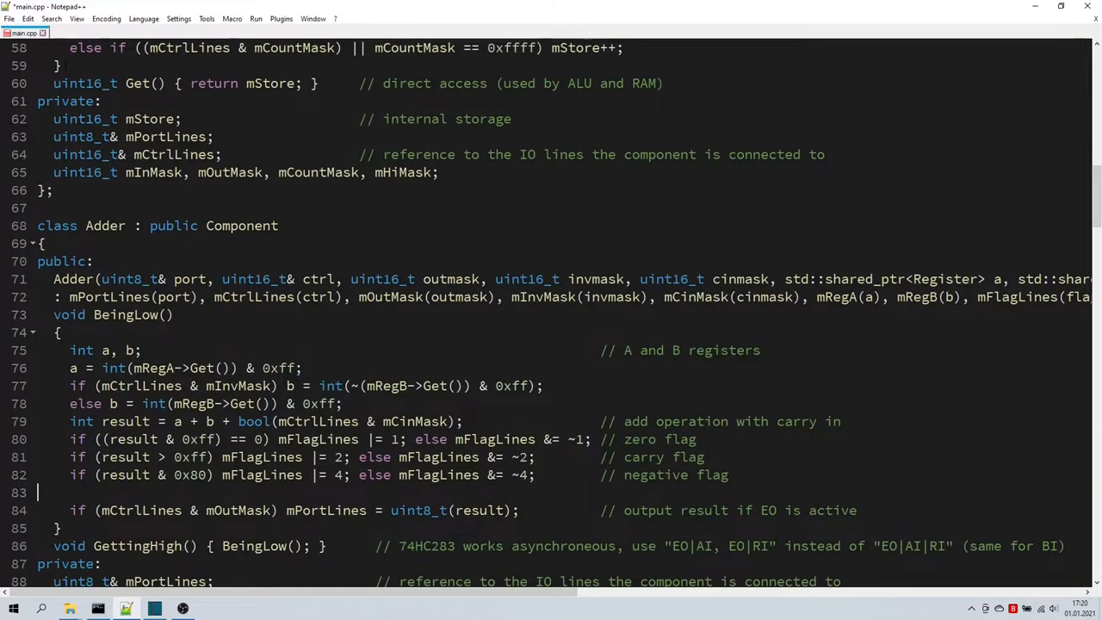
scroll("down", 3)
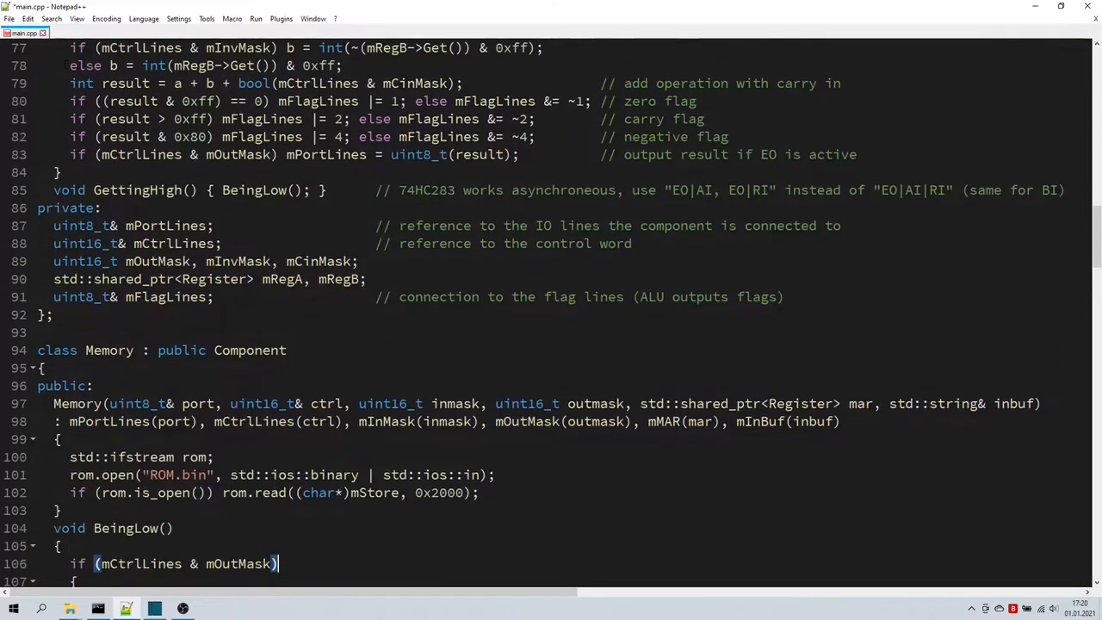
scroll("down", 3)
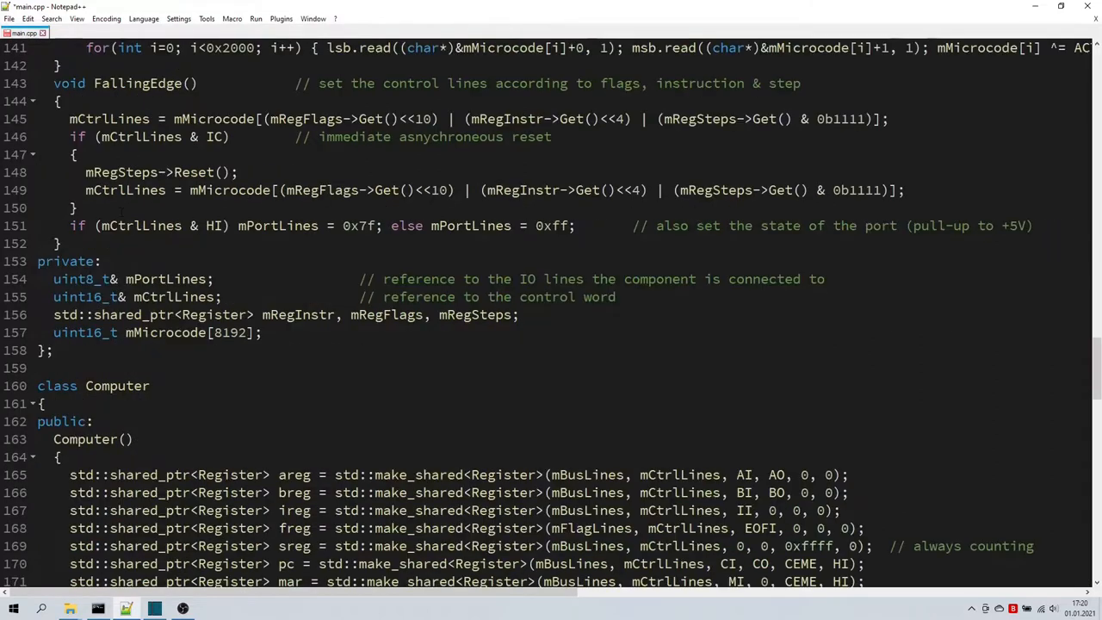
scroll("down", 3)
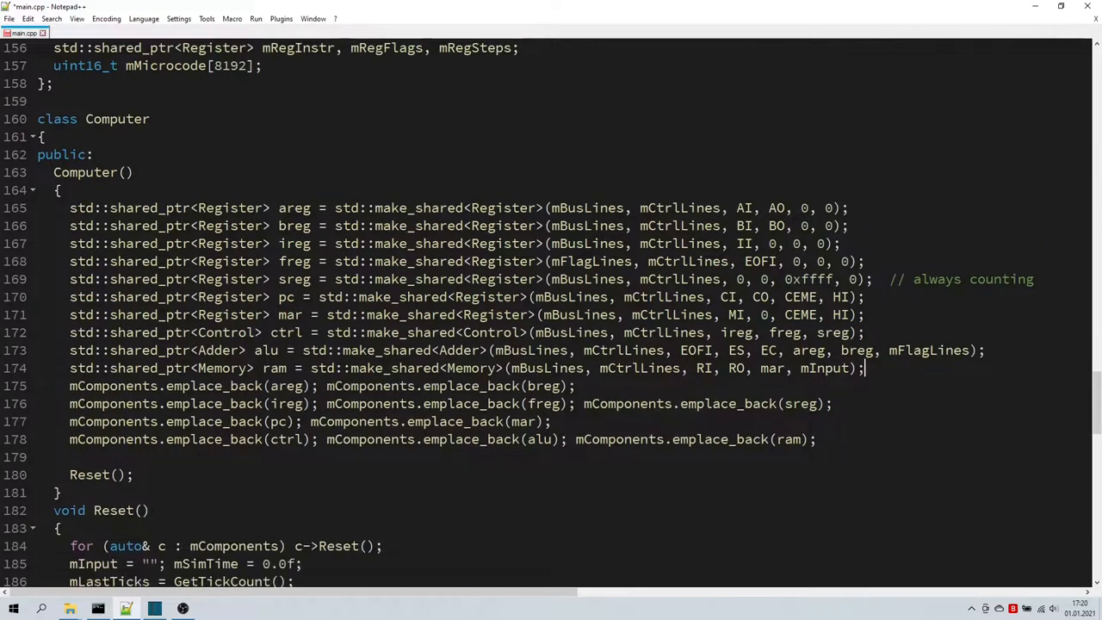
scroll("down", 3)
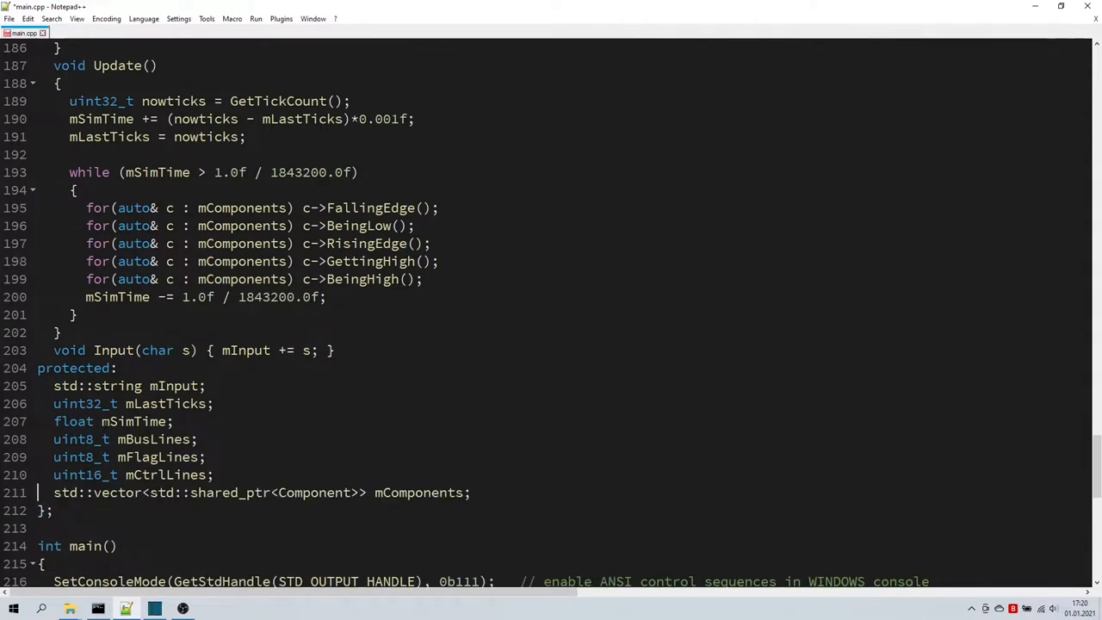
scroll("down", 3)
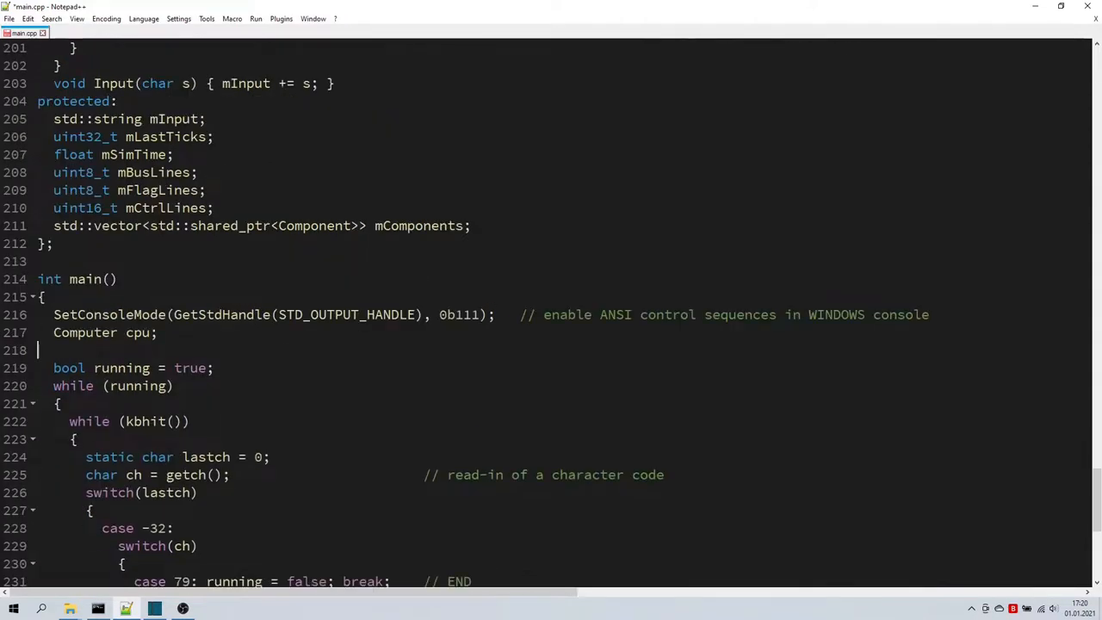
scroll("down", 3)
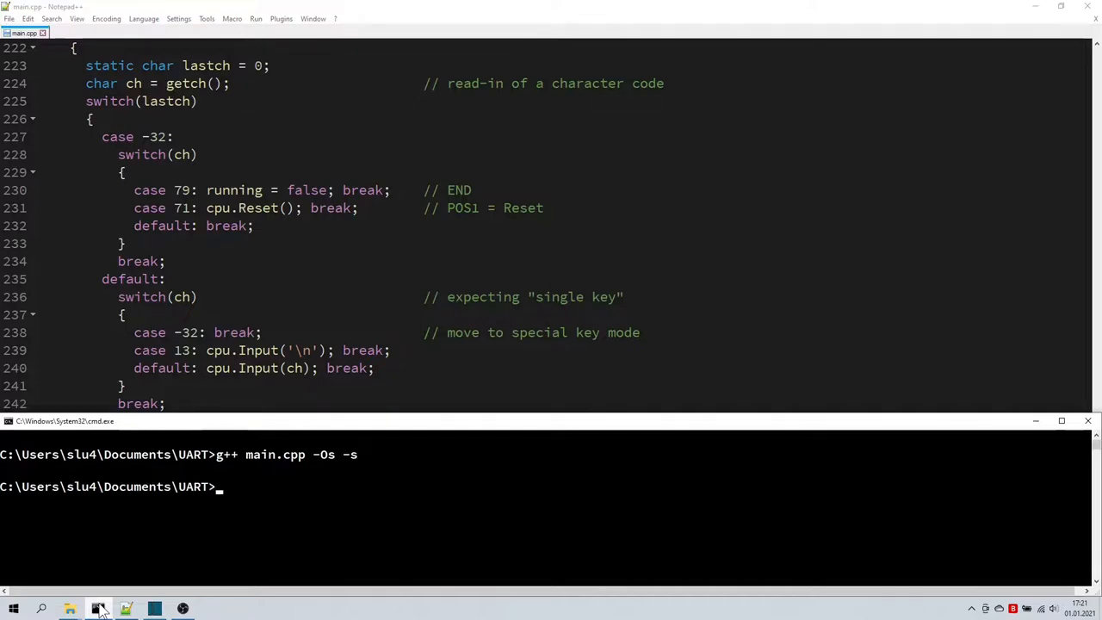
- Run a.exe with 'start a', then enter '16e0 r' in the monitor to print Hello, World!
type("start a")
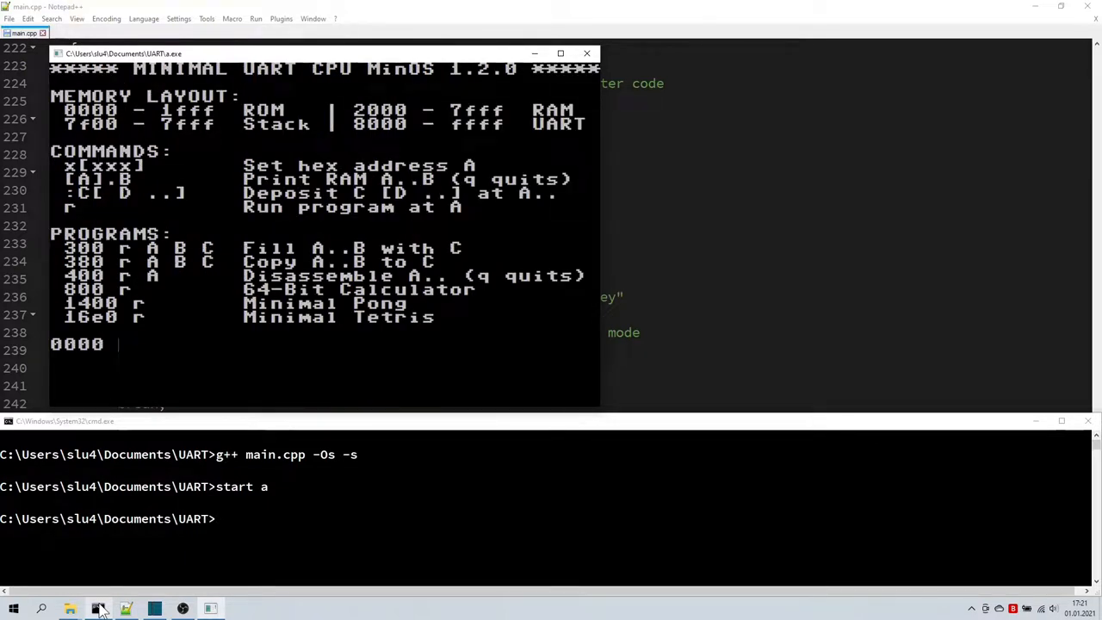
type("16e0 r")
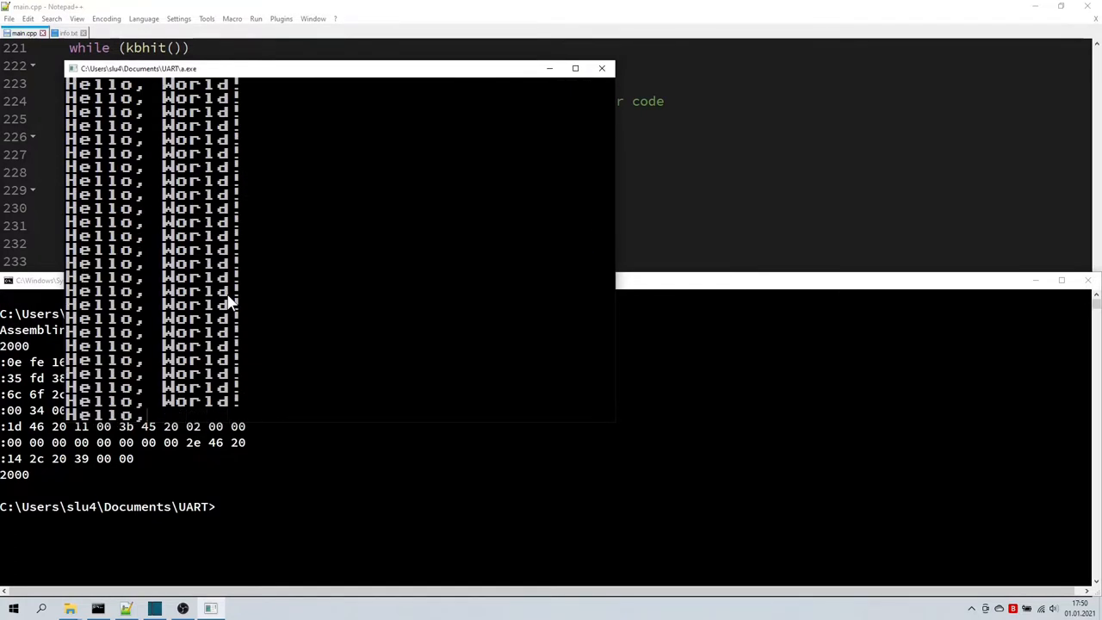
mouse_move(382, 254)
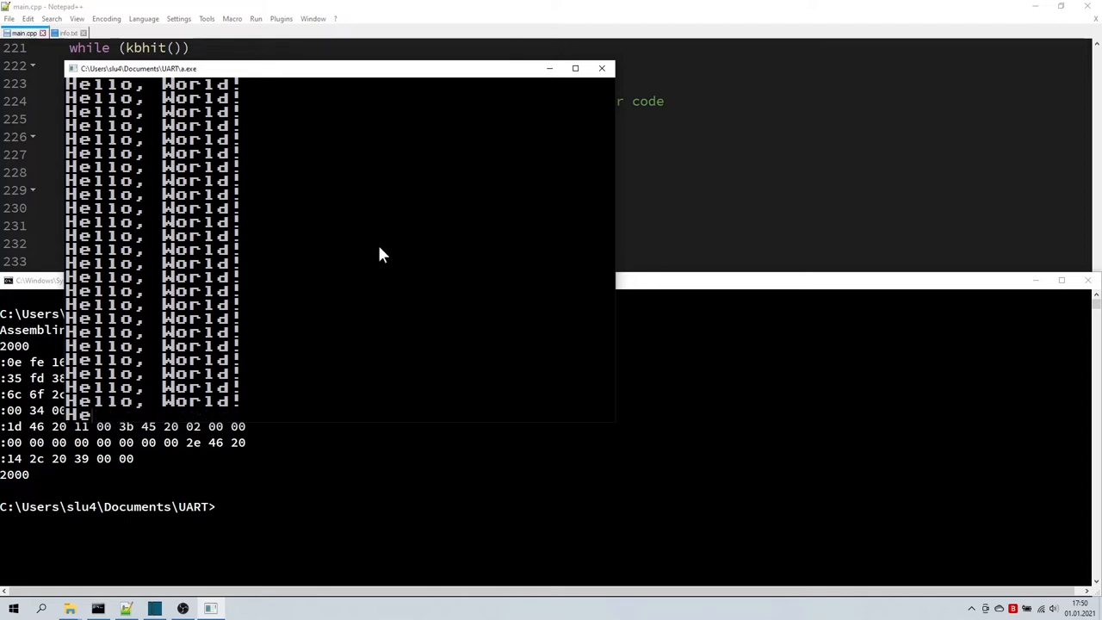